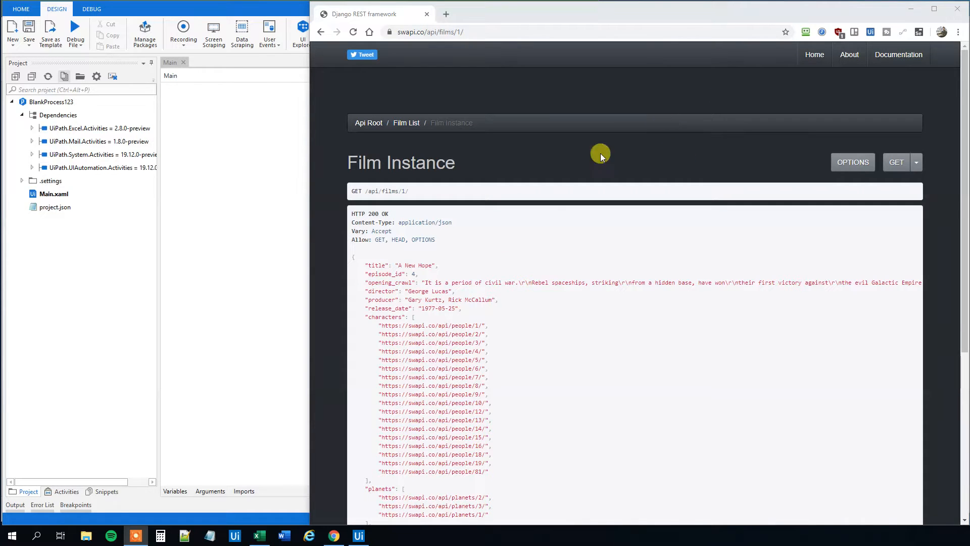
pyautogui.moveTo(474, 218)
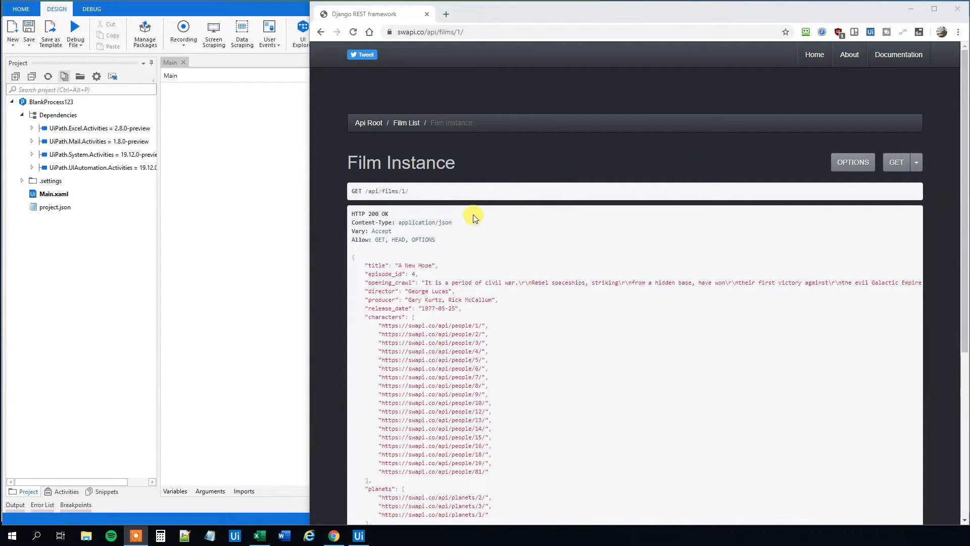
# Step: Load the SWAPI /api/films/2/ record for The Empire Strikes Back
pyautogui.scroll(-3)
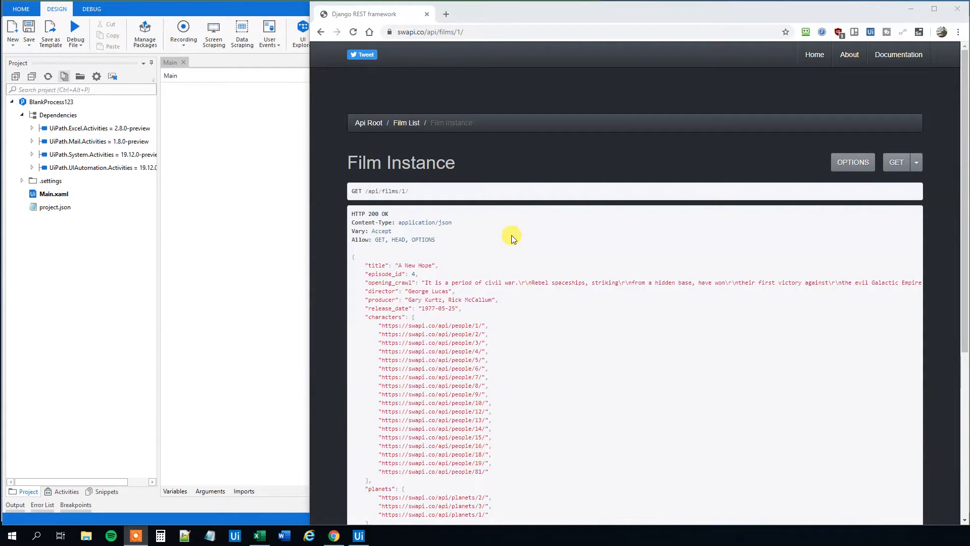
pyautogui.moveTo(505, 309)
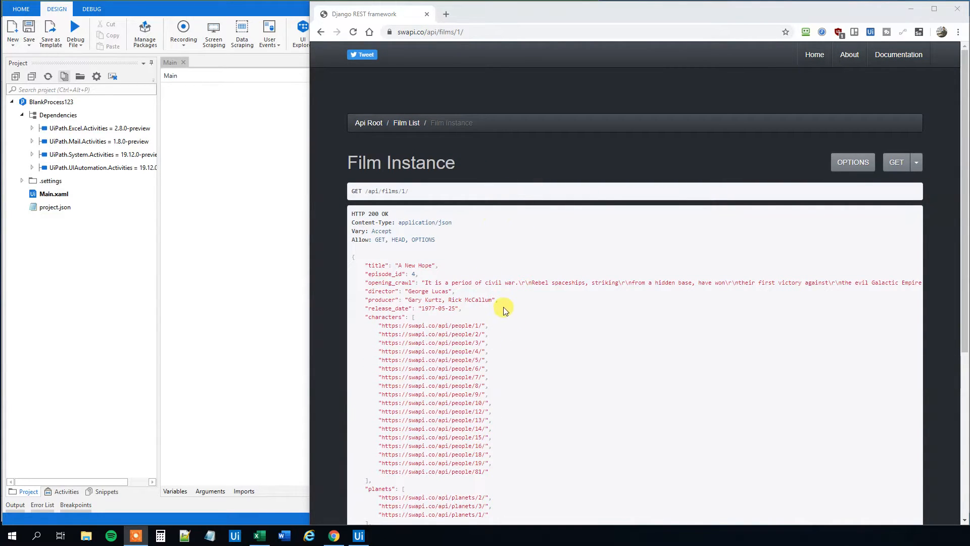
pyautogui.click(422, 31)
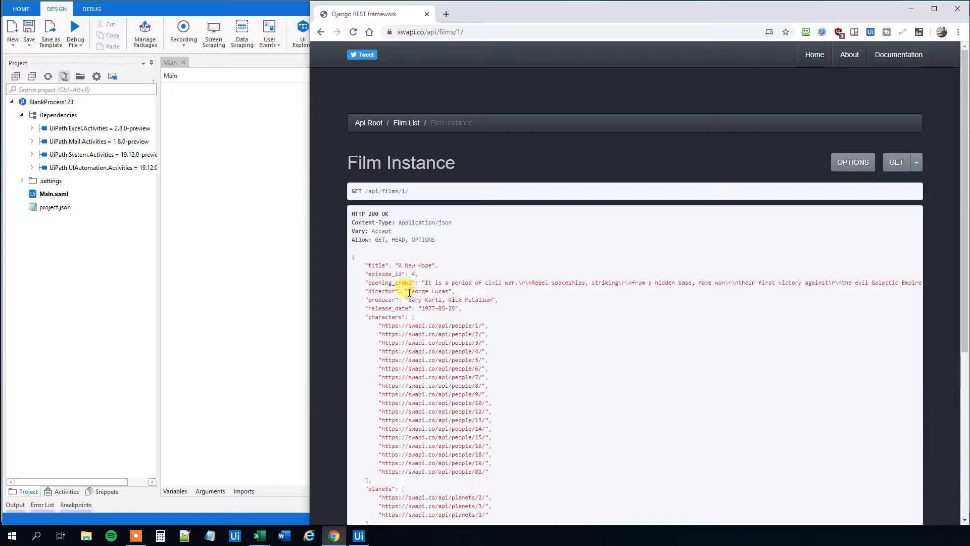
pyautogui.doubleClick(428, 308)
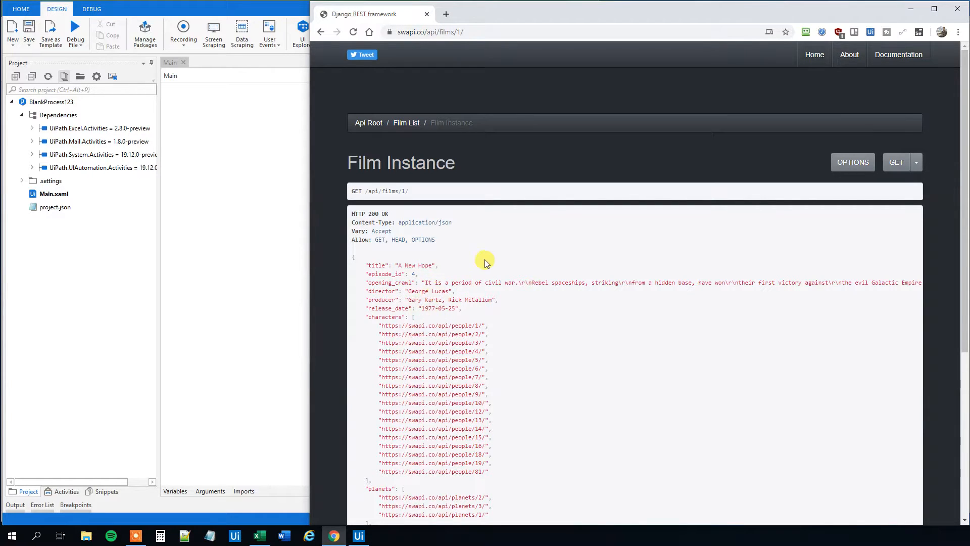
pyautogui.moveTo(505, 330)
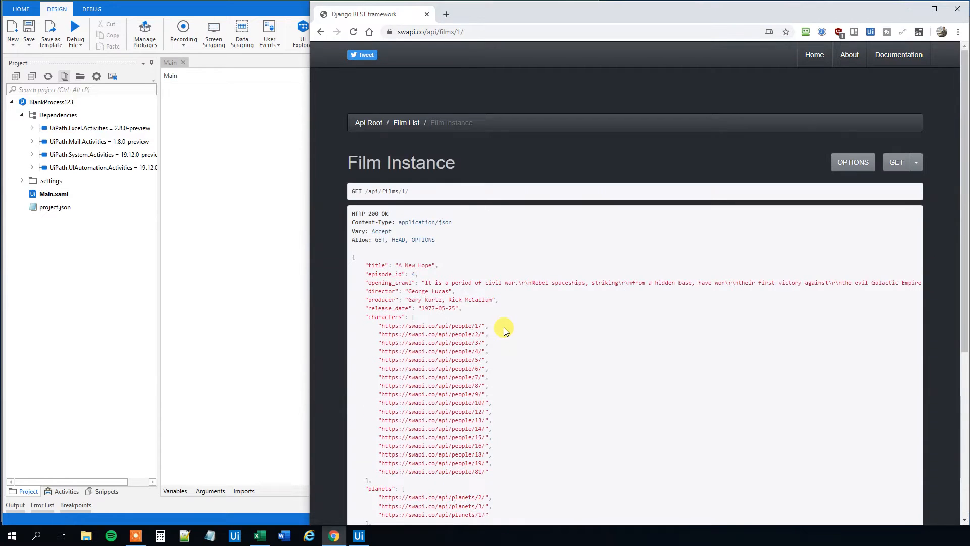
pyautogui.moveTo(479, 256)
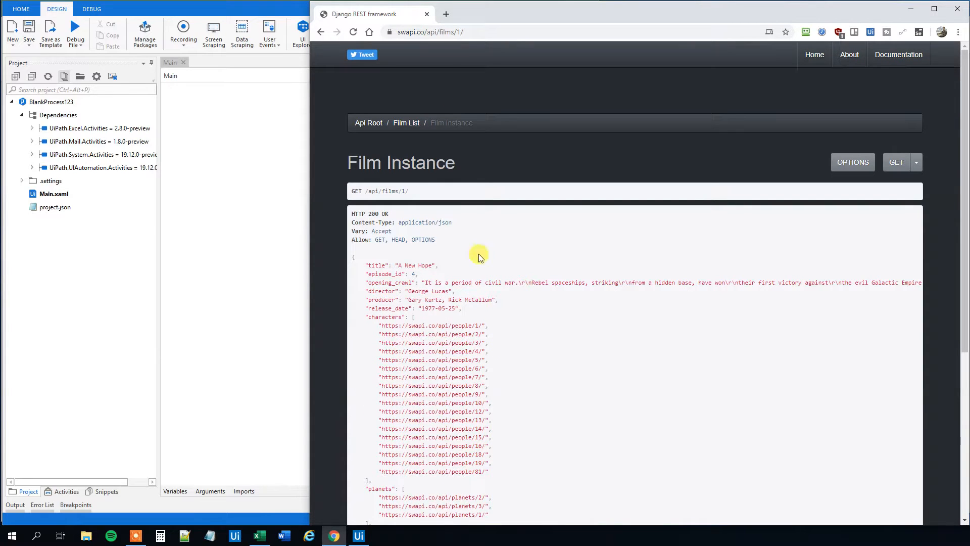
pyautogui.moveTo(467, 97)
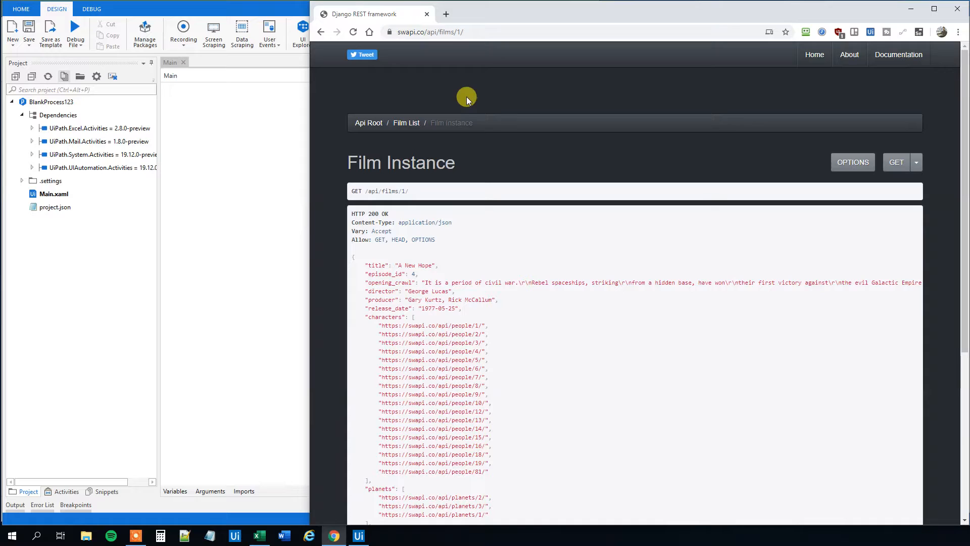
pyautogui.click(454, 31)
pyautogui.write('2')
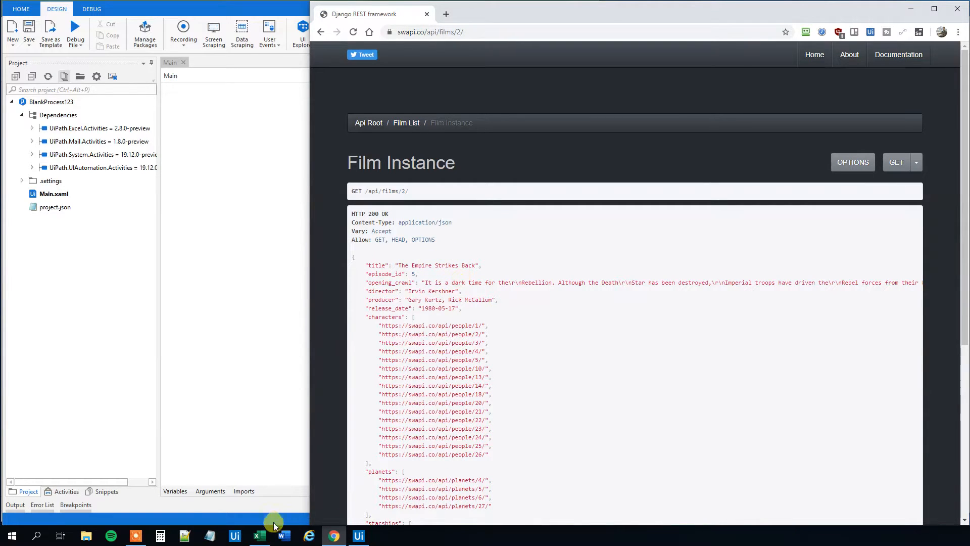
# Step: Switch to the StarWars workbook and select cells A2, A3 and D2
pyautogui.click(259, 535)
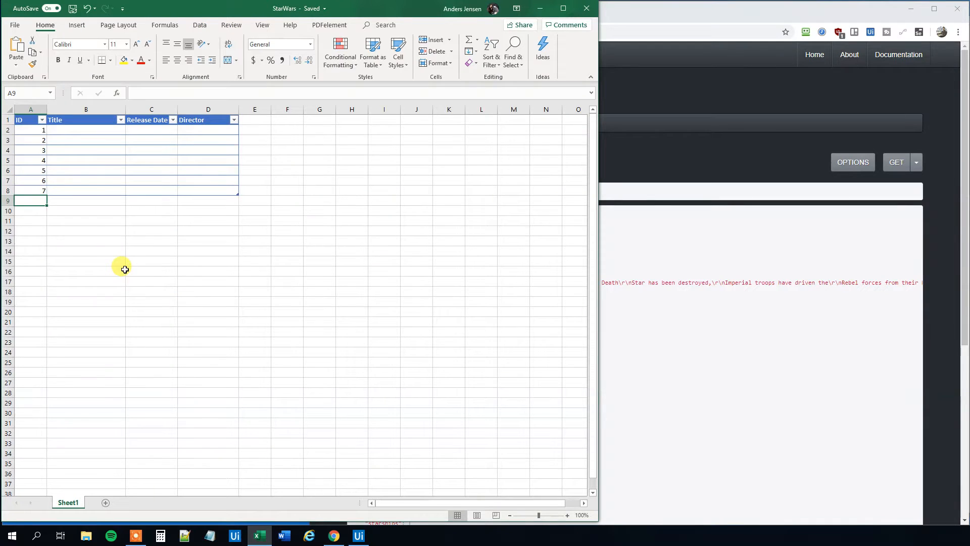
pyautogui.click(31, 130)
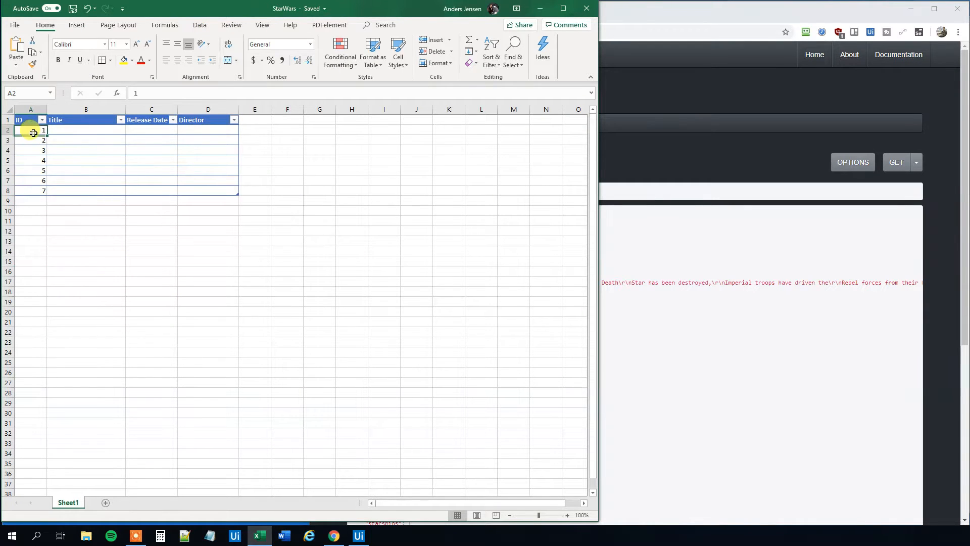
pyautogui.click(30, 140)
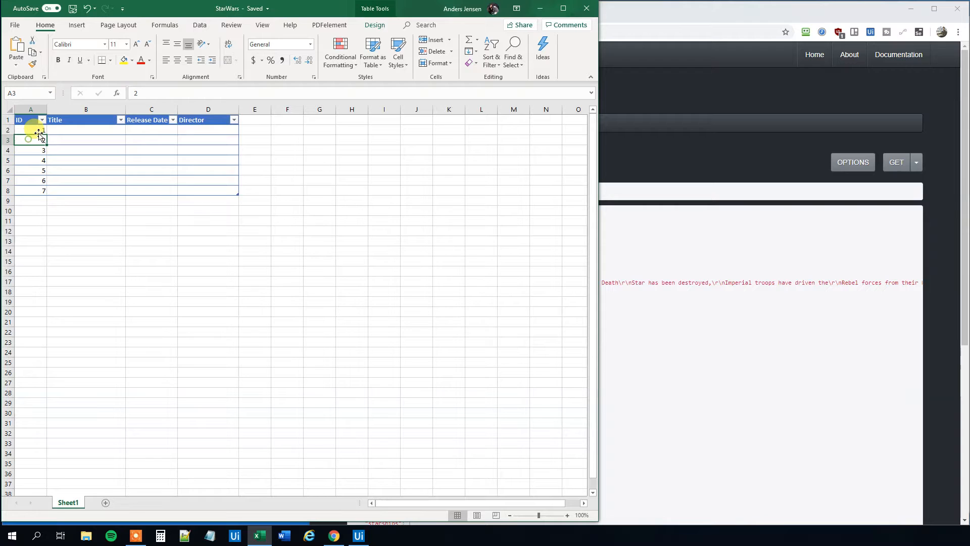
pyautogui.click(151, 129)
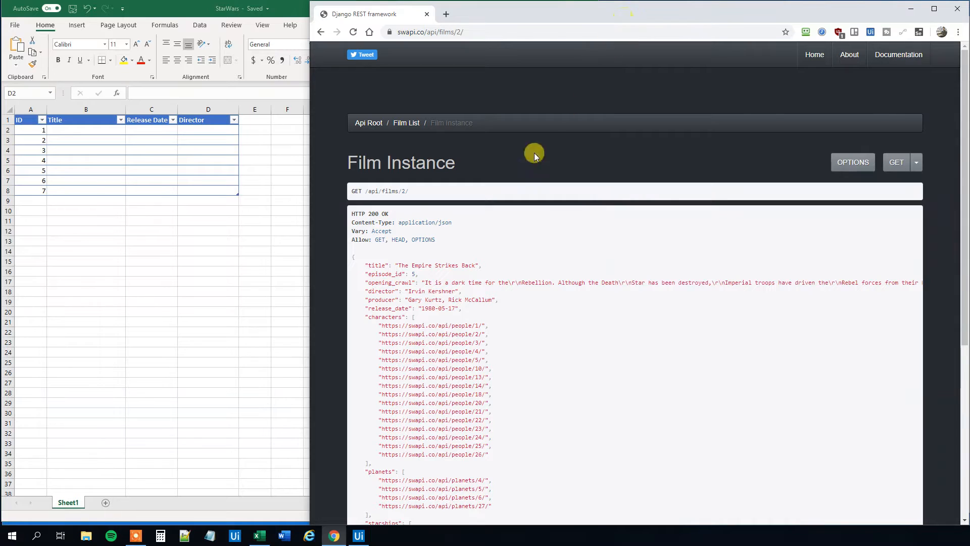
pyautogui.moveTo(403, 338)
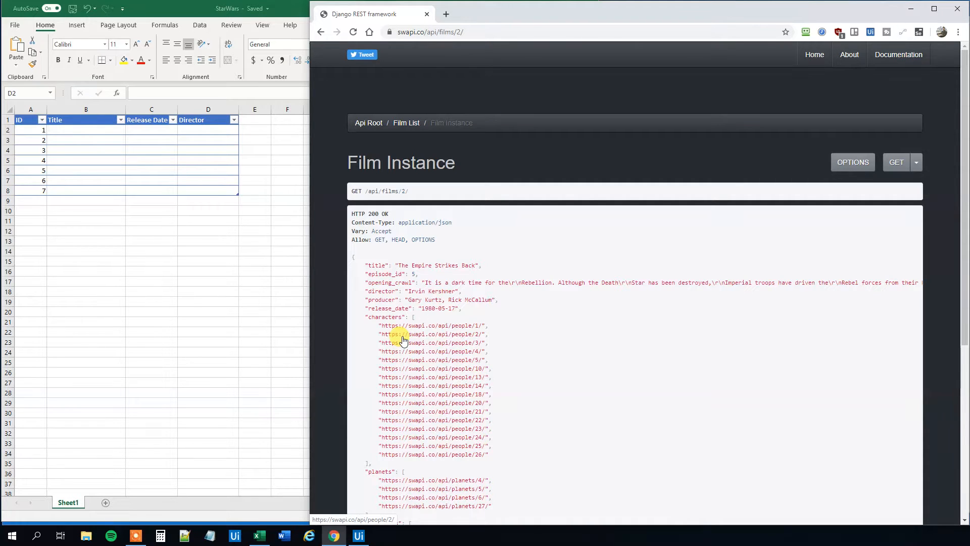
pyautogui.moveTo(467, 345)
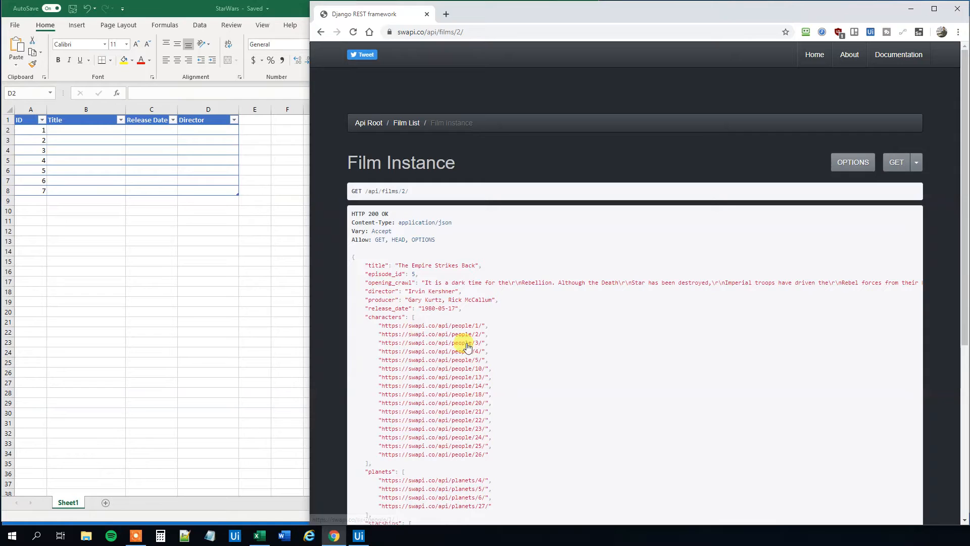
pyautogui.moveTo(361, 535)
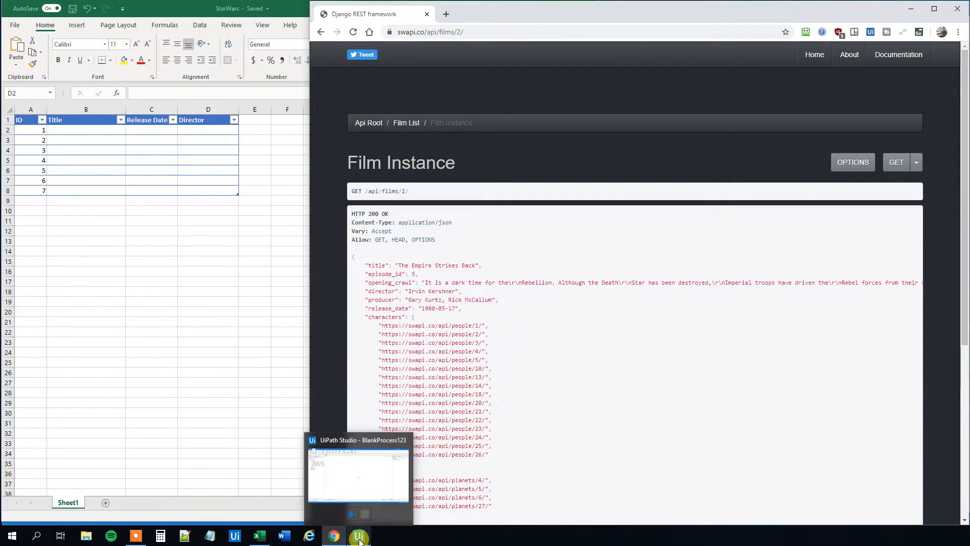
# Step: Open Manage Packages in the project and search All Packages for 'we'
pyautogui.click(359, 536)
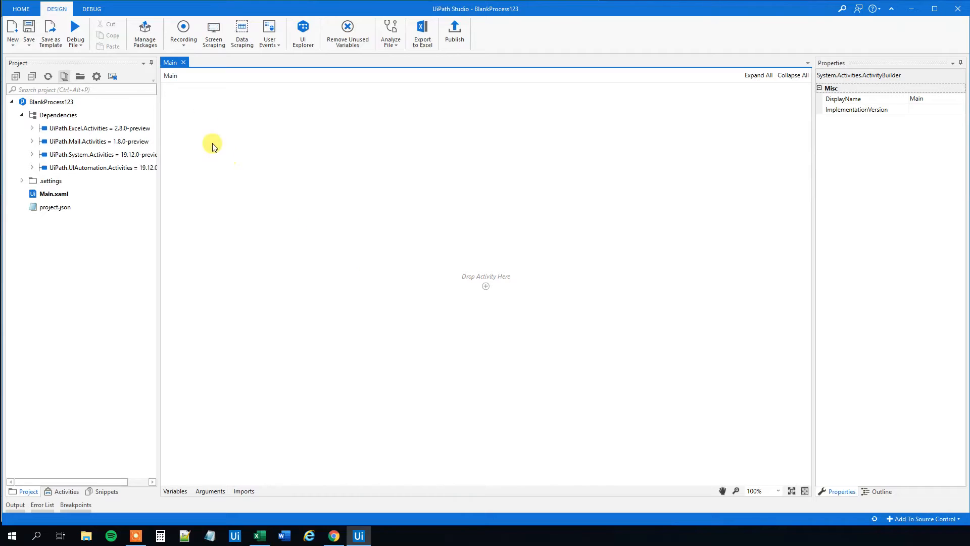
pyautogui.moveTo(145, 30)
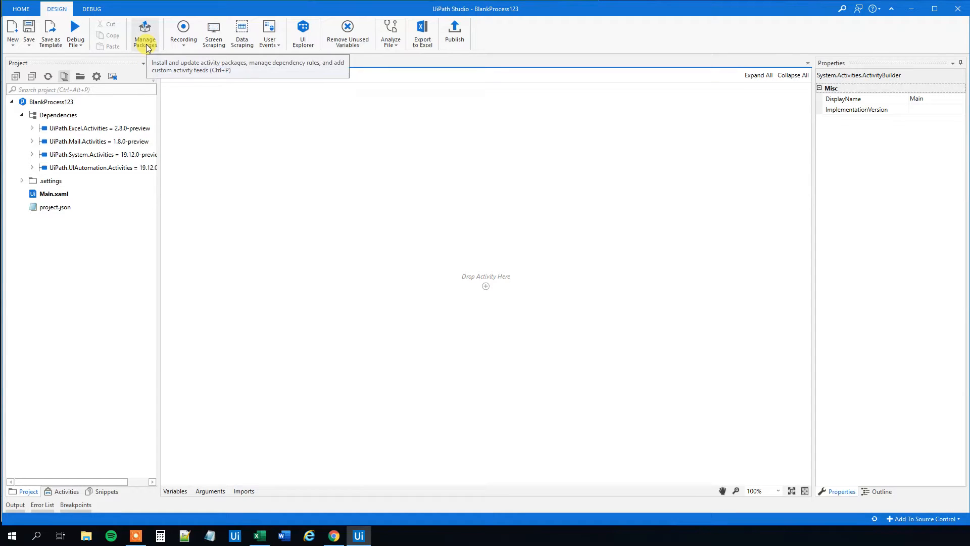
pyautogui.click(145, 29)
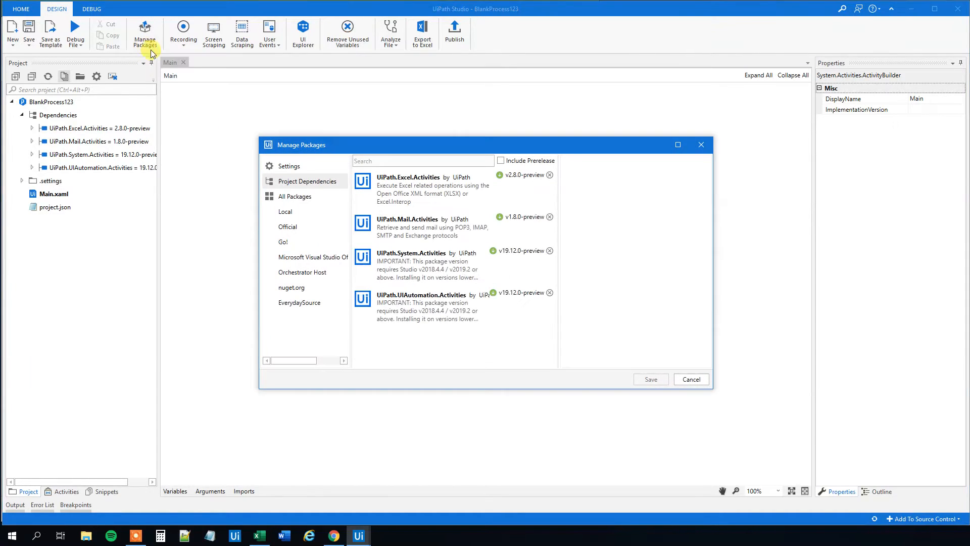
pyautogui.click(295, 196)
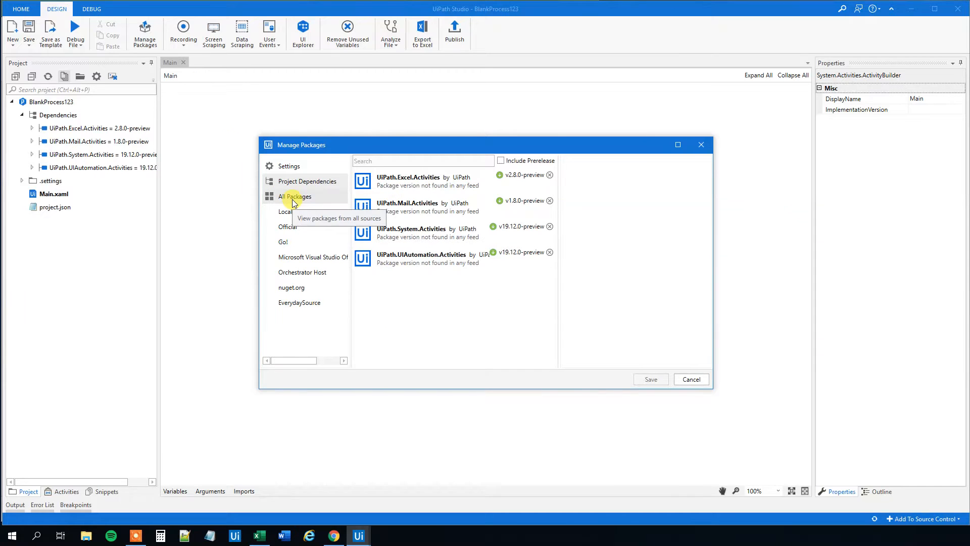
pyautogui.click(294, 196)
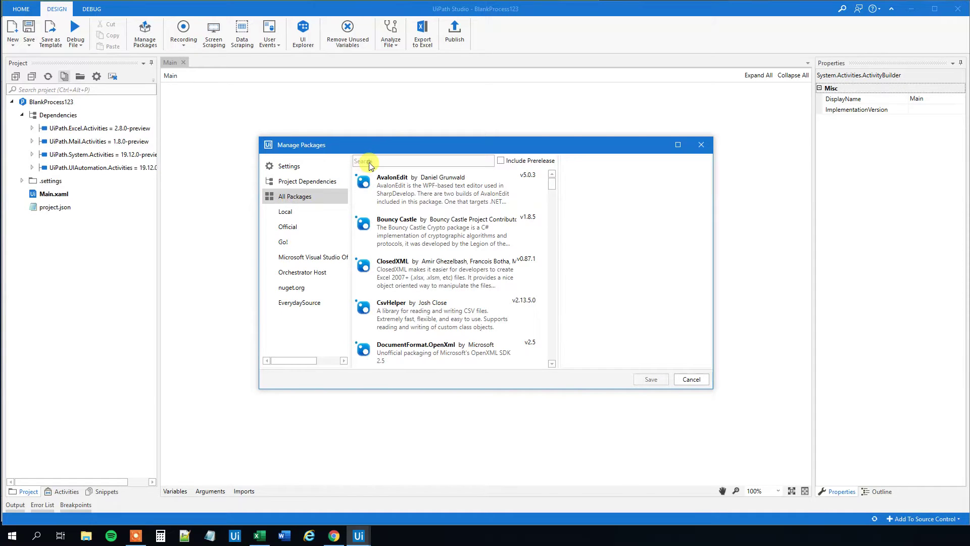
pyautogui.write('web.ac')
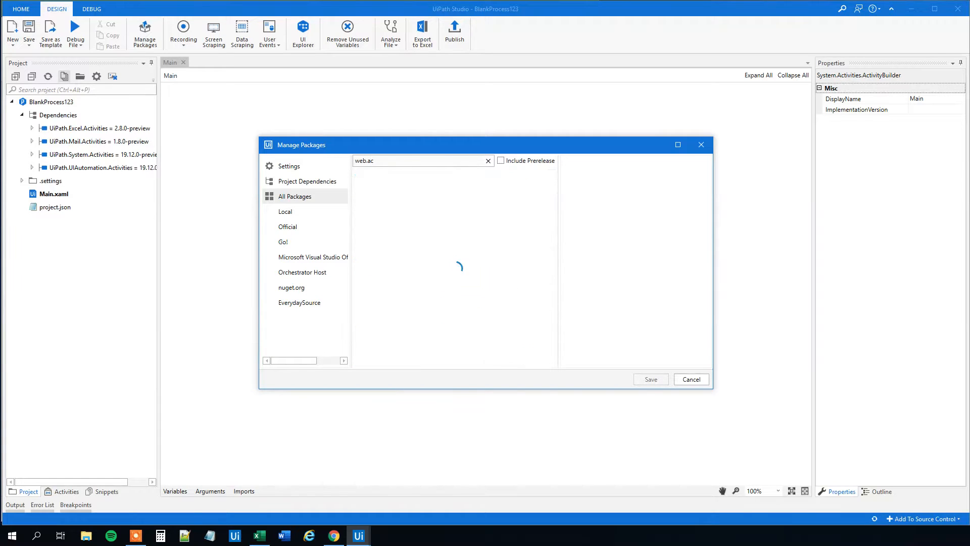
# Step: Install UiPath.Web.Activities, save the dependency change and accept the license
pyautogui.click(421, 181)
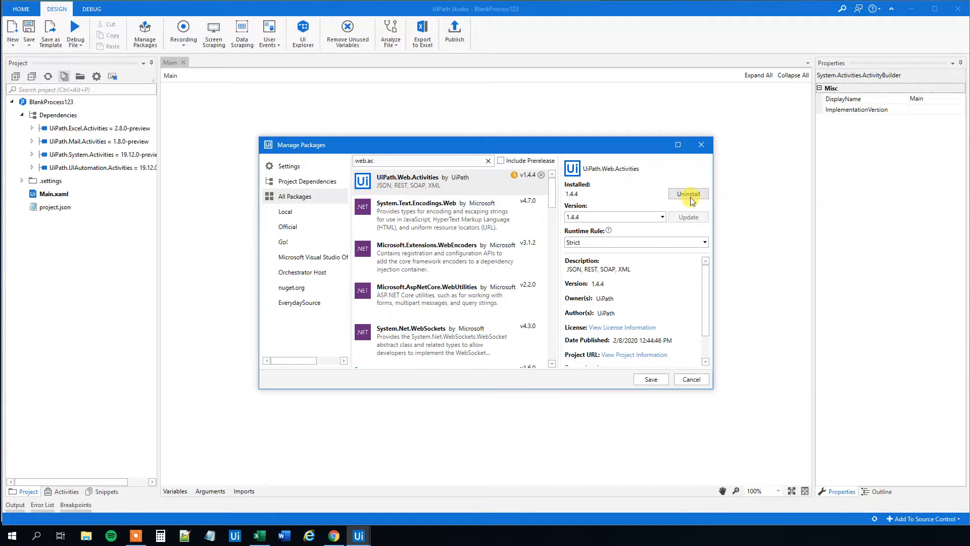
pyautogui.click(651, 379)
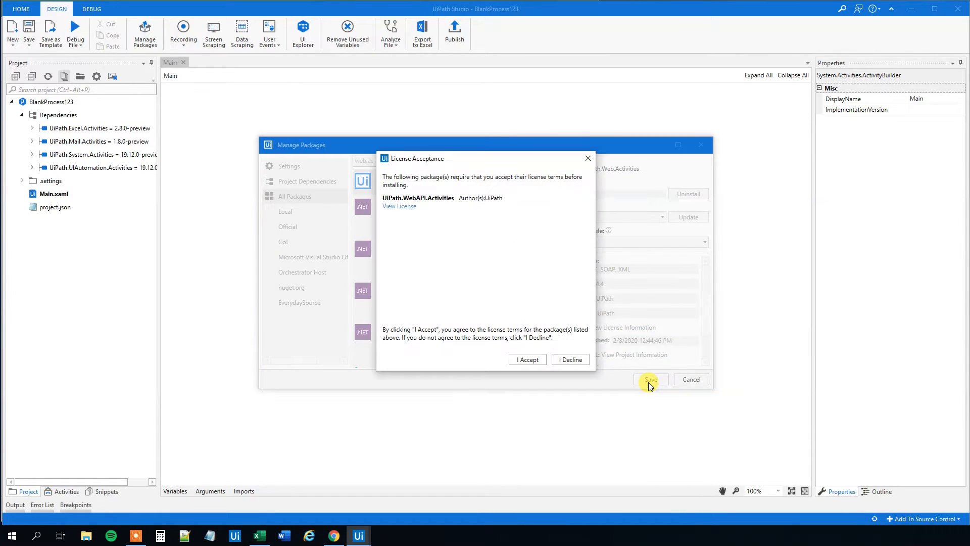
pyautogui.click(527, 359)
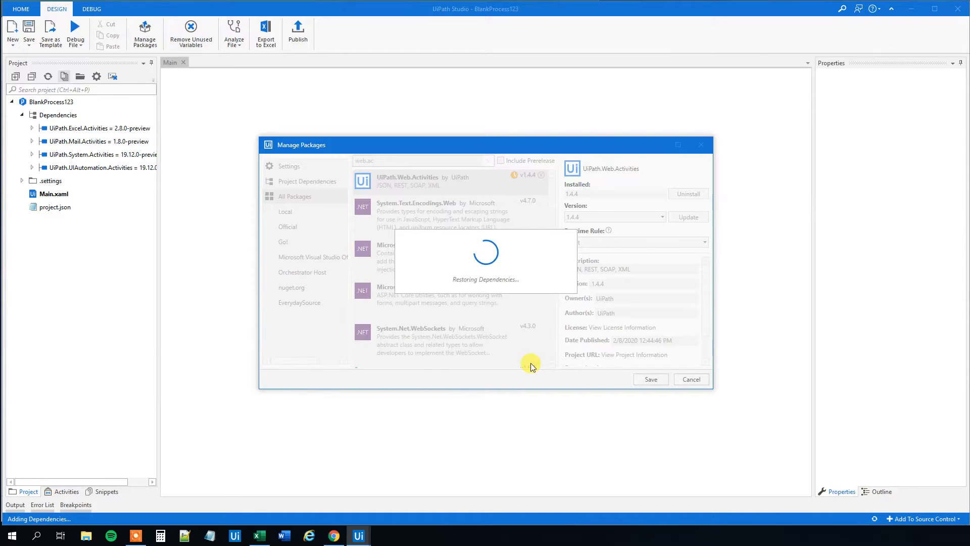
pyautogui.click(650, 378)
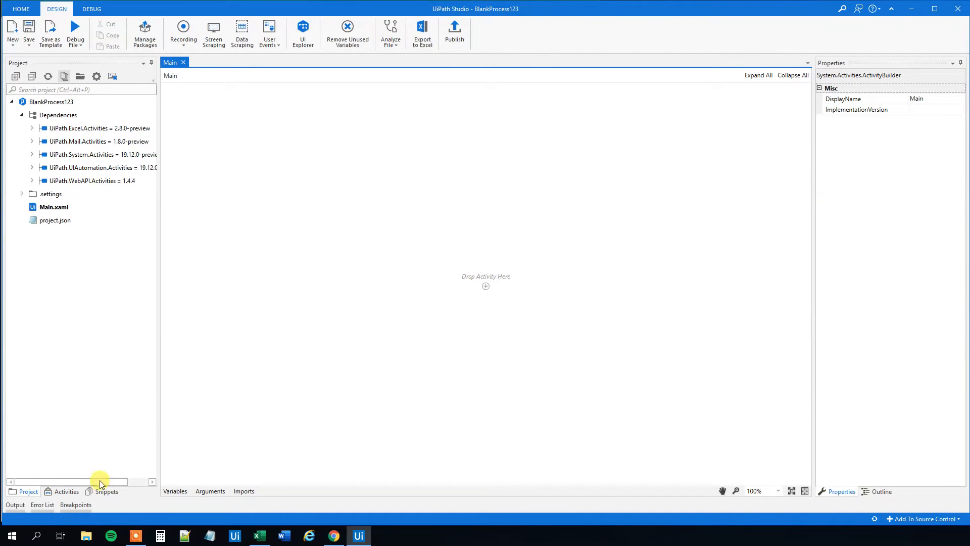
pyautogui.click(66, 491)
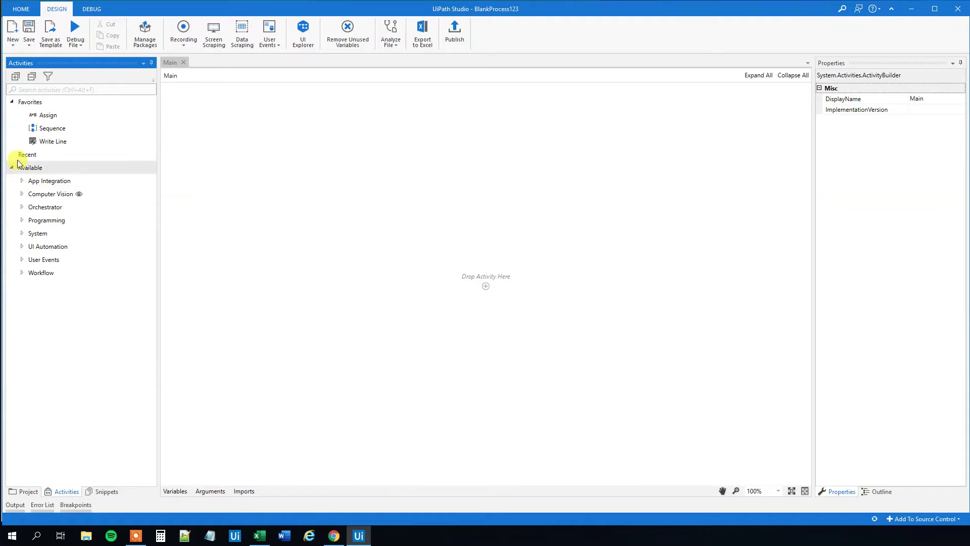
pyautogui.write('h')
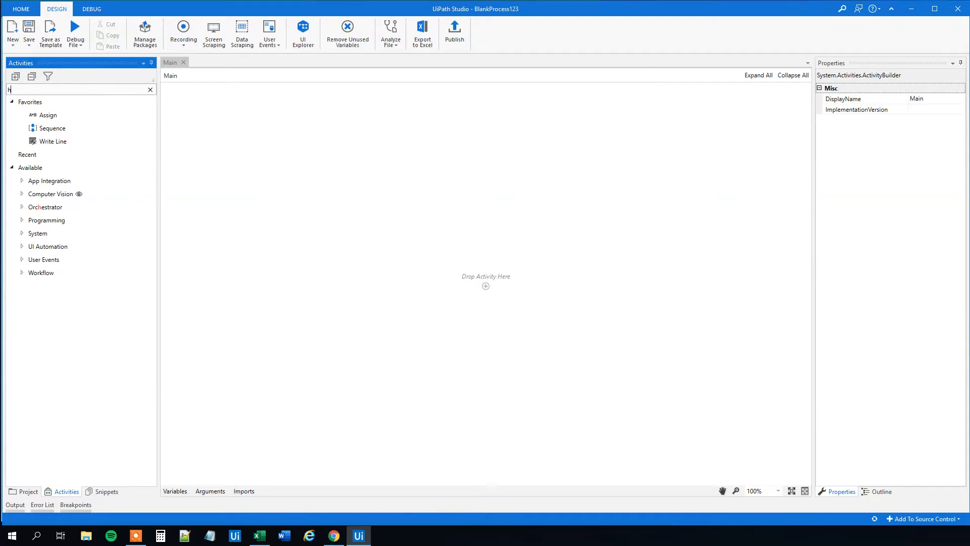
pyautogui.write('ttp')
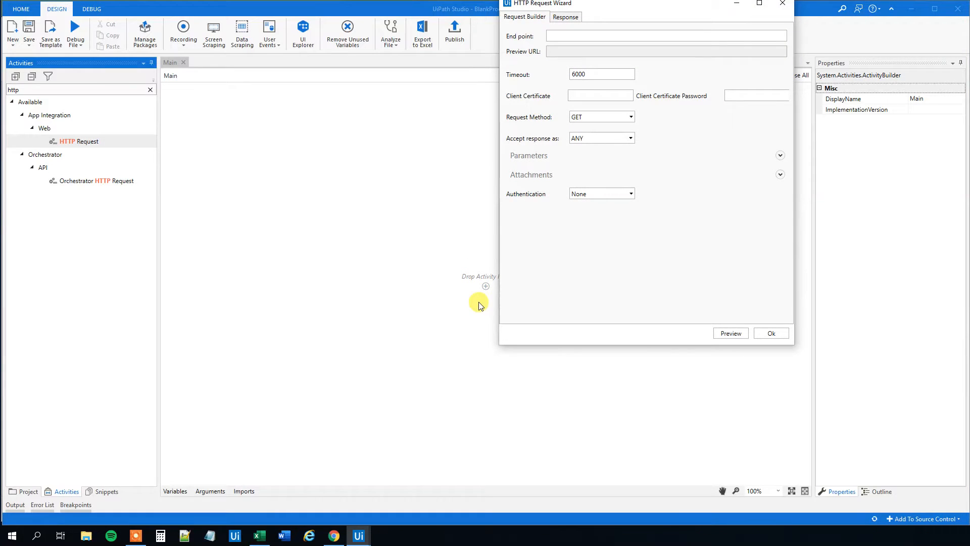
pyautogui.moveTo(408, 144)
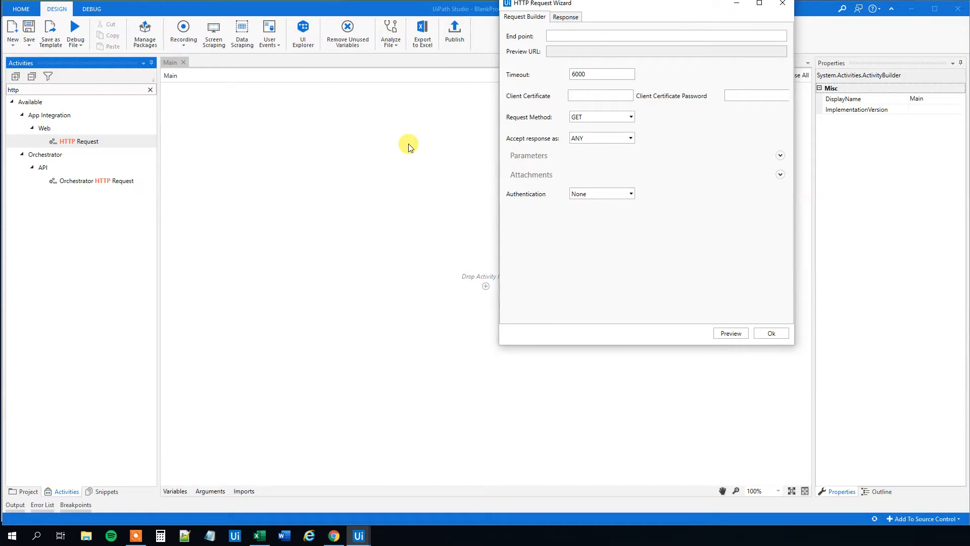
pyautogui.moveTo(461, 115)
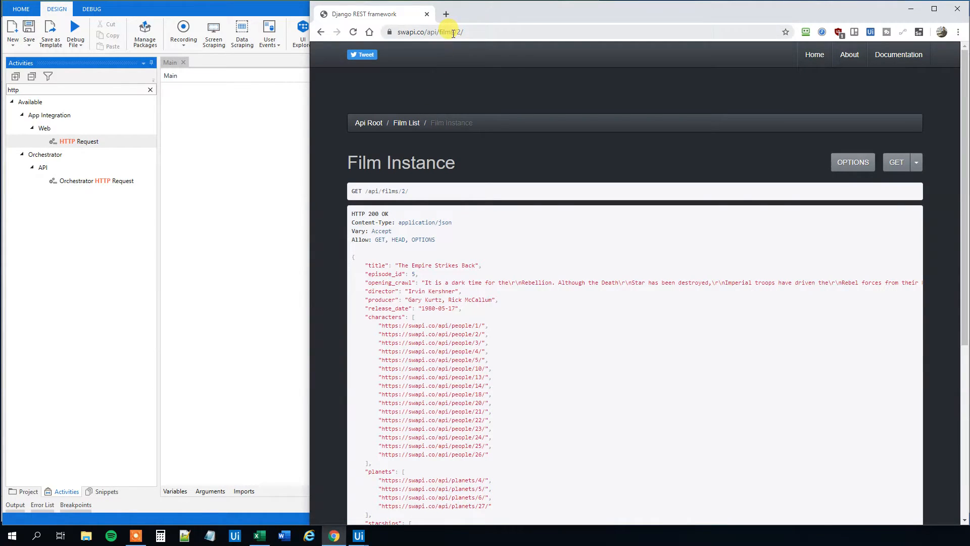
pyautogui.click(452, 32)
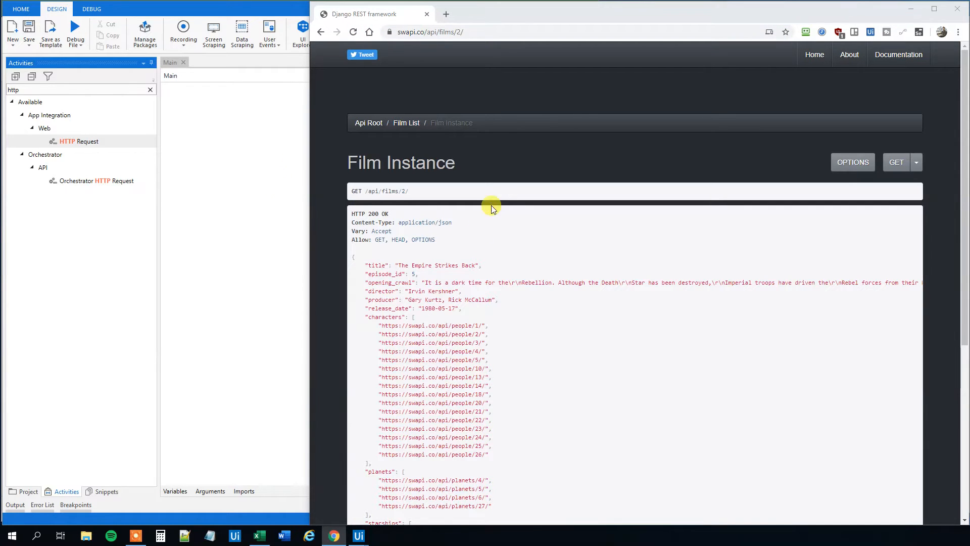
pyautogui.moveTo(908, 9)
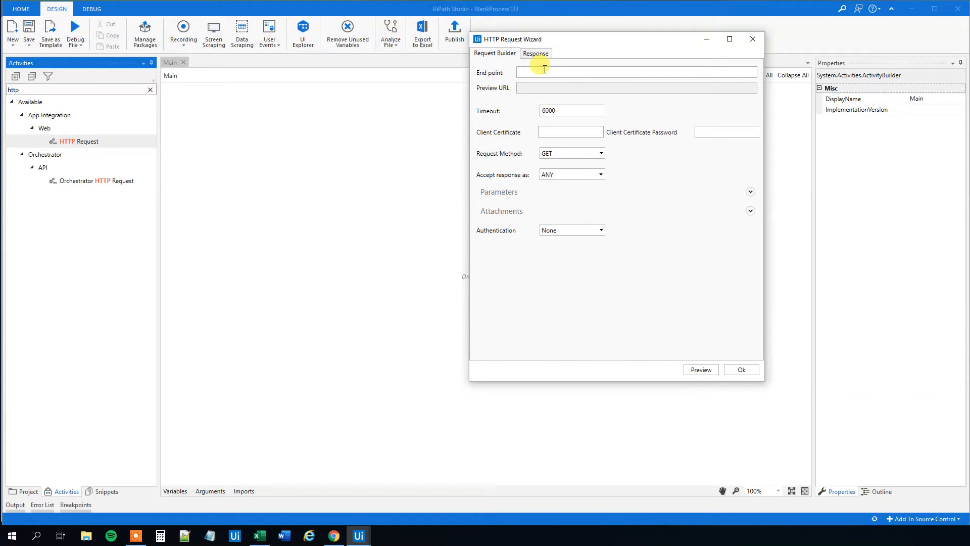
pyautogui.write('https://swapi.co/api/films/2/')
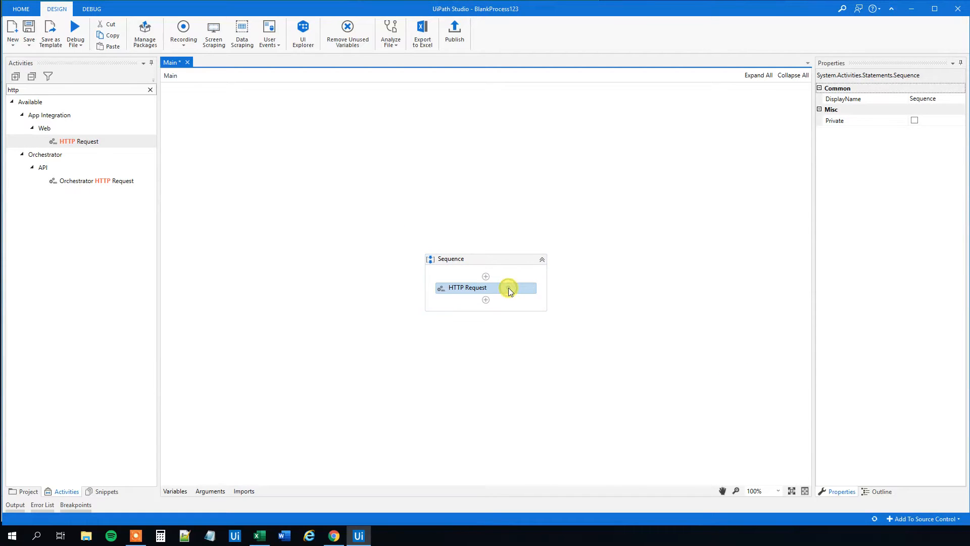
# Step: Save the HTTP Request result to new variable strFilms and search activities for 'de'
pyautogui.click(486, 287)
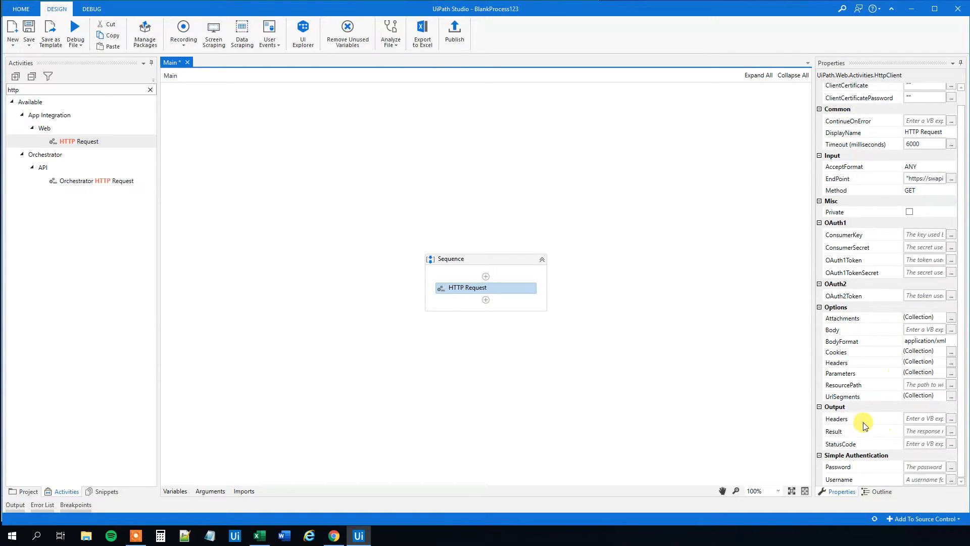
pyautogui.click(924, 431)
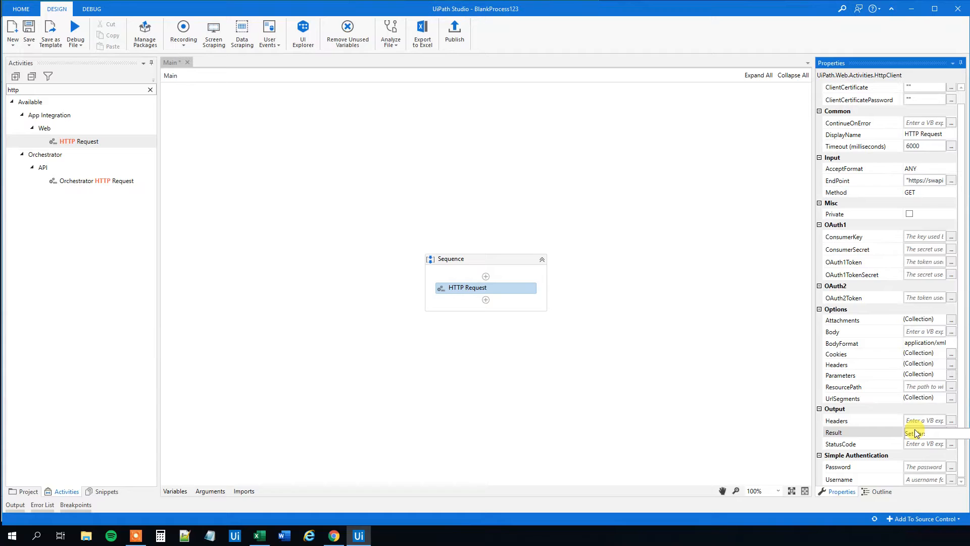
pyautogui.write('strFilms')
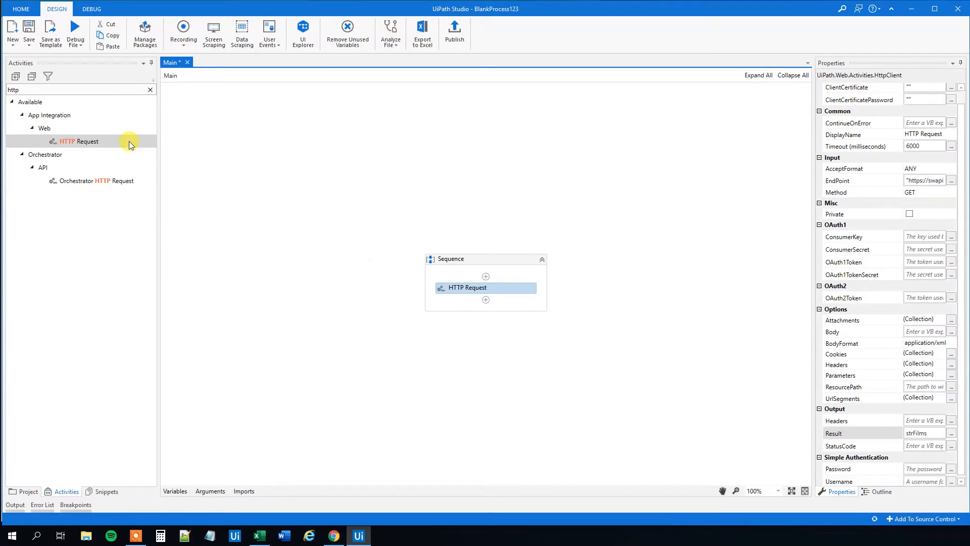
pyautogui.write('deser')
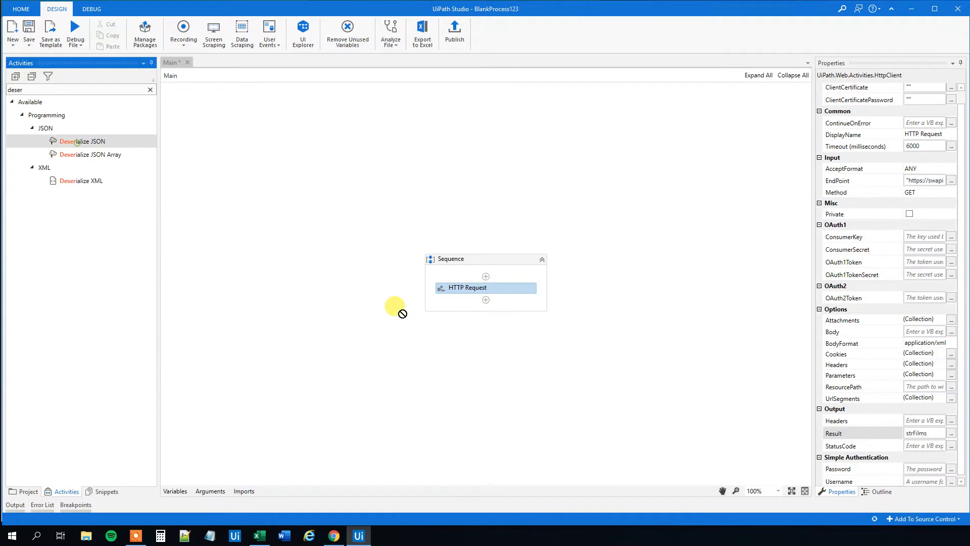
# Step: Add Deserialize JSON parsing strFilms into new variable jobjFilms
pyautogui.moveTo(83, 141); pyautogui.dragTo(485, 300)
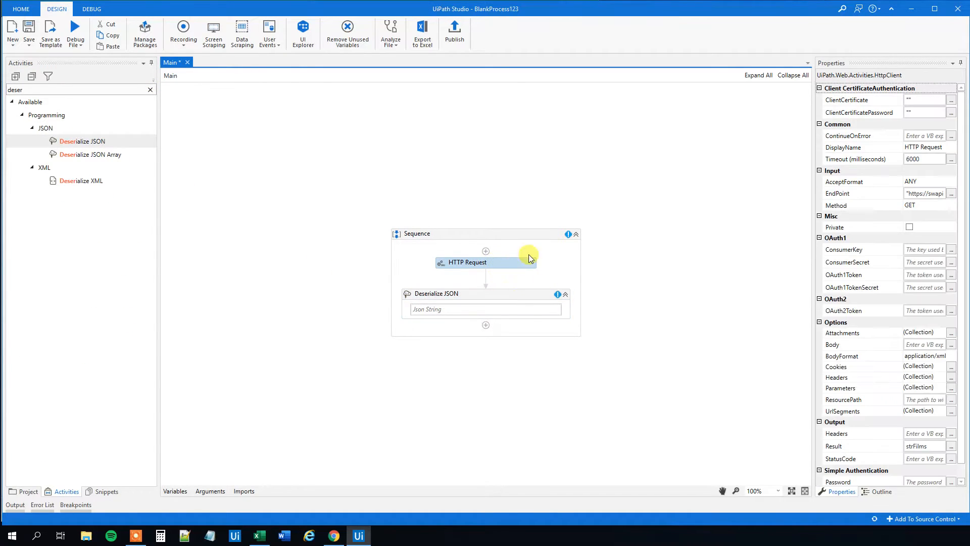
pyautogui.click(457, 293)
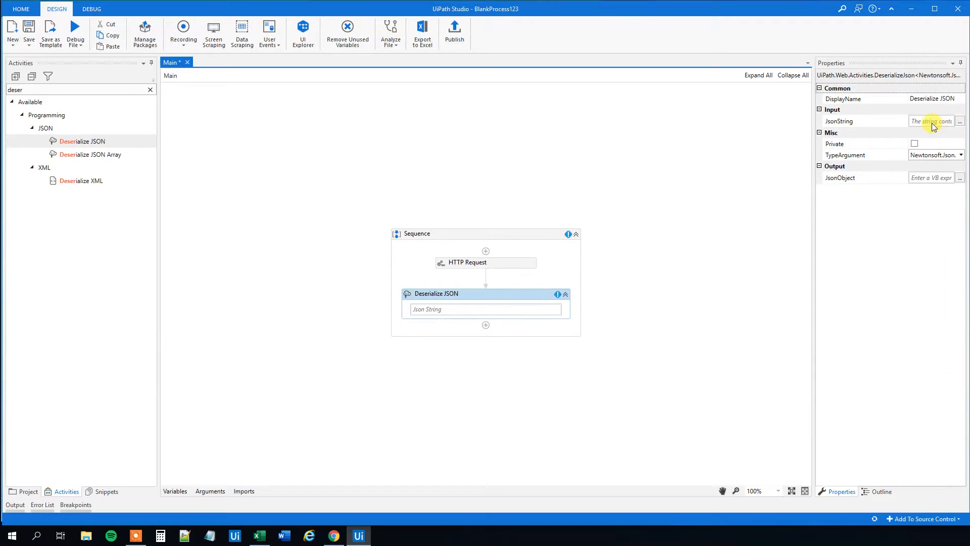
pyautogui.write('strFilms')
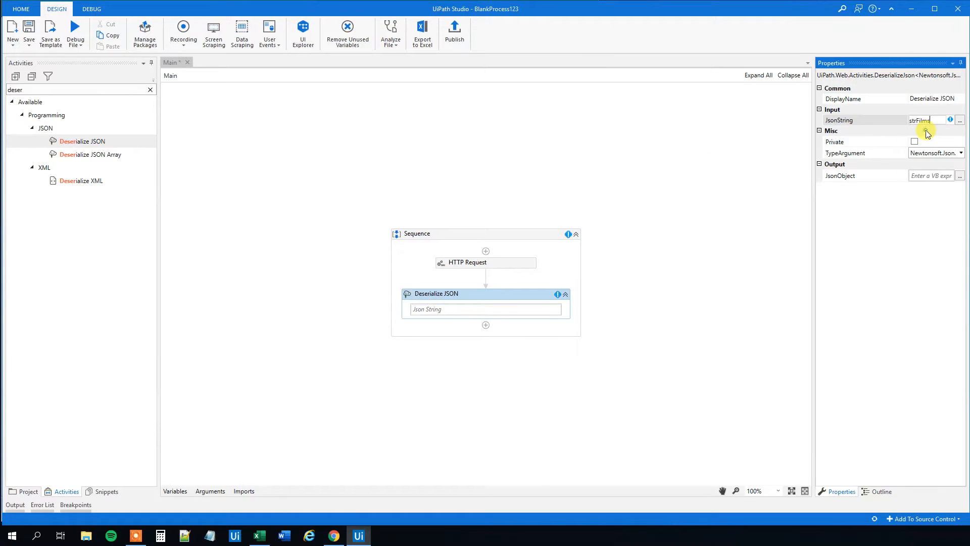
pyautogui.click(932, 176)
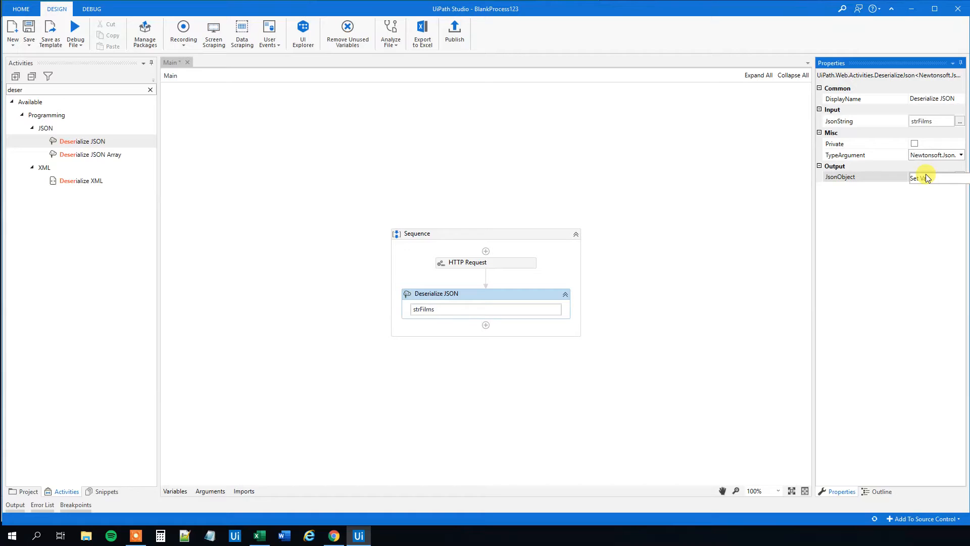
pyautogui.write('objFilms')
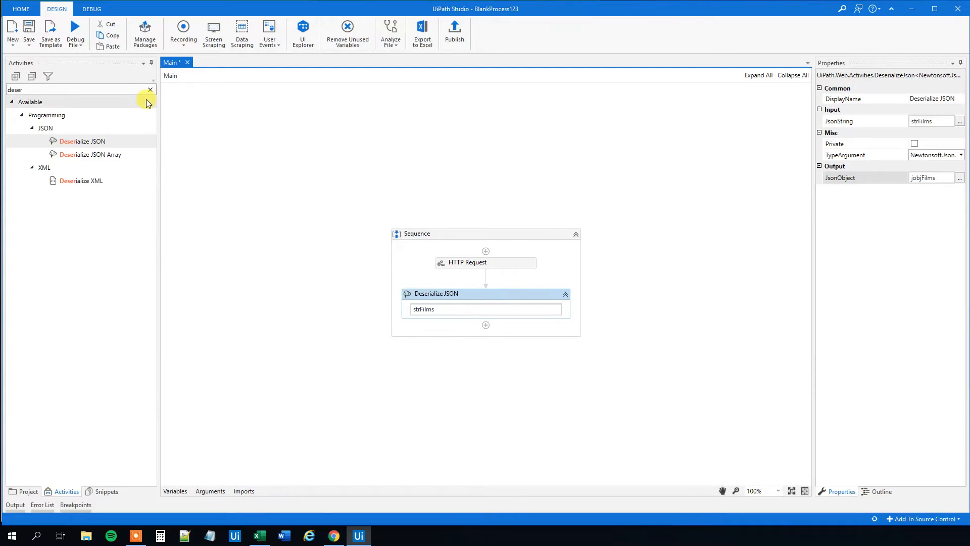
pyautogui.write('write')
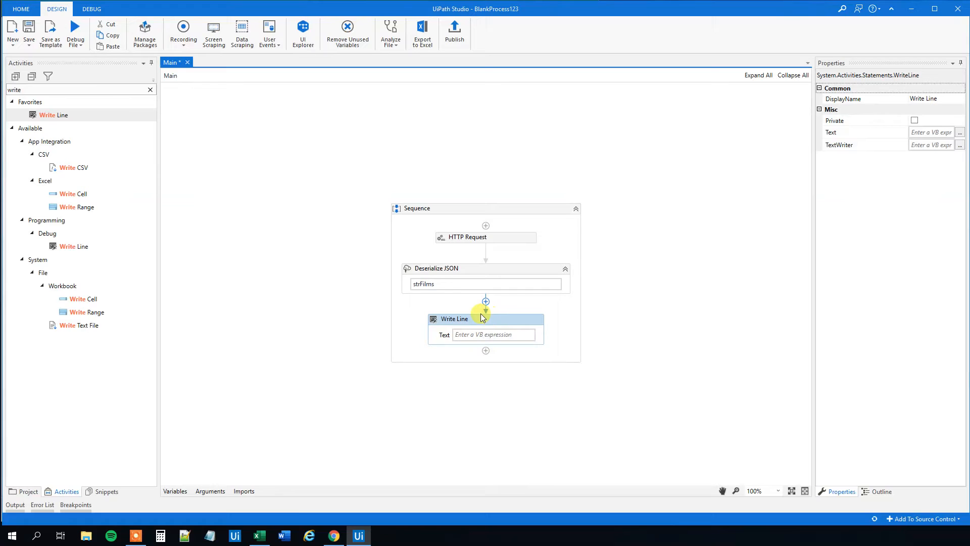
pyautogui.moveTo(481, 317)
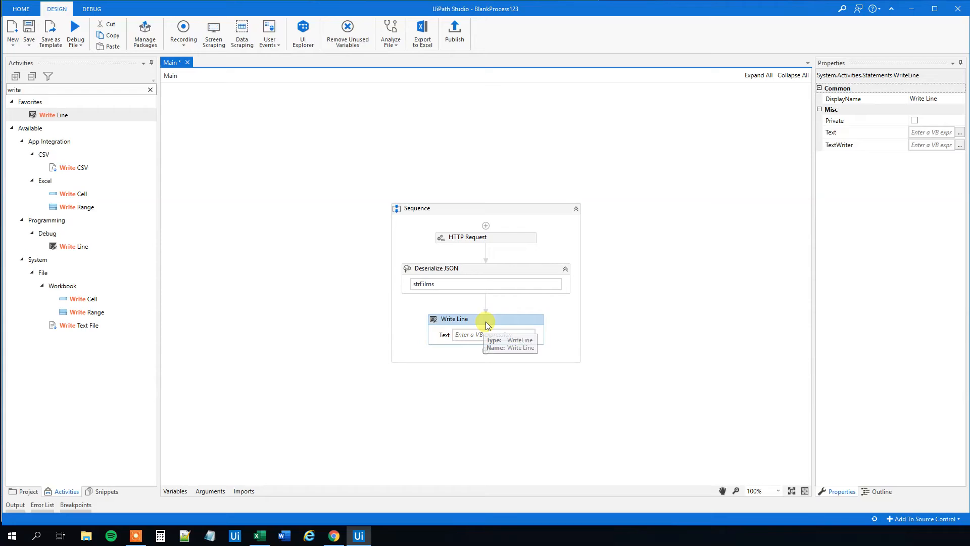
# Step: Set the Write Line text to jobjFilms.SelectToken("director")
pyautogui.click(480, 334)
pyautogui.write('jobFilms')
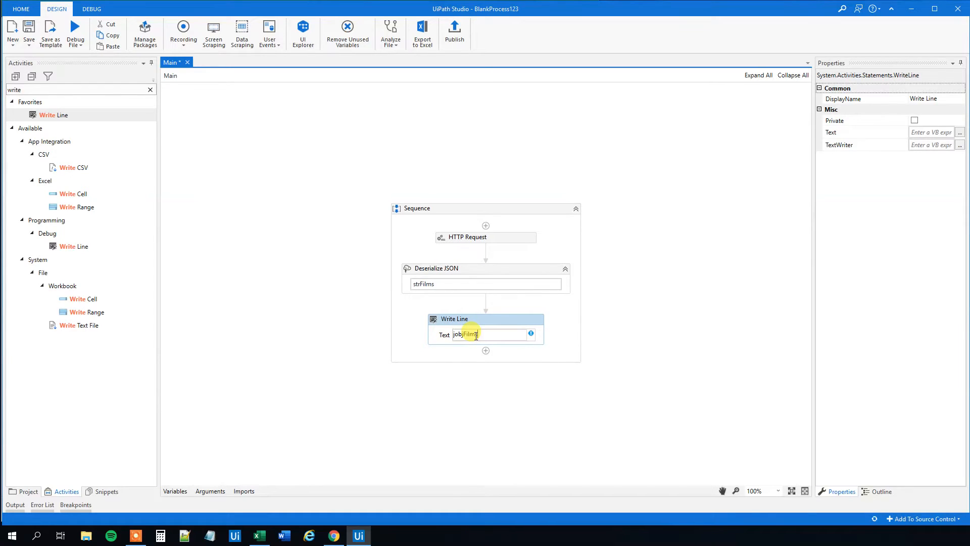
pyautogui.write('.Se')
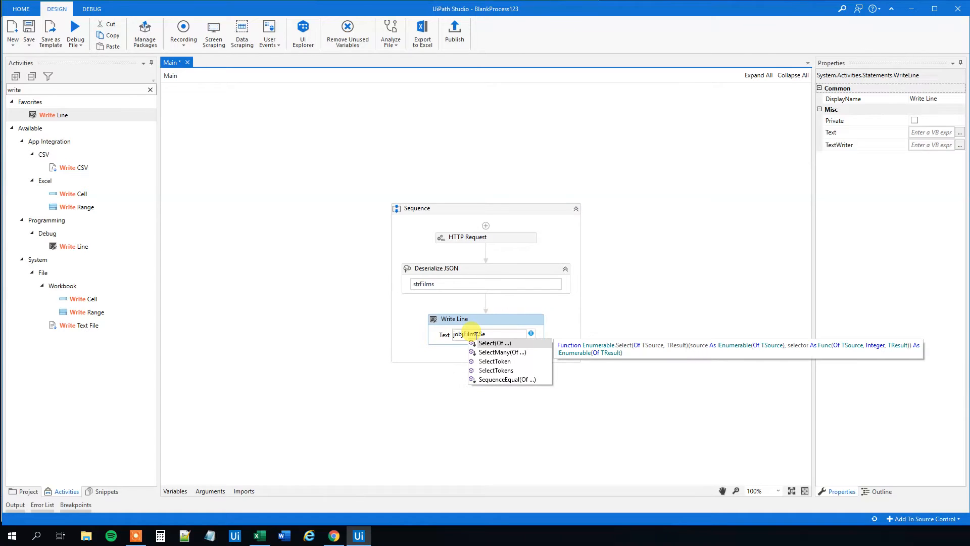
pyautogui.click(494, 360)
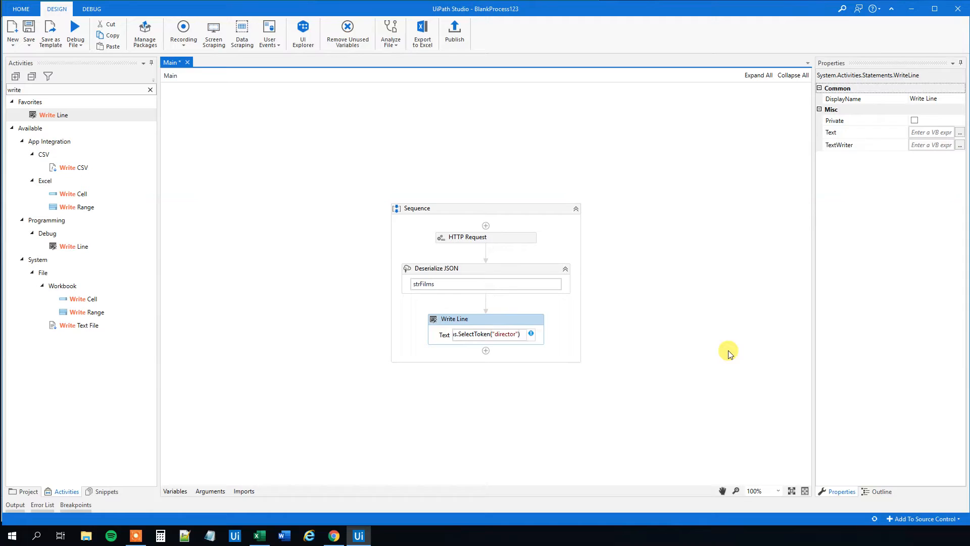
pyautogui.write('.To')
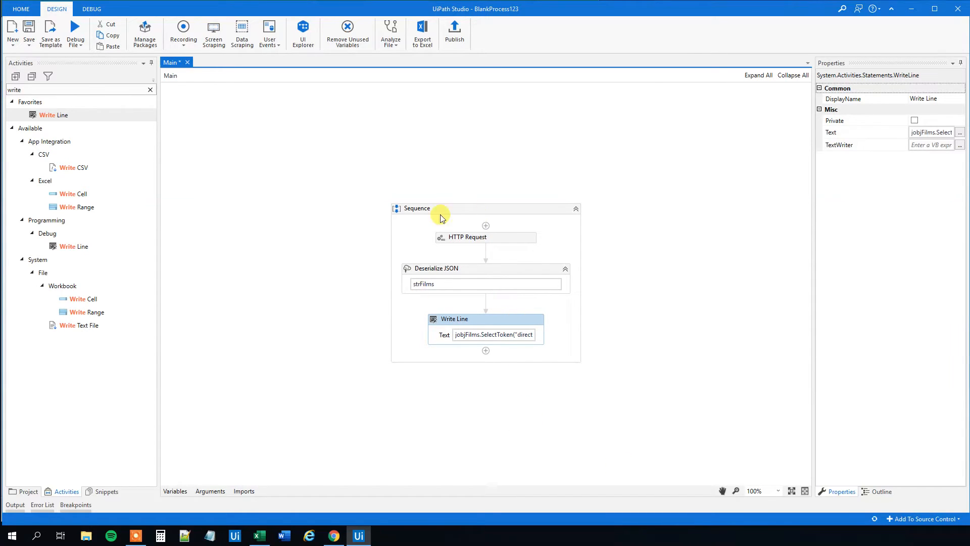
pyautogui.click(75, 39)
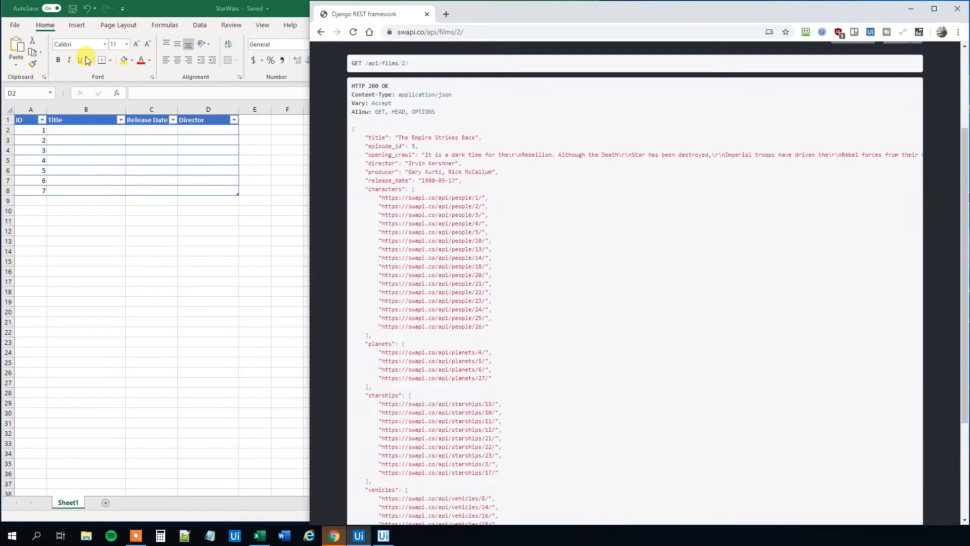
# Step: Run the workflow and confirm the Output prints director Irvin Kershner
pyautogui.click(358, 536)
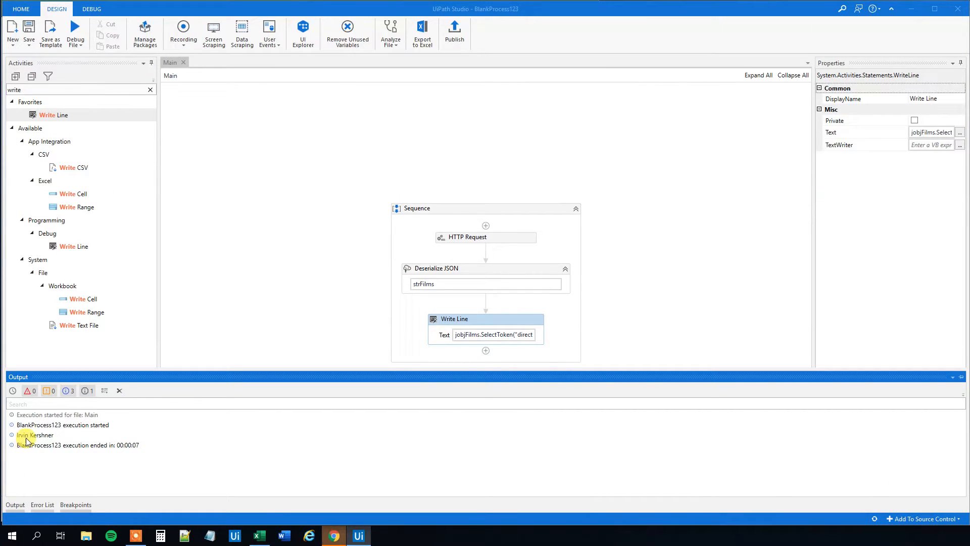
pyautogui.moveTo(63, 441)
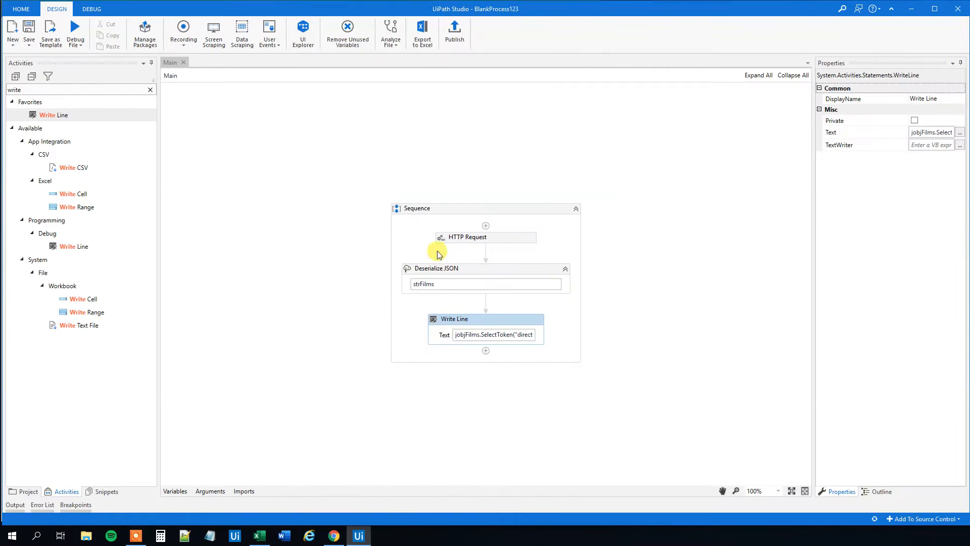
pyautogui.click(494, 334)
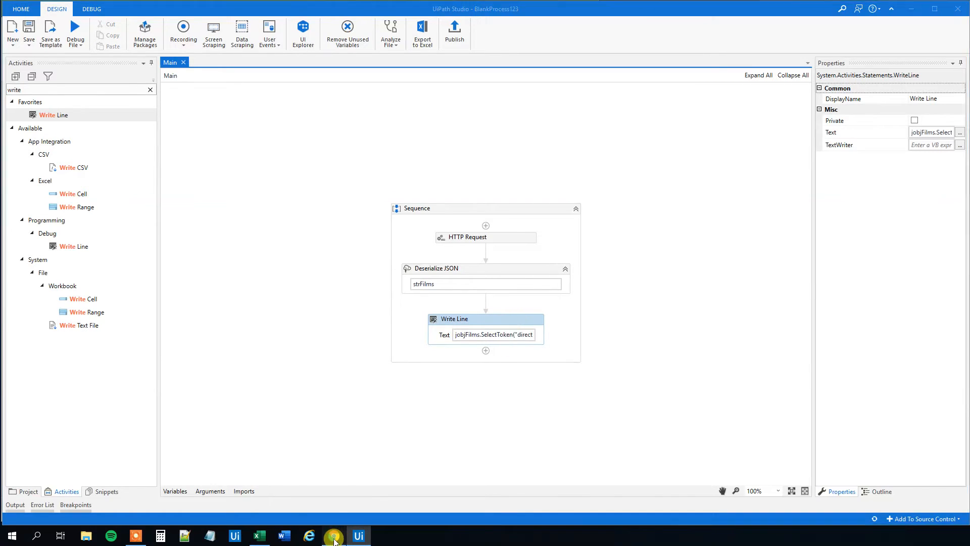
# Step: Change the Write Line expression to jobjFilms.SelectToken("title").ToString
pyautogui.click(333, 536)
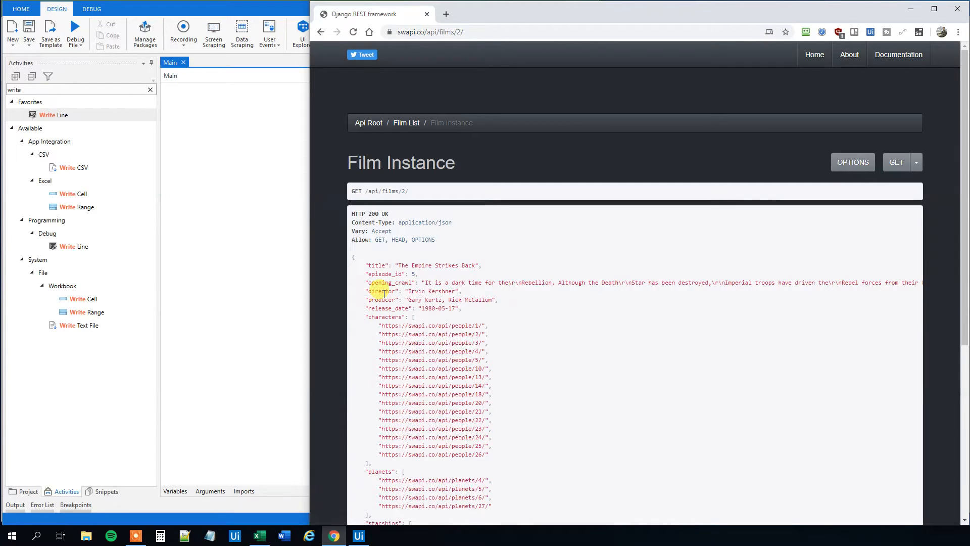
pyautogui.doubleClick(382, 291)
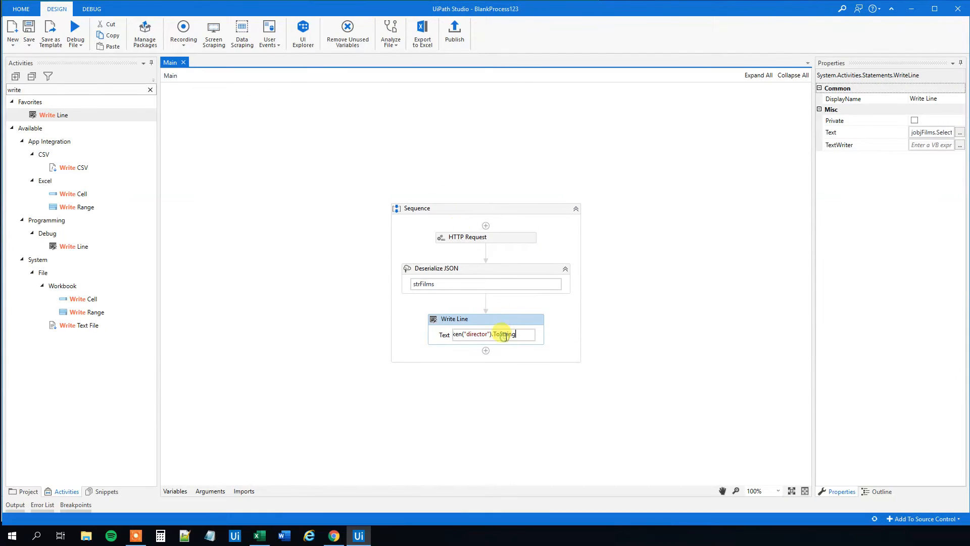
pyautogui.click(512, 334)
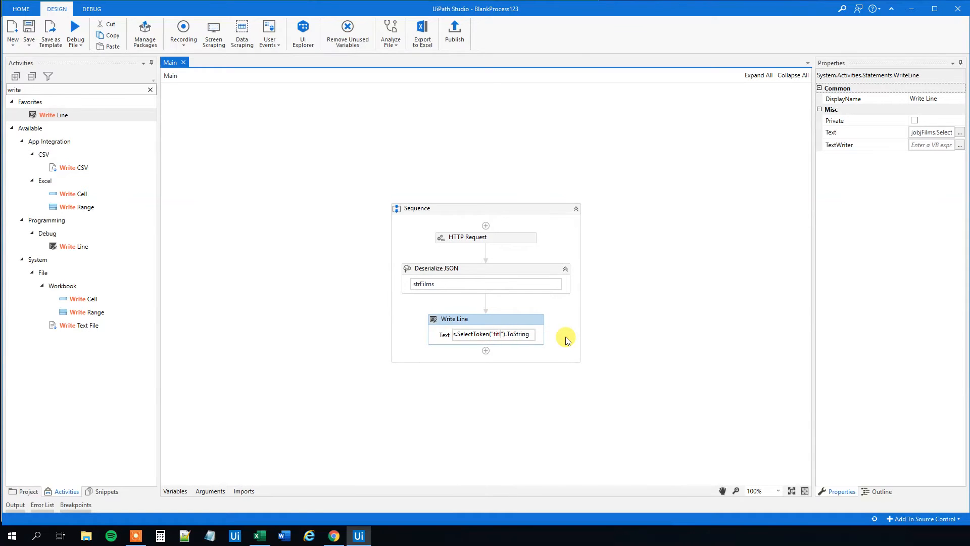
pyautogui.click(75, 43)
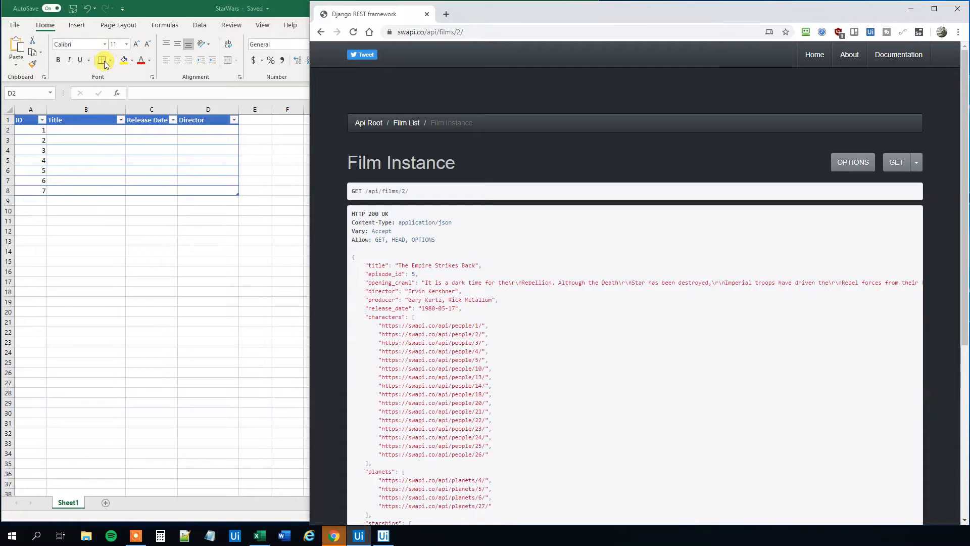
# Step: Run the workflow, see 'The Empire Strikes Back' printed, and switch to the workbook
pyautogui.click(358, 535)
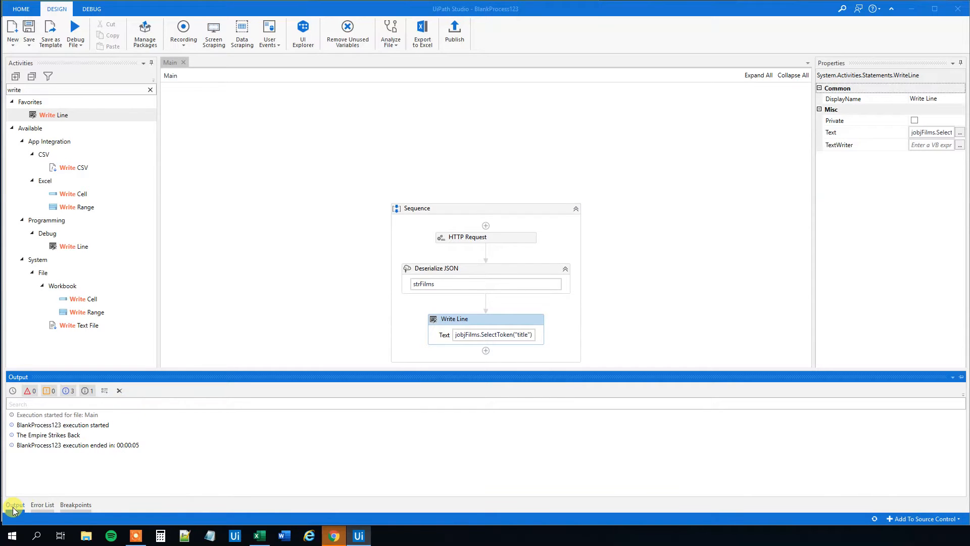
pyautogui.click(257, 535)
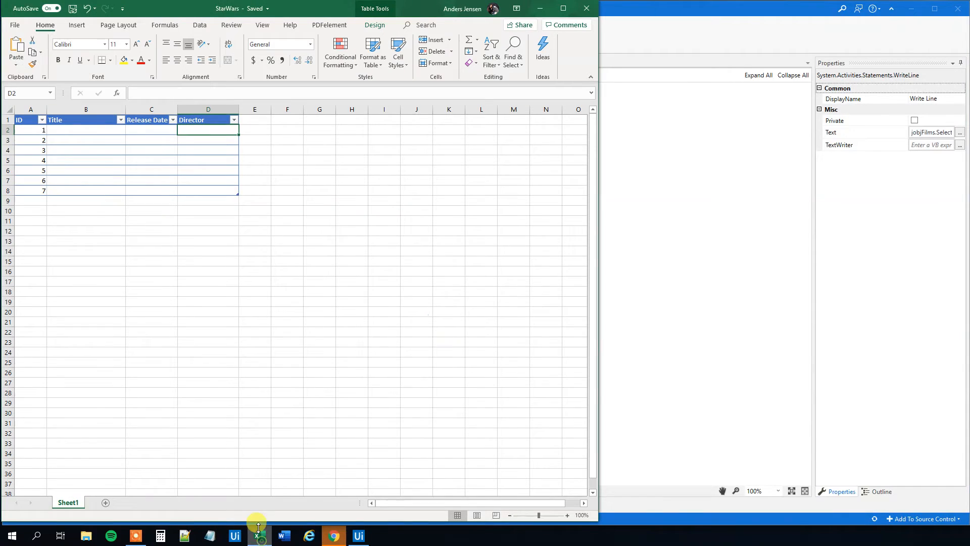
# Step: Point out the ID and empty Release Date cells in the StarWars table, then close the workbook
pyautogui.click(151, 251)
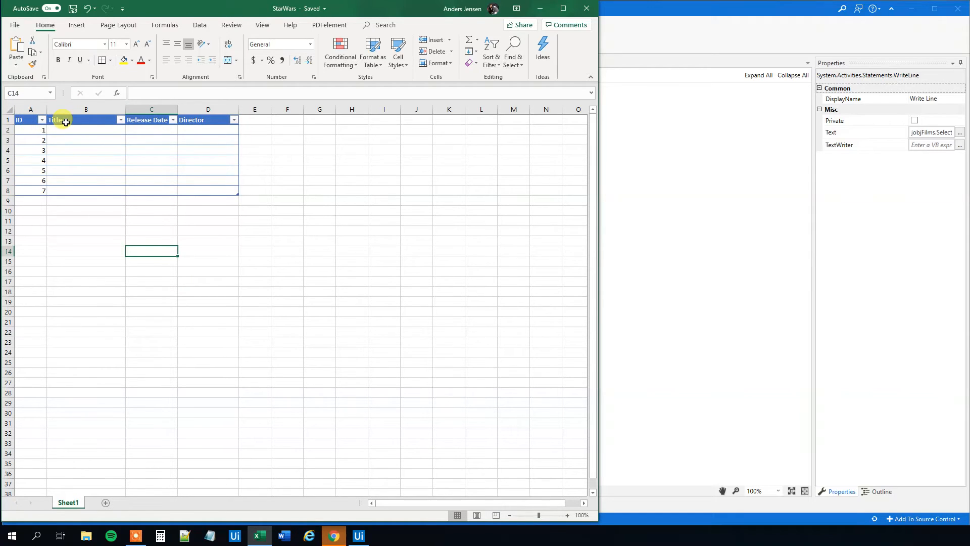
pyautogui.moveTo(104, 142)
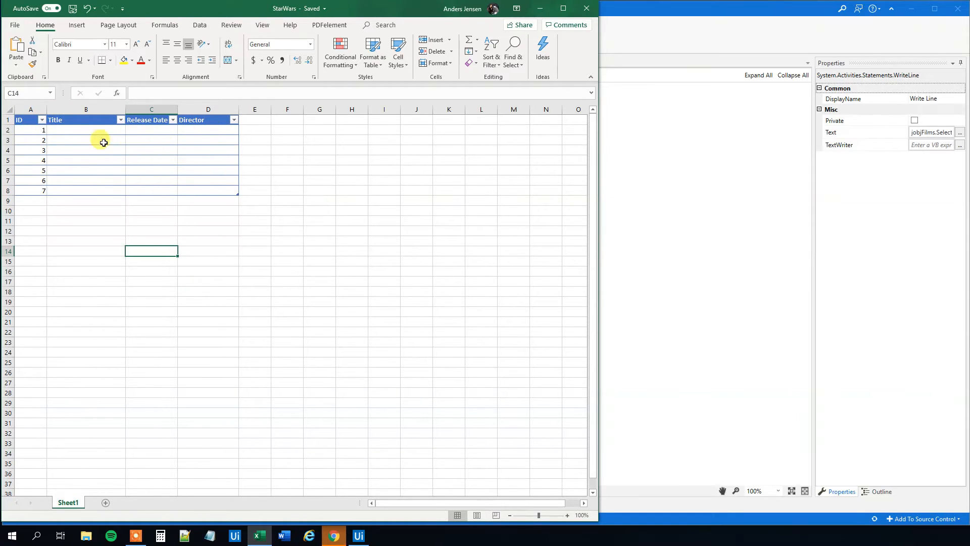
pyautogui.moveTo(79, 205)
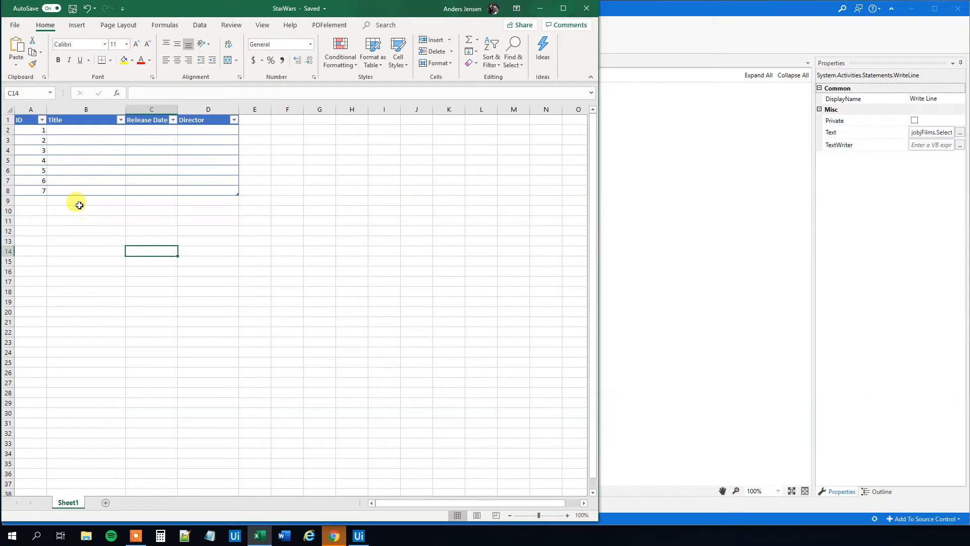
pyautogui.click(30, 140)
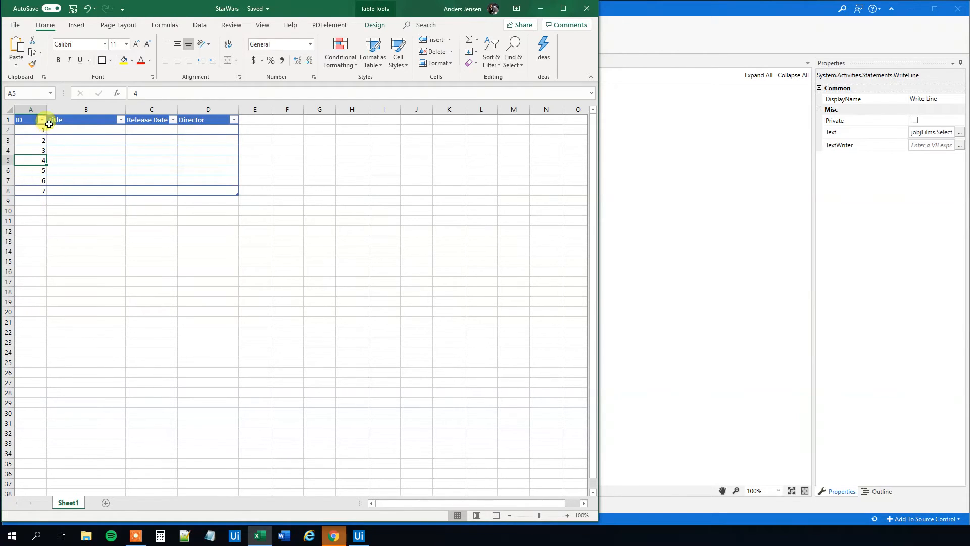
pyautogui.click(30, 130)
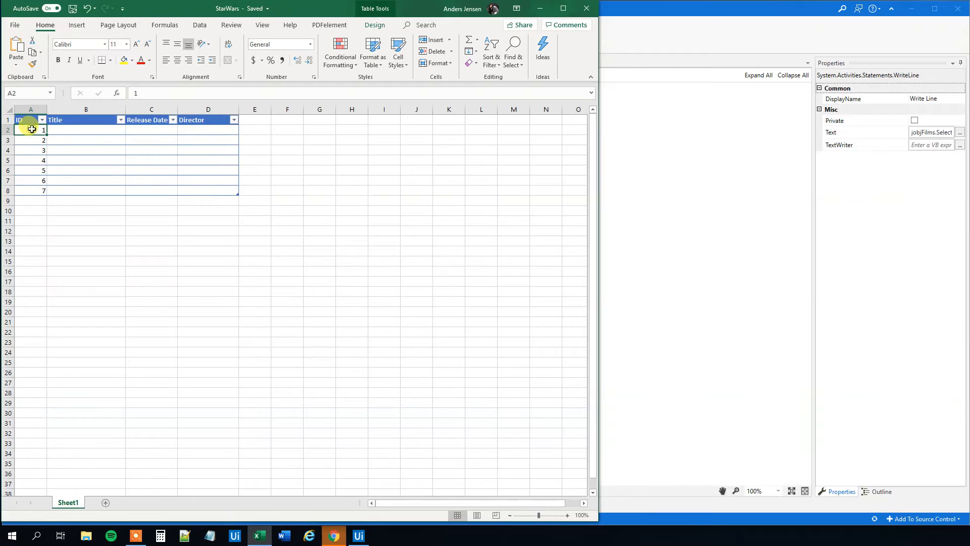
pyautogui.click(151, 129)
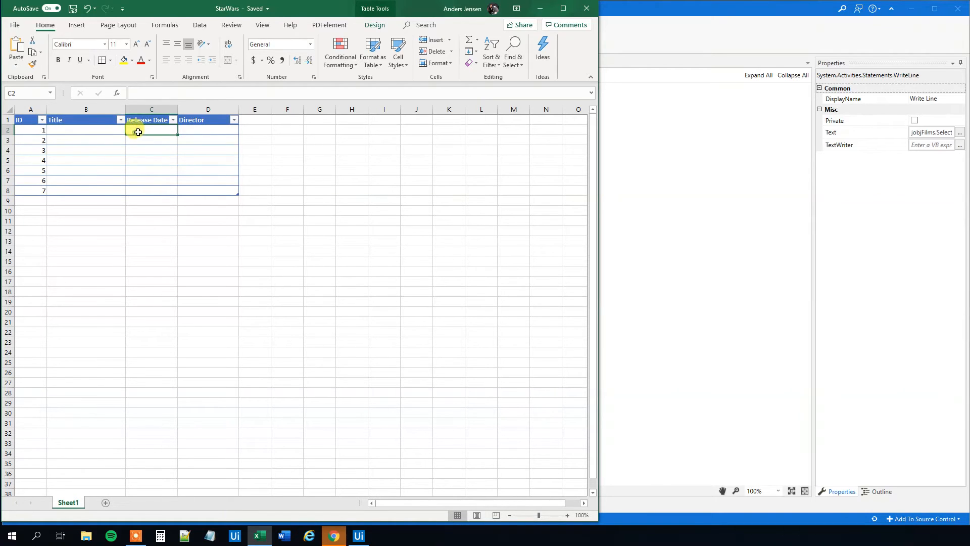
pyautogui.click(76, 160)
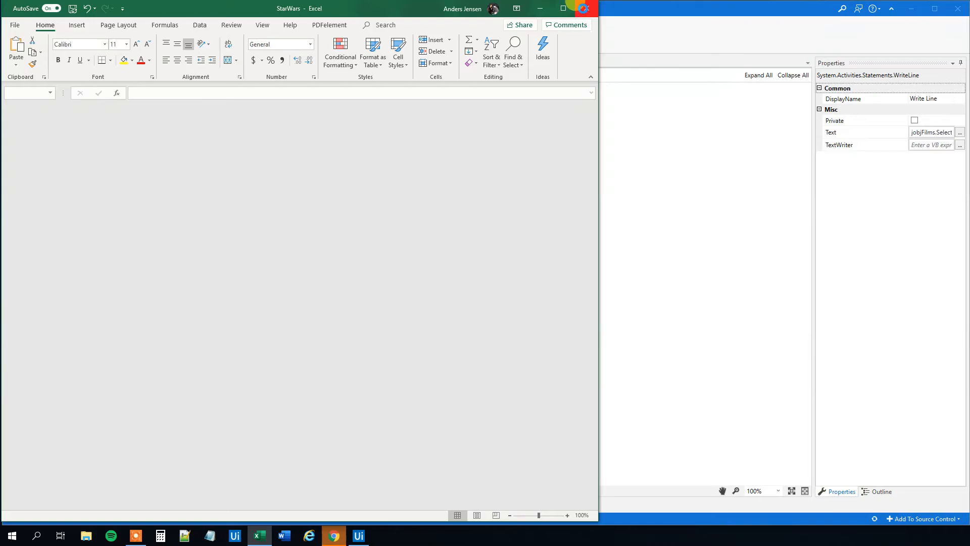
pyautogui.click(358, 536)
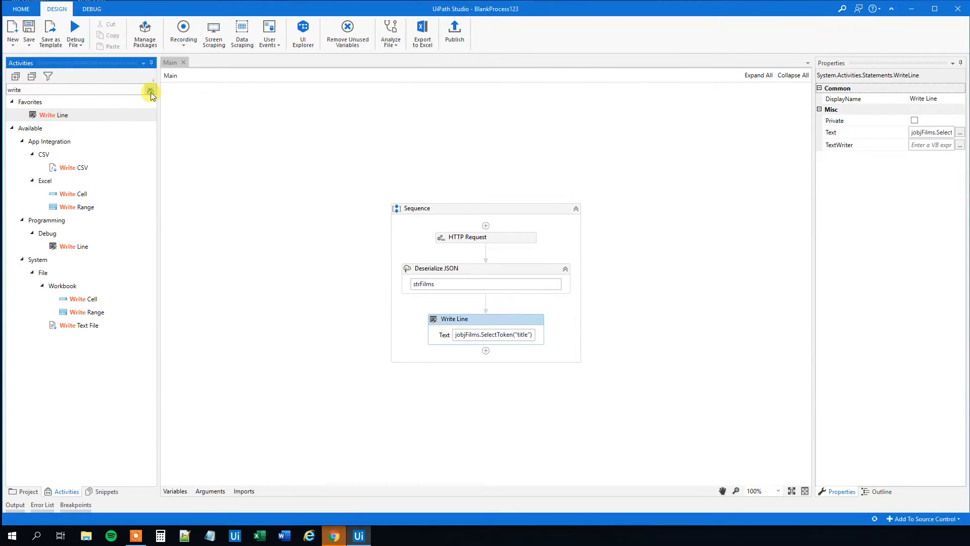
# Step: Insert a Read Range activity above HTTP Request, reading the StarWars workbook file
pyautogui.write('read')
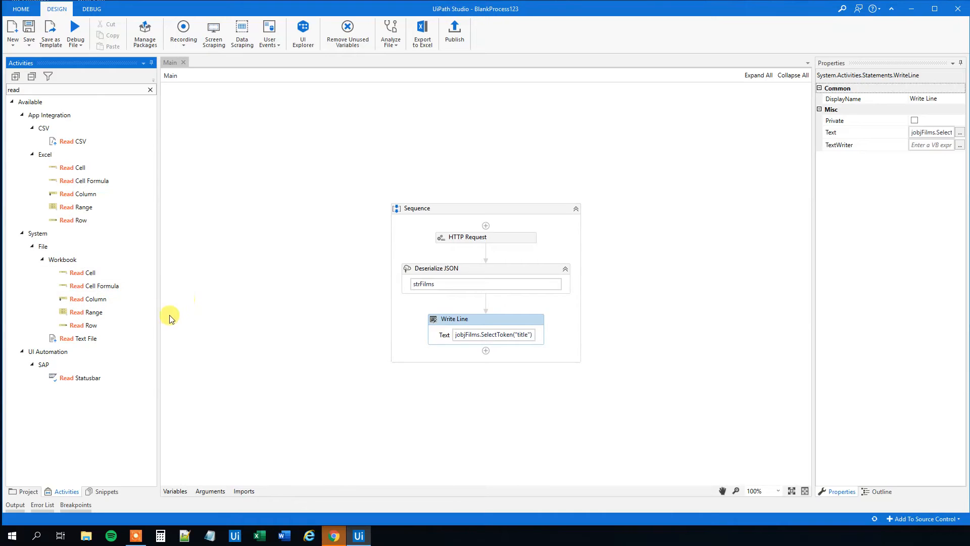
pyautogui.moveTo(83, 324)
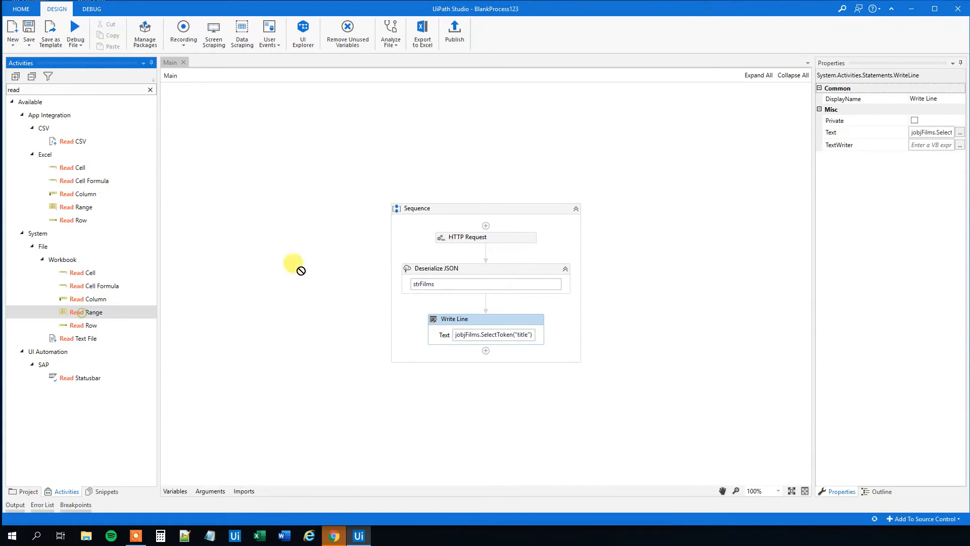
pyautogui.moveTo(86, 311); pyautogui.dragTo(485, 204)
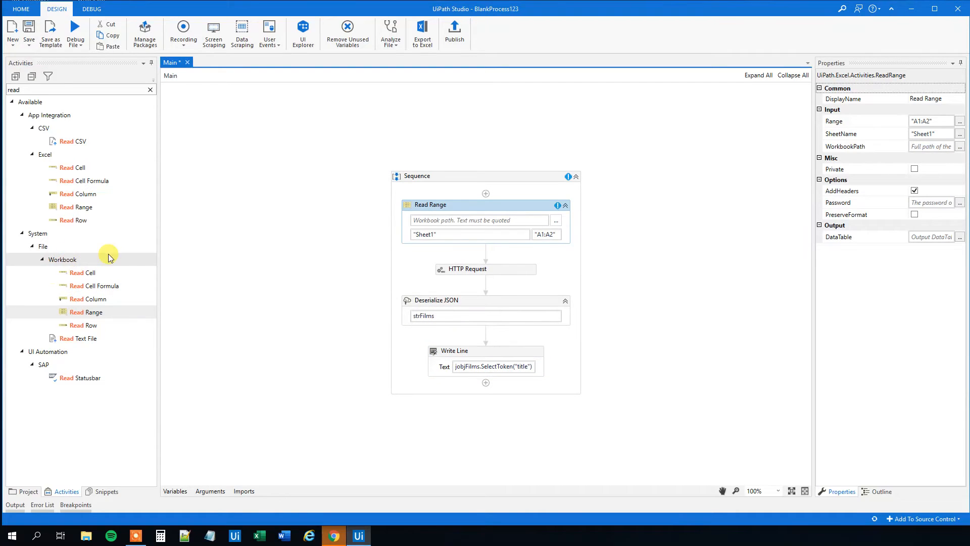
pyautogui.moveTo(556, 217)
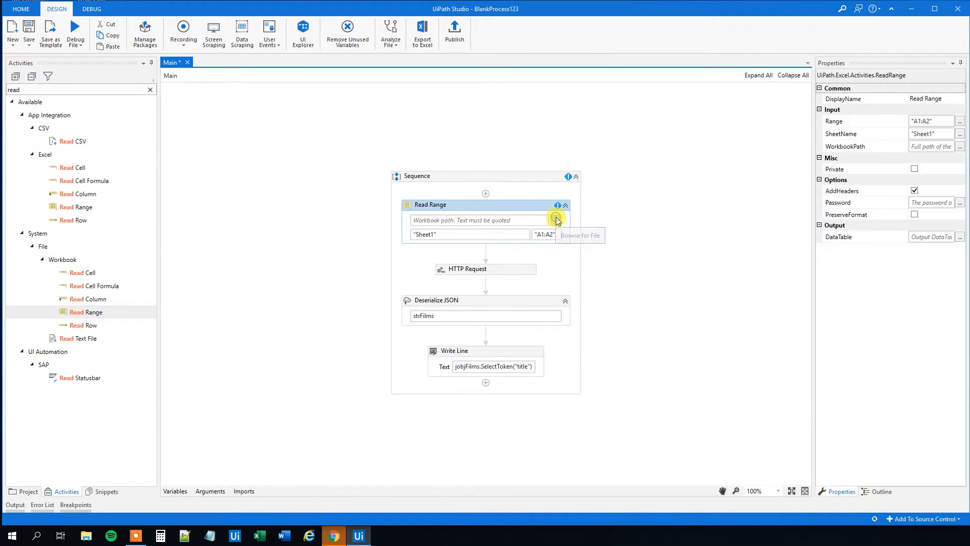
pyautogui.click(556, 220)
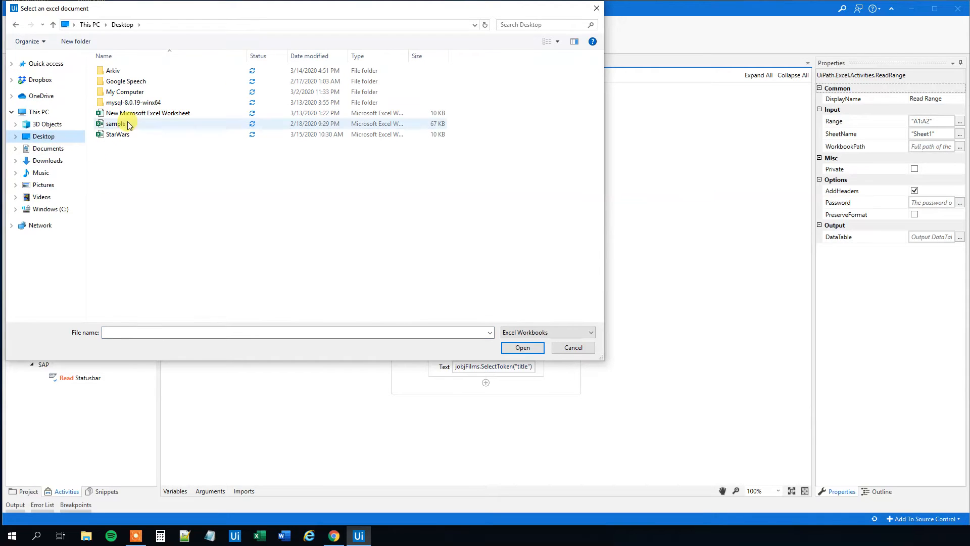
pyautogui.click(117, 133)
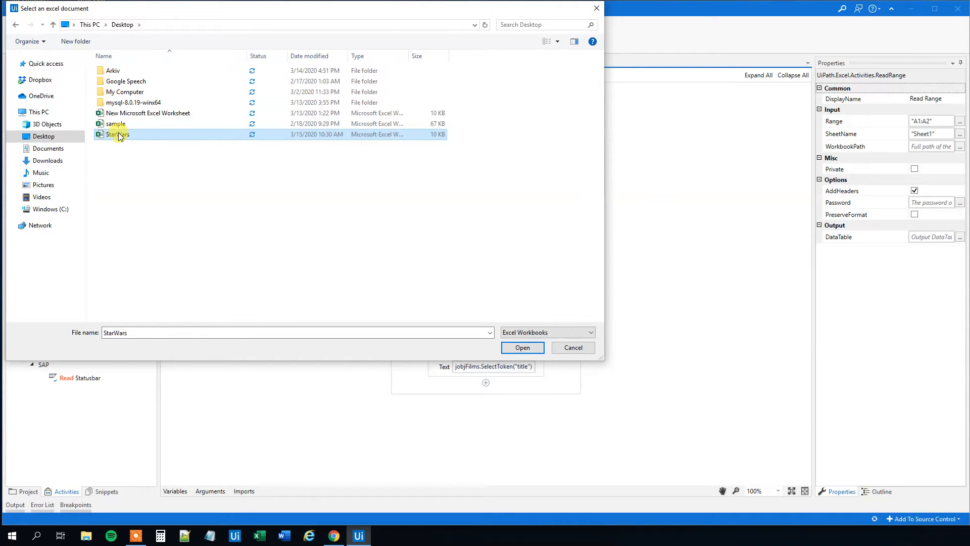
pyautogui.click(522, 347)
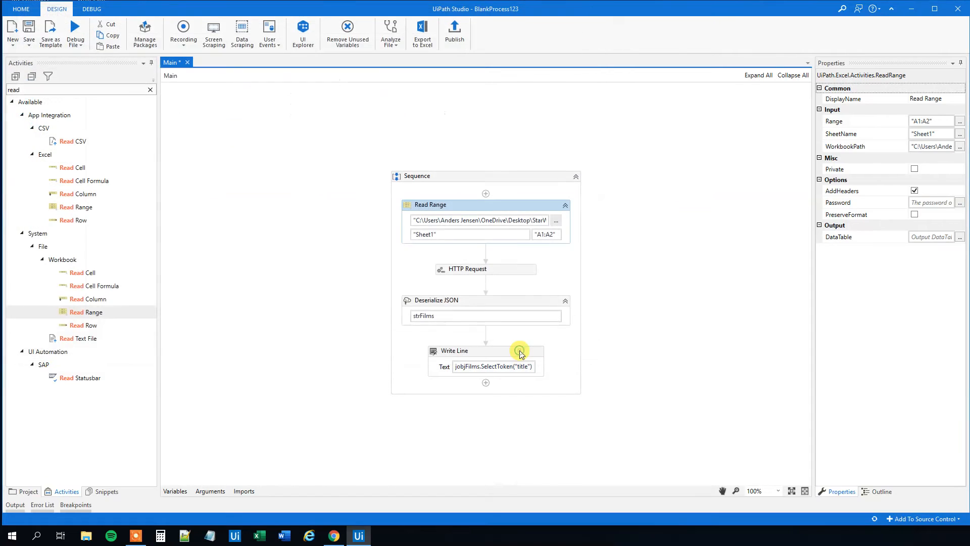
# Step: Clear the Read Range range so the whole sheet is read, and output it to dtSW
pyautogui.click(545, 234)
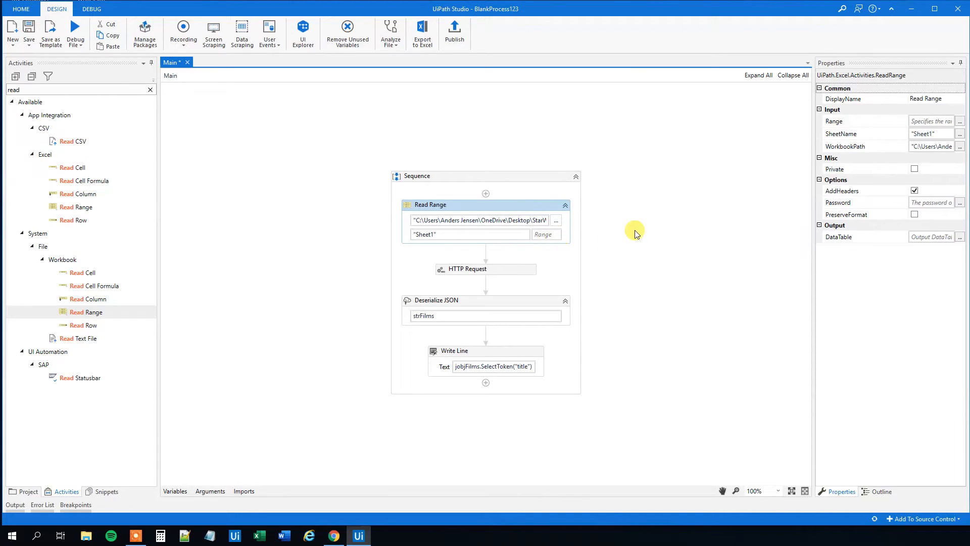
pyautogui.click(930, 235)
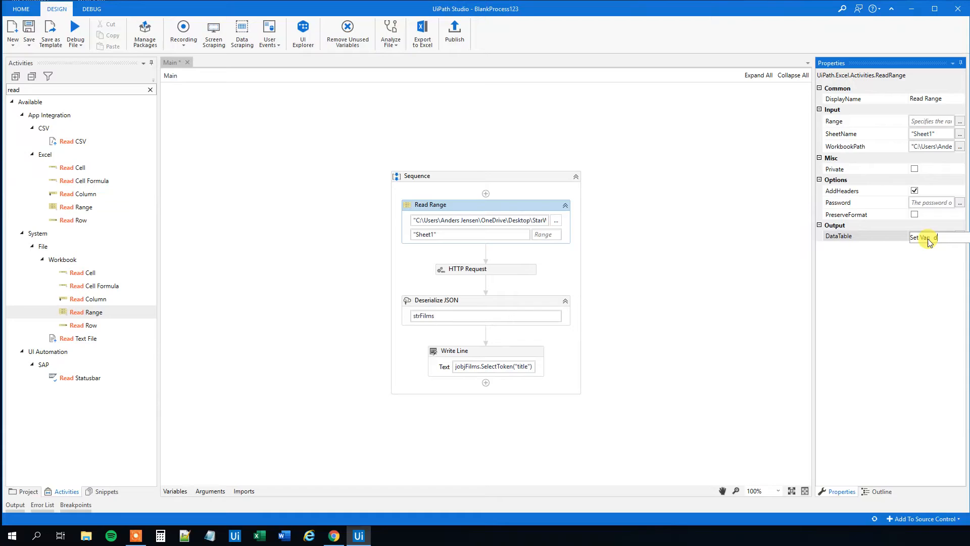
pyautogui.write('dtSW')
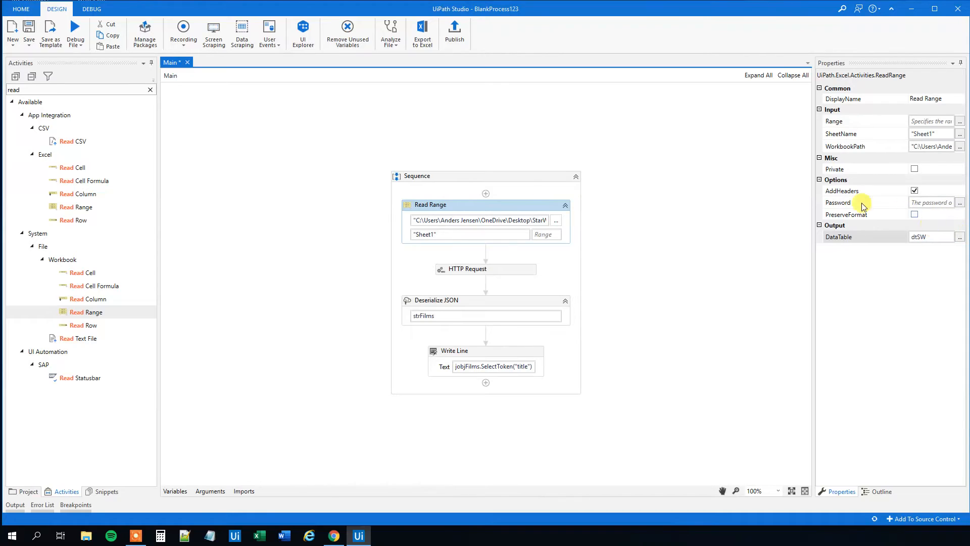
pyautogui.moveTo(531, 210)
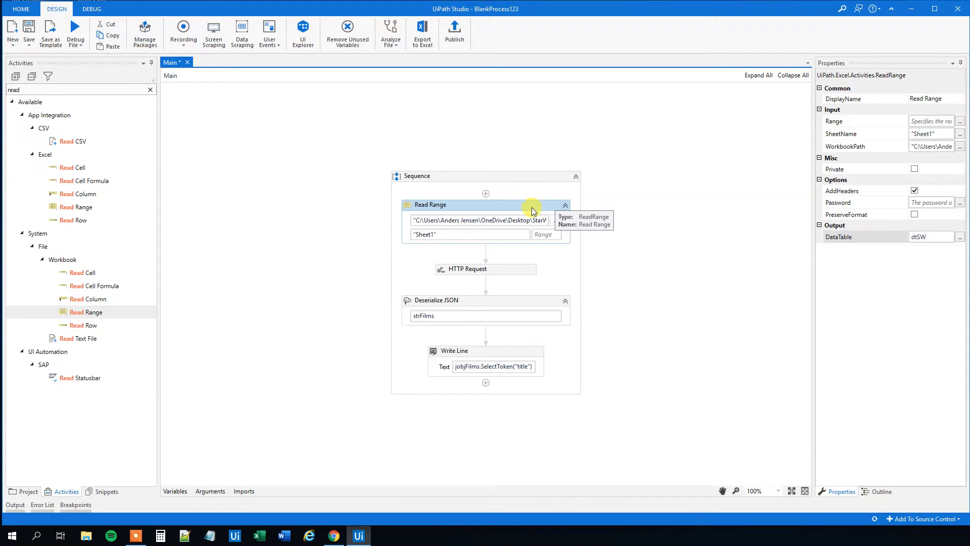
pyautogui.moveTo(522, 206)
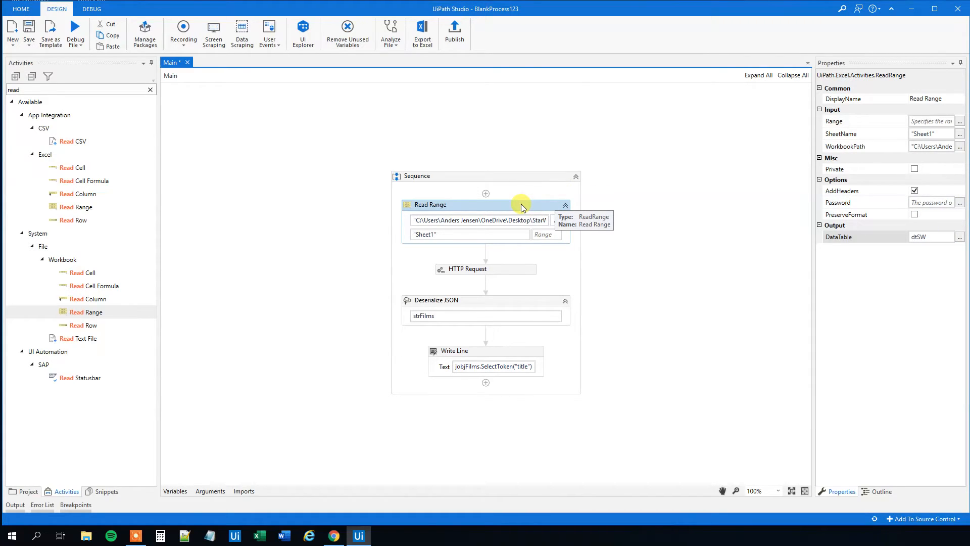
pyautogui.moveTo(503, 269)
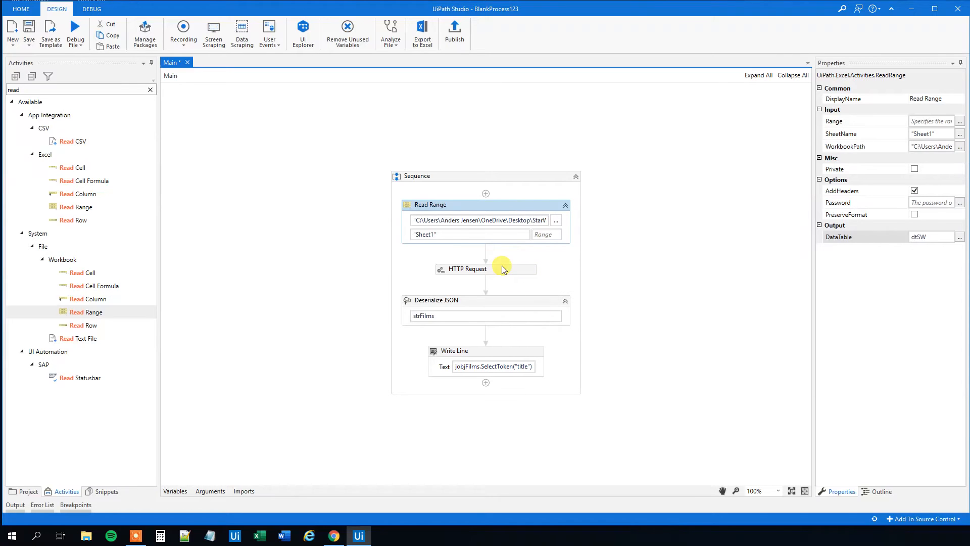
pyautogui.moveTo(479, 300)
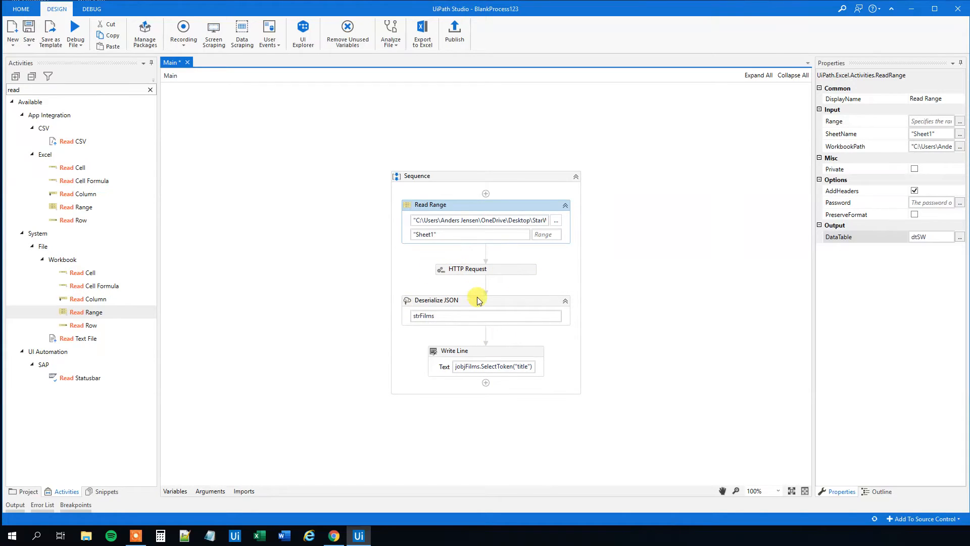
pyautogui.moveTo(287, 132)
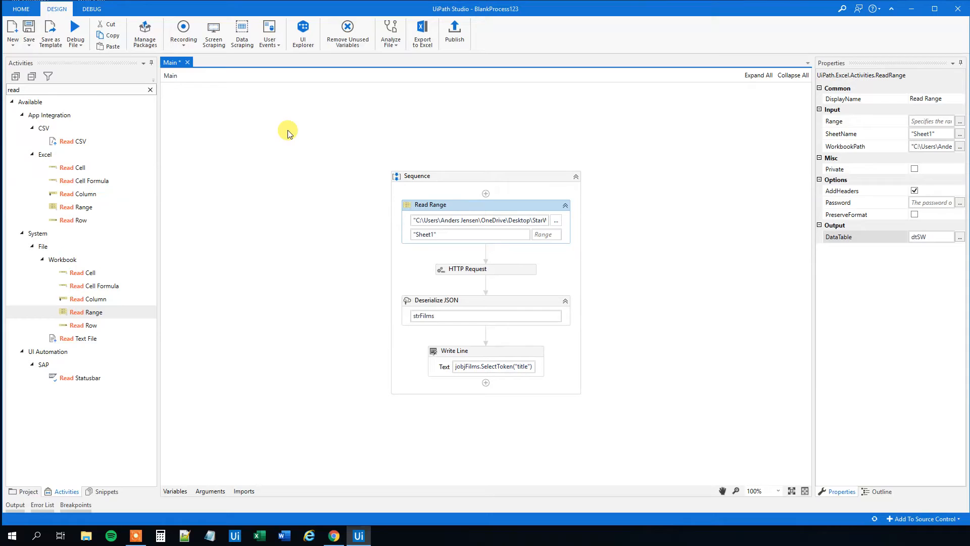
pyautogui.click(150, 89)
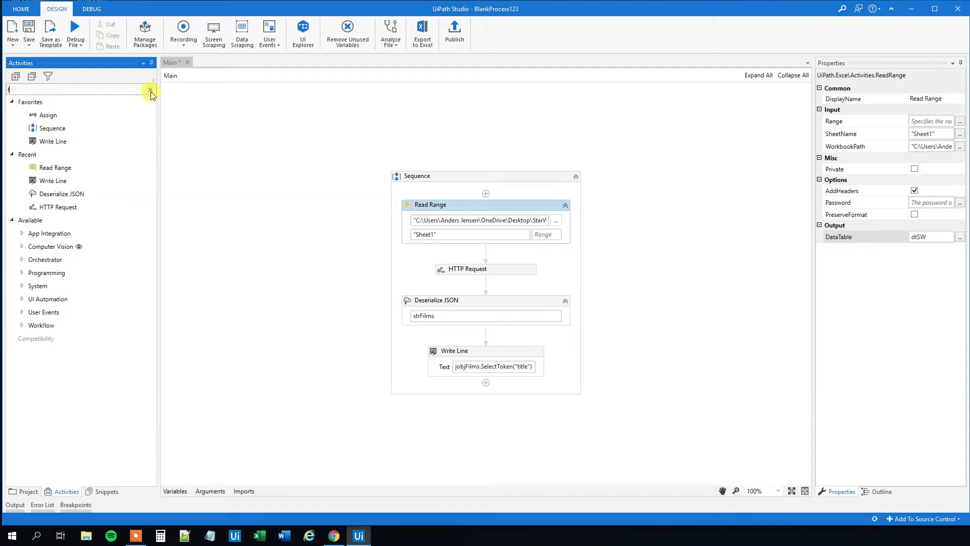
pyautogui.write('for')
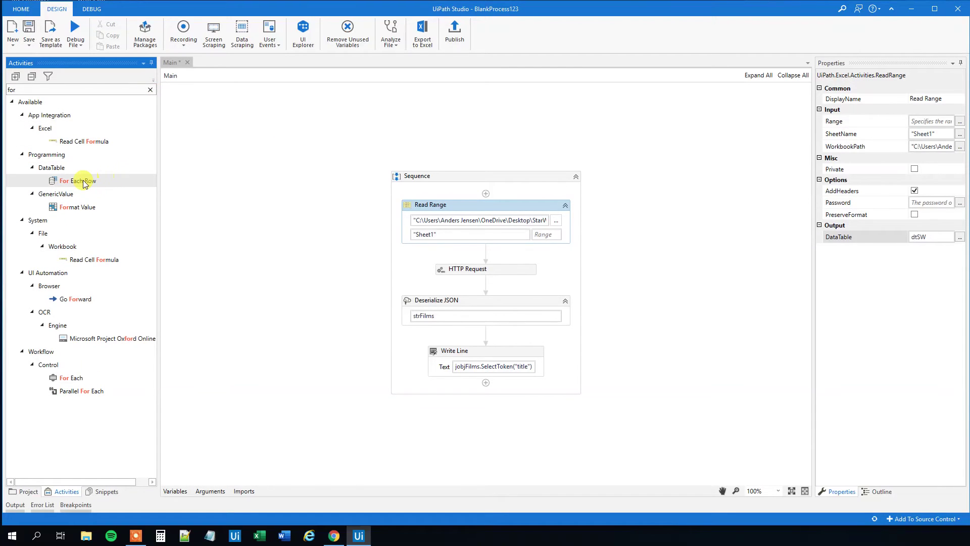
# Step: Place a For Each Row loop below Read Range, iterating over dtSW
pyautogui.moveTo(78, 179); pyautogui.dragTo(481, 253)
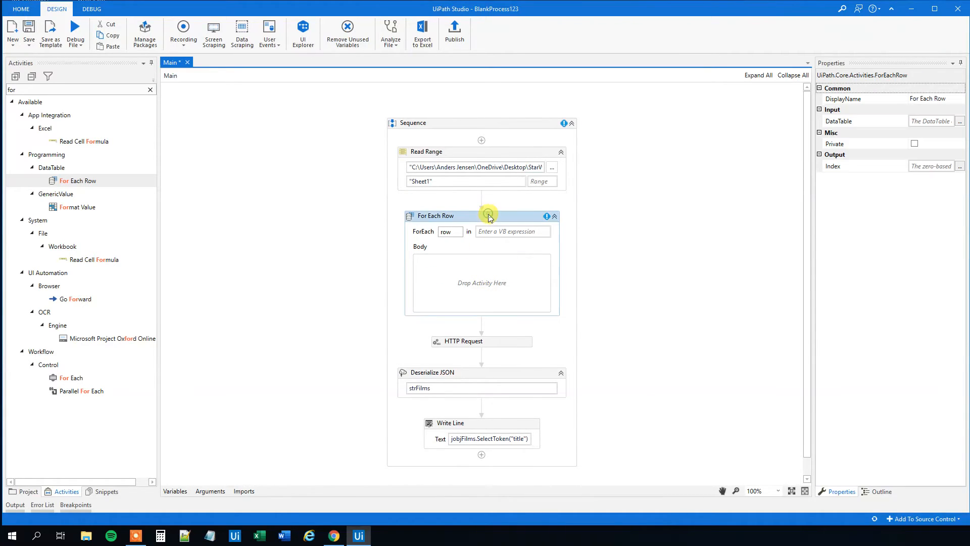
pyautogui.click(512, 231)
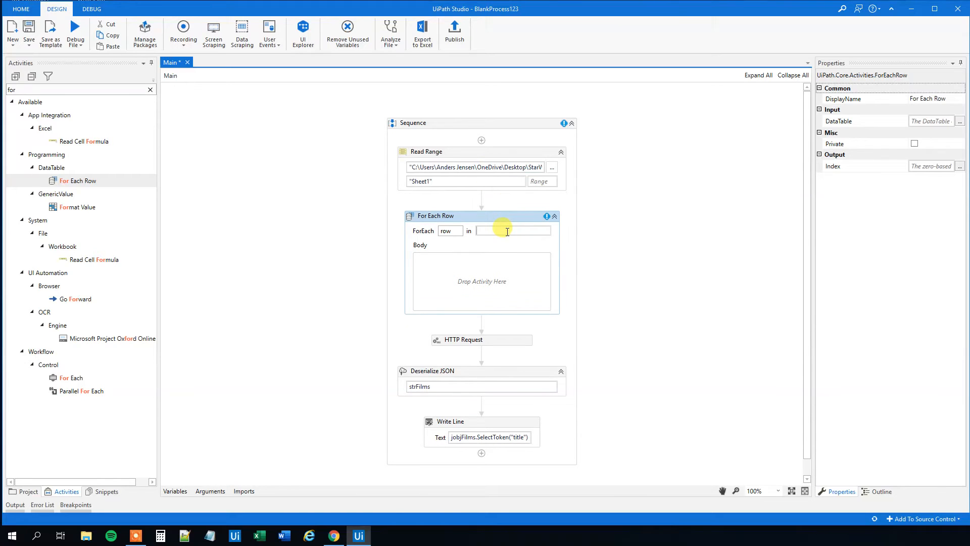
pyautogui.write('dtSW')
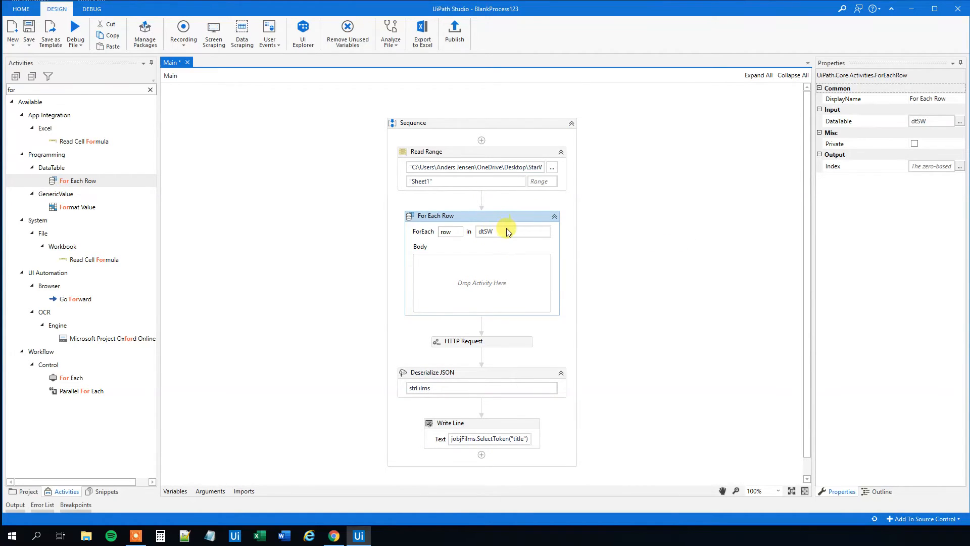
pyautogui.moveTo(497, 343)
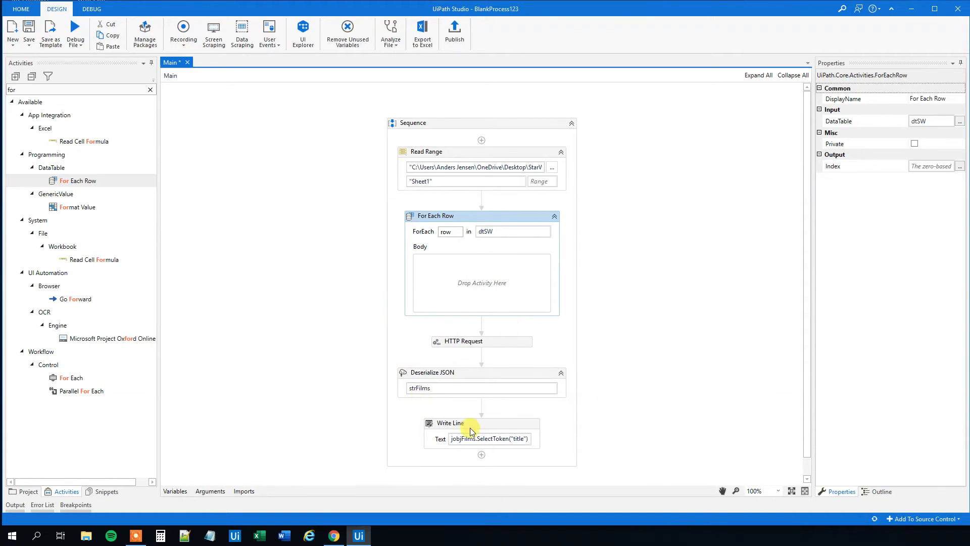
pyautogui.moveTo(517, 448)
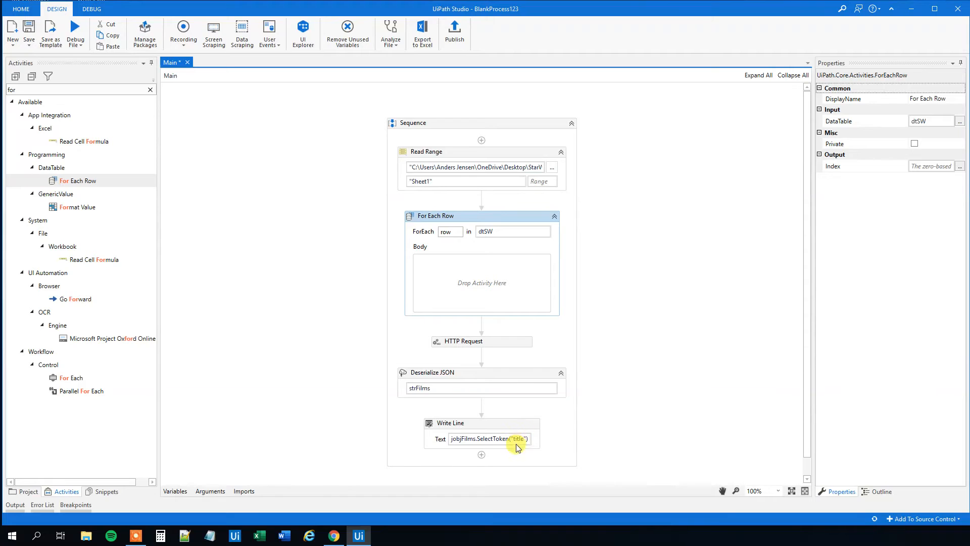
pyautogui.moveTo(619, 397)
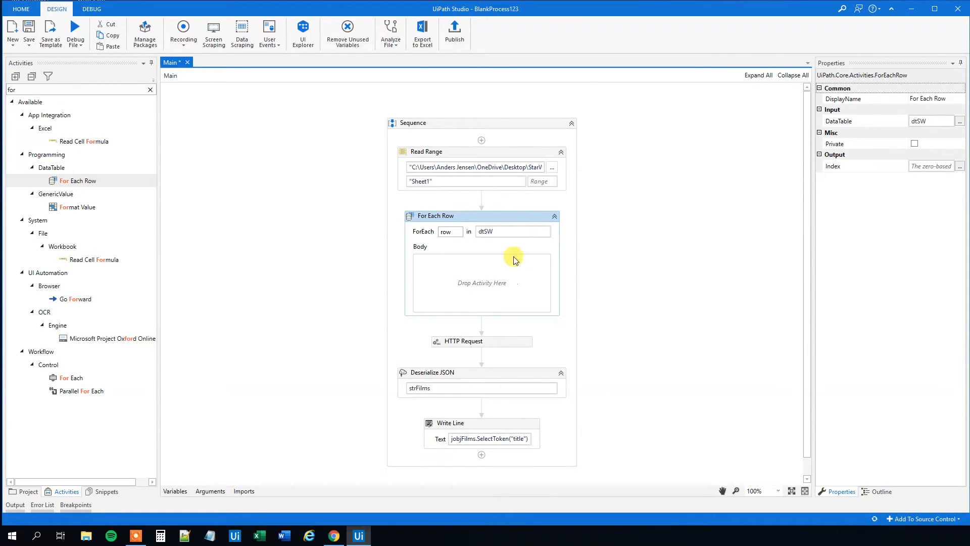
pyautogui.moveTo(487, 245)
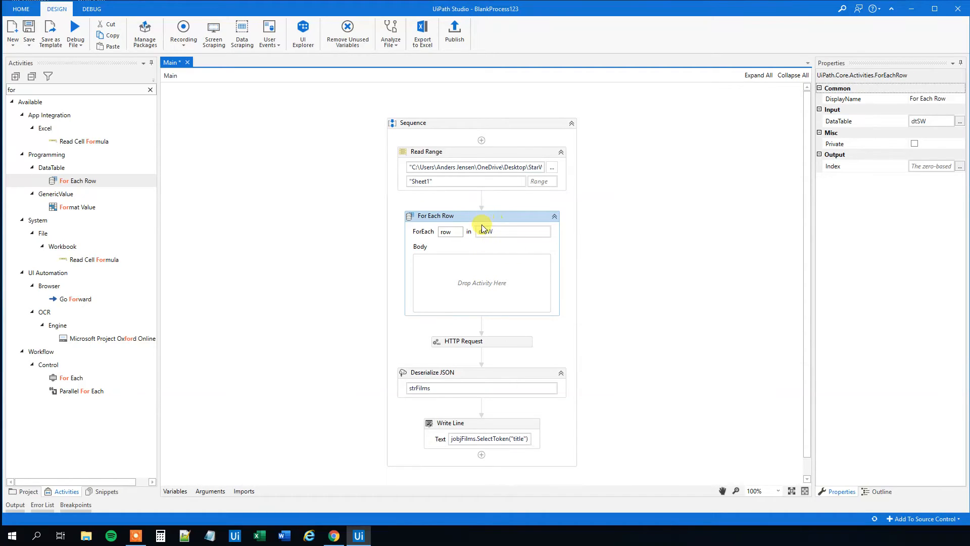
# Step: Copy and paste the Read Range activity and rename the copy's output table to dtSWoutput
pyautogui.click(499, 152)
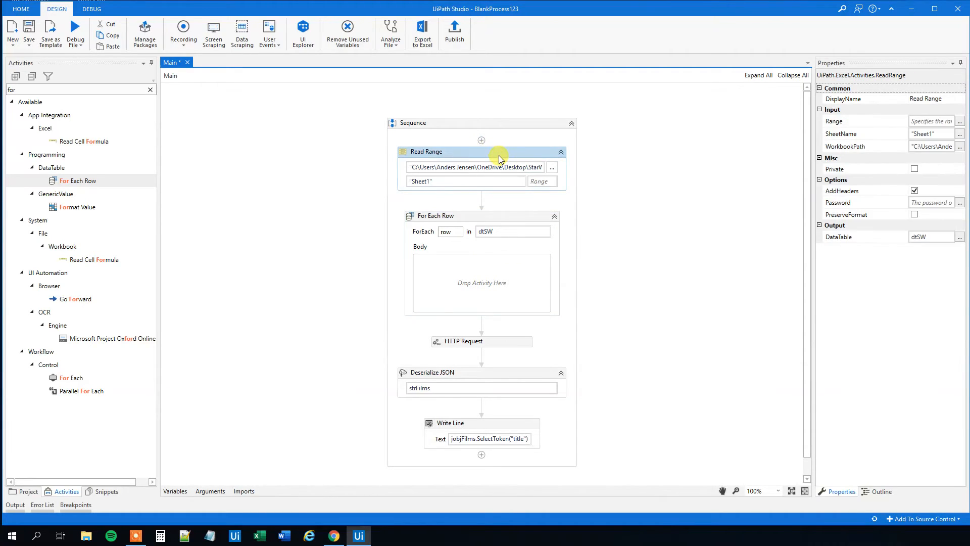
pyautogui.click(450, 200)
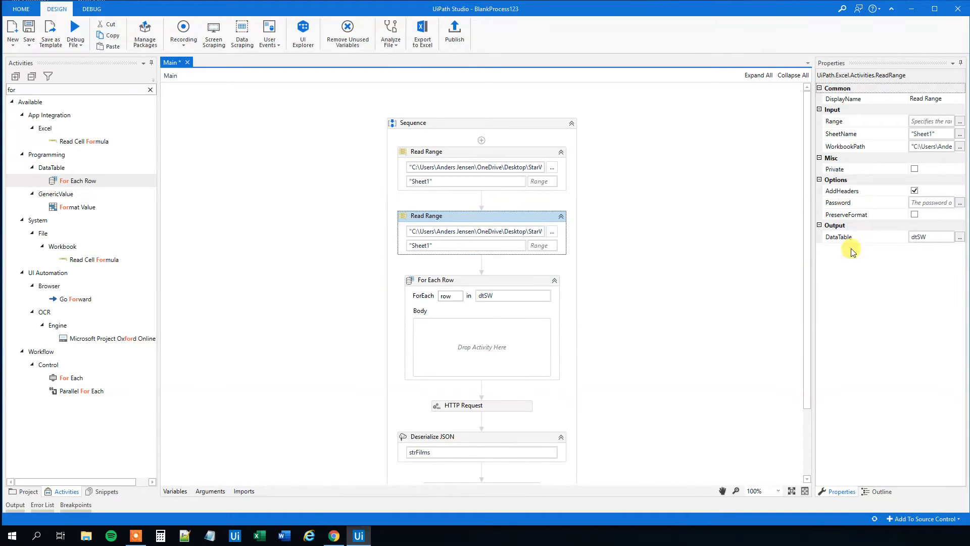
pyautogui.click(930, 236)
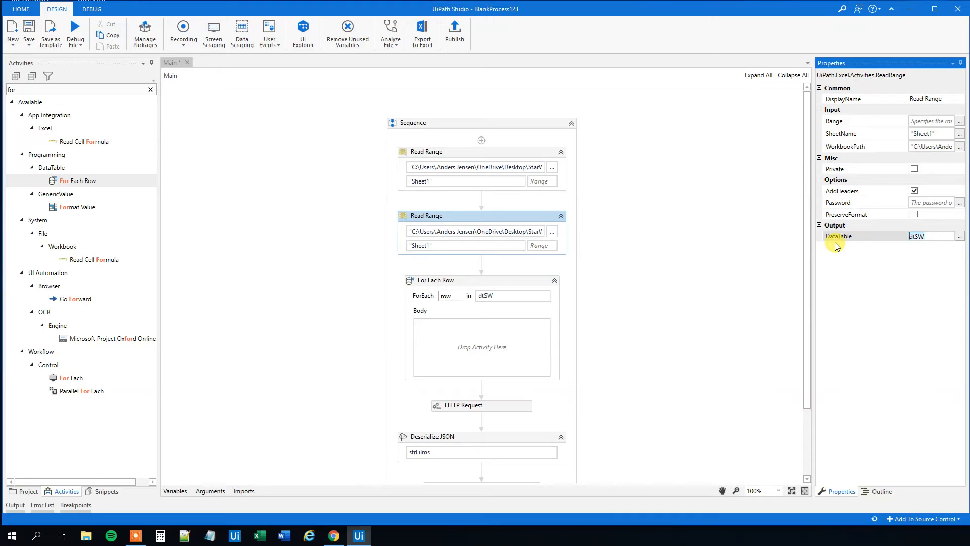
pyautogui.write('Set Var: dt')
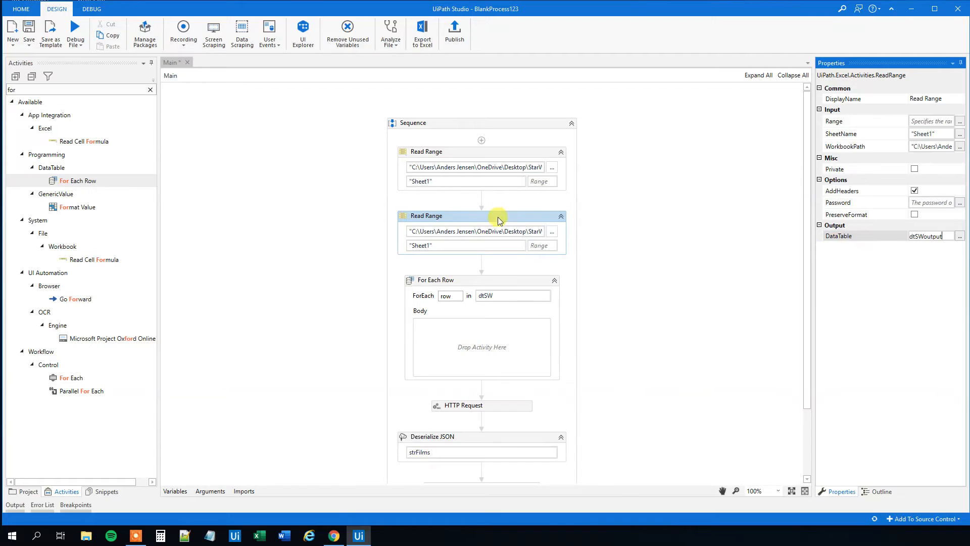
pyautogui.moveTo(511, 285)
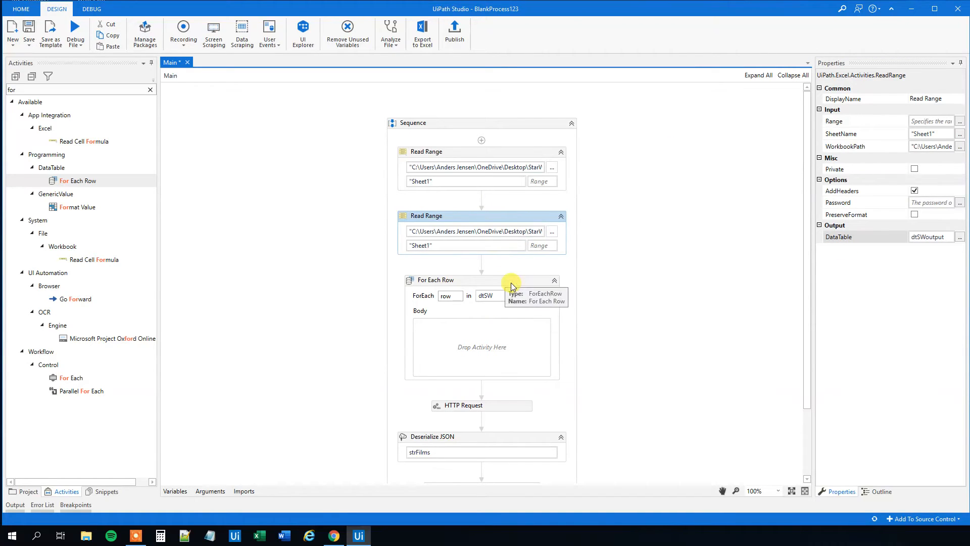
# Step: Create an intIndex variable in the For Each Row loop's Index property
pyautogui.scroll(-3)
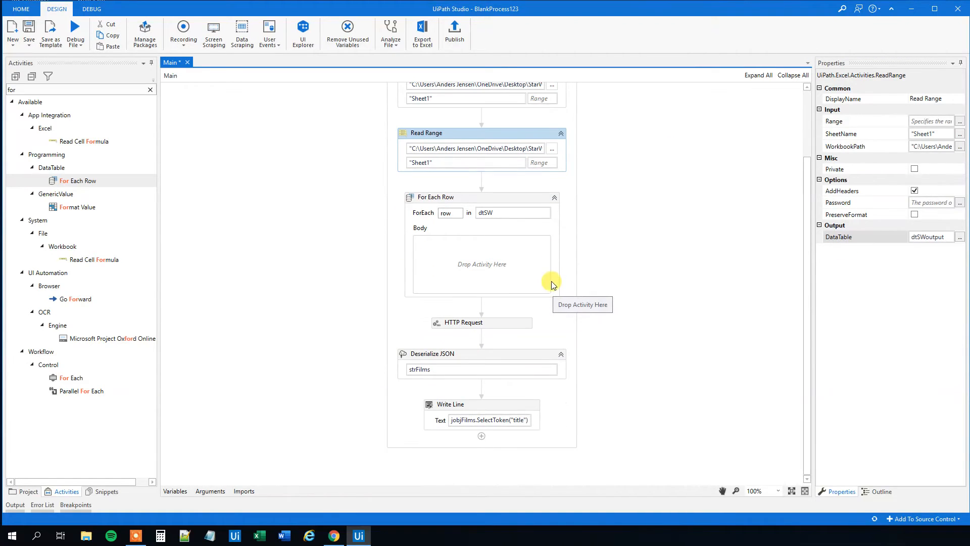
pyautogui.moveTo(474, 197)
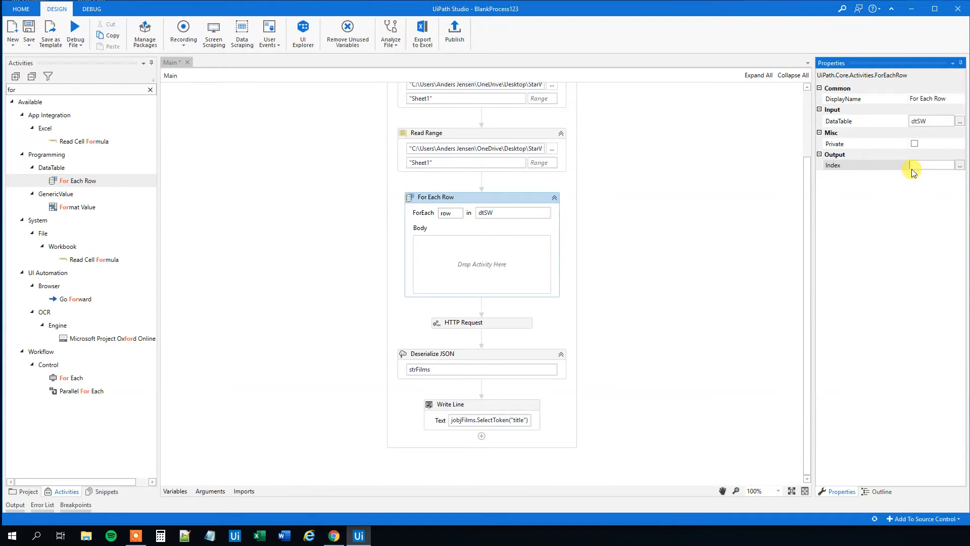
pyautogui.click(933, 165)
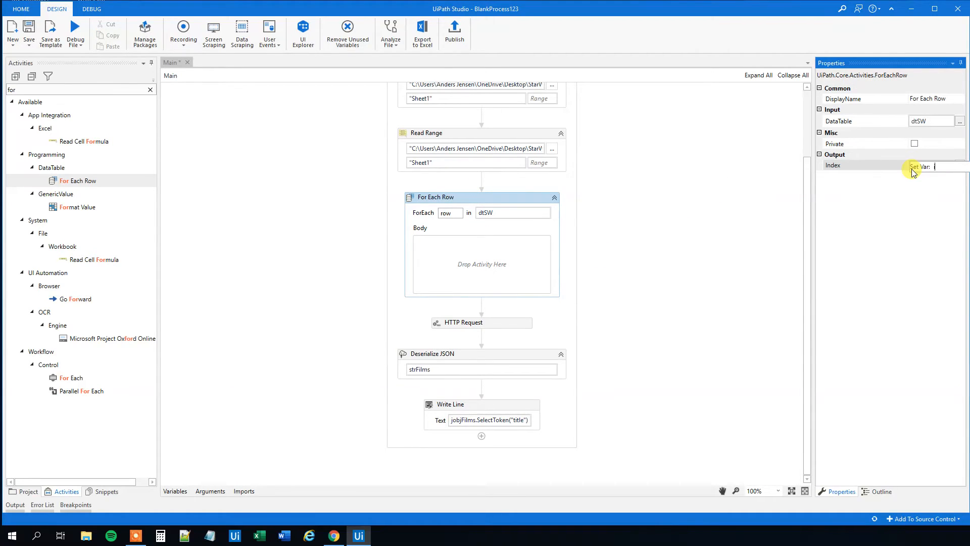
pyautogui.write('intIndex')
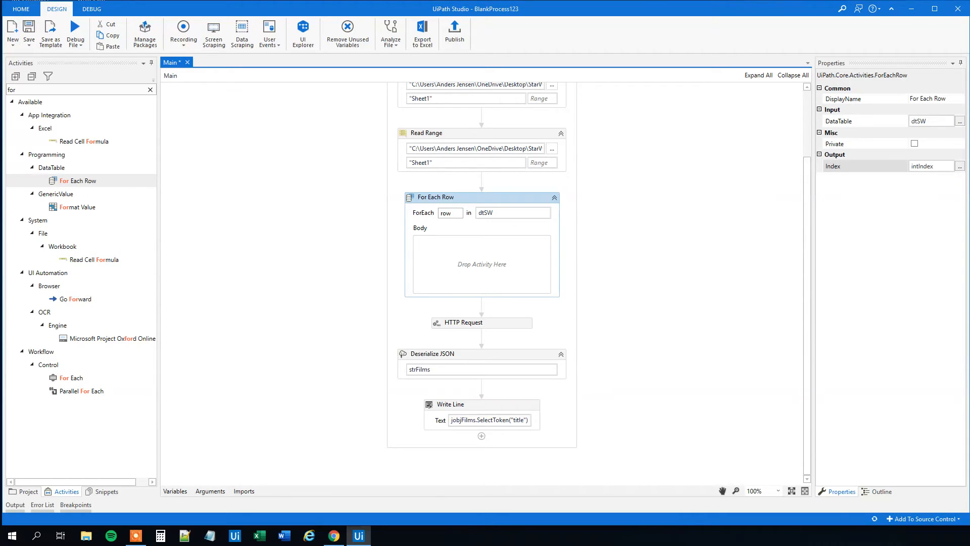
pyautogui.moveTo(652, 247)
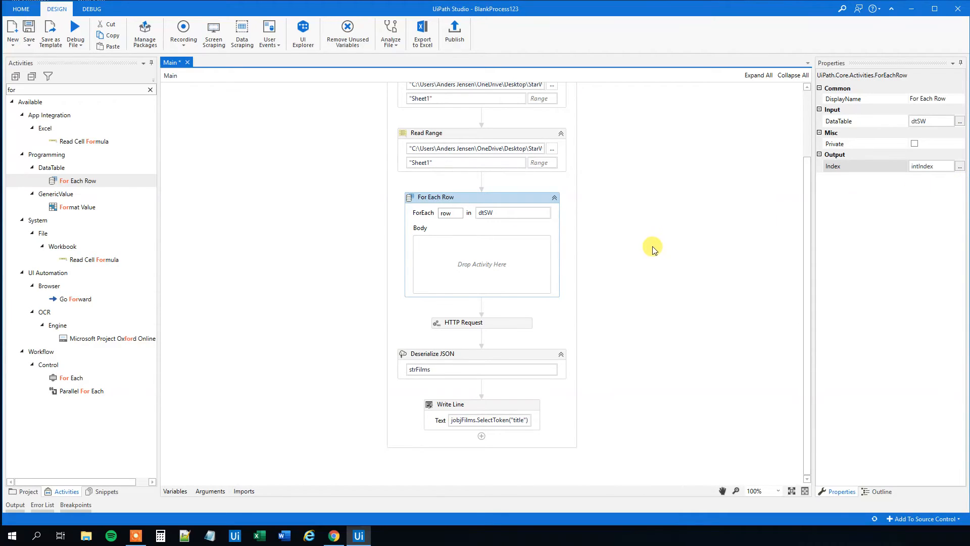
pyautogui.moveTo(384, 452)
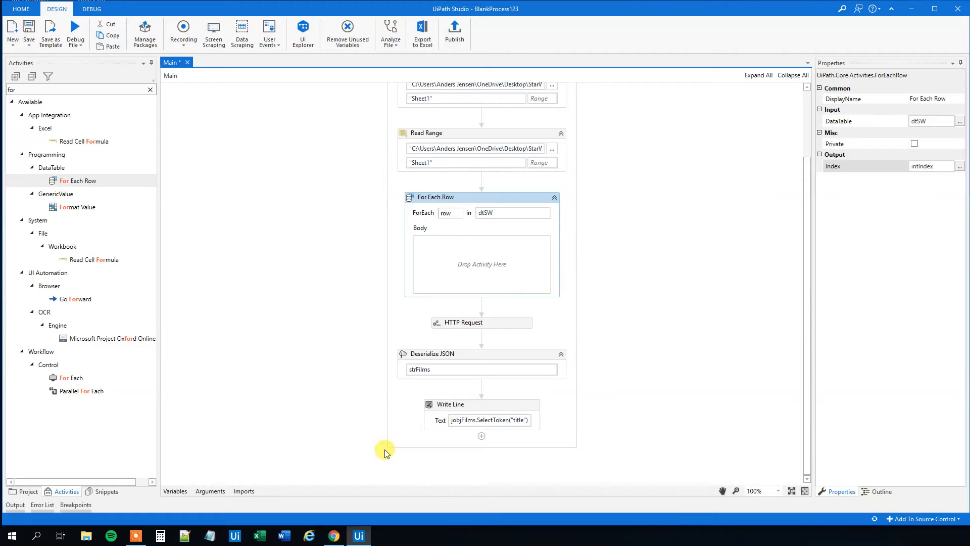
pyautogui.moveTo(460, 223)
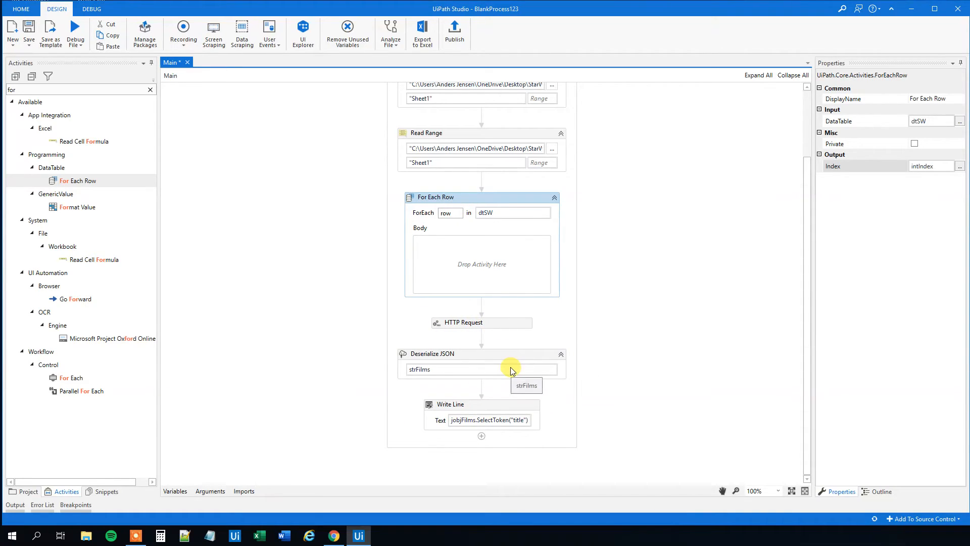
pyautogui.moveTo(522, 386)
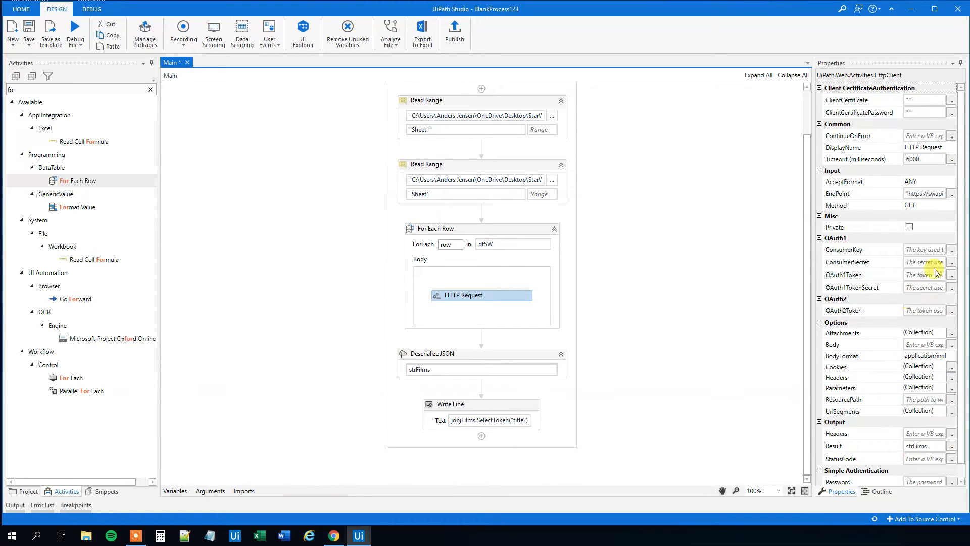
# Step: Open the HTTP Request's EndPoint expression, still pointing at film 2, for editing
pyautogui.click(950, 194)
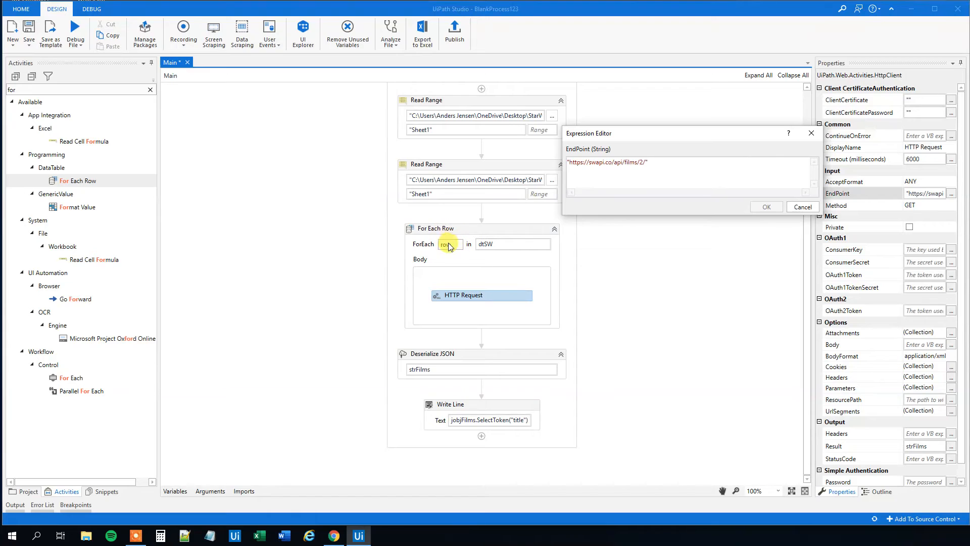
pyautogui.moveTo(326, 448)
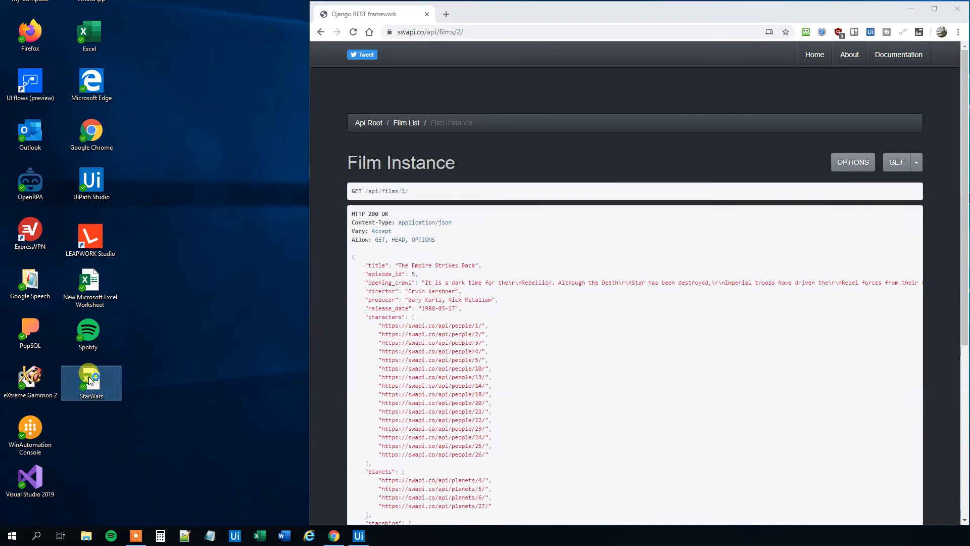
pyautogui.moveTo(99, 379)
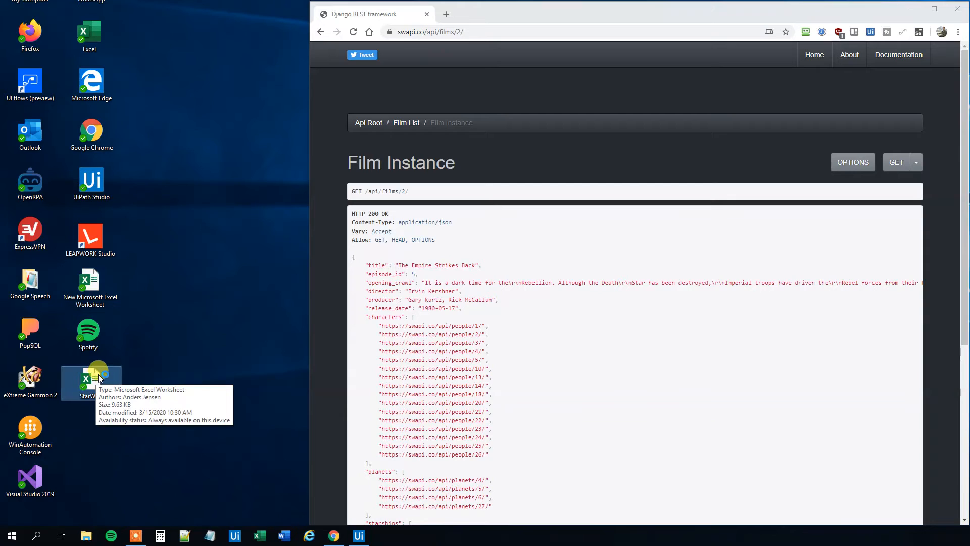
# Step: Reopen the StarWars workbook from the desktop, review IDs 1–7, then close it
pyautogui.doubleClick(91, 378)
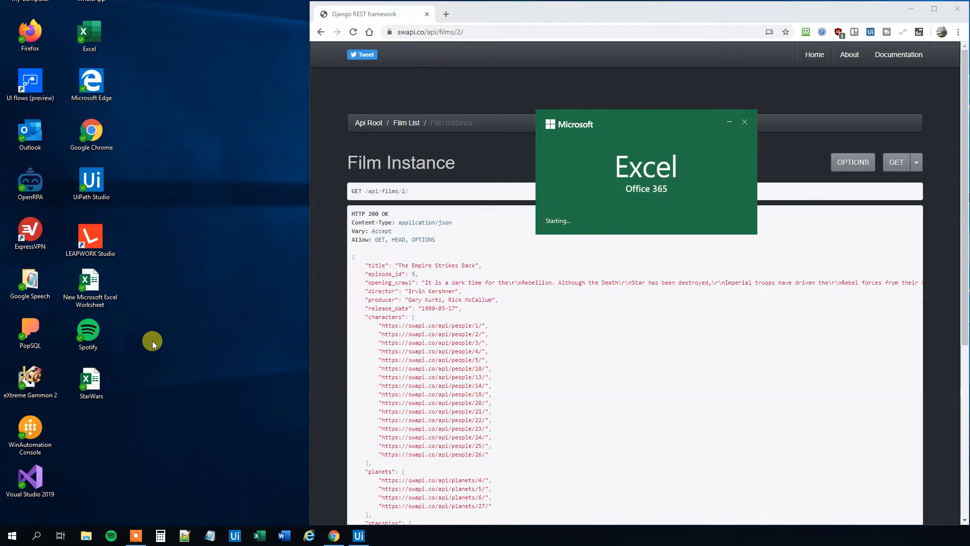
pyautogui.moveTo(193, 318)
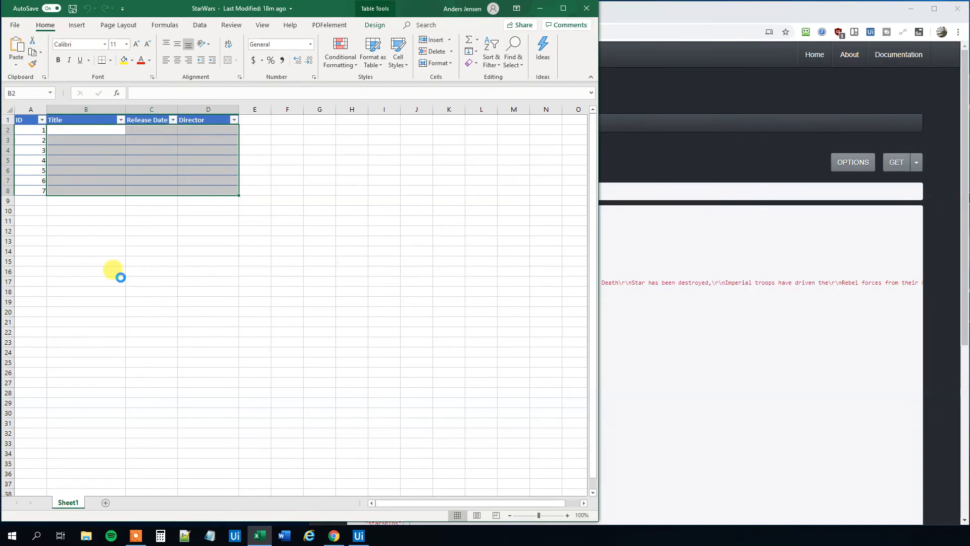
pyautogui.click(30, 141)
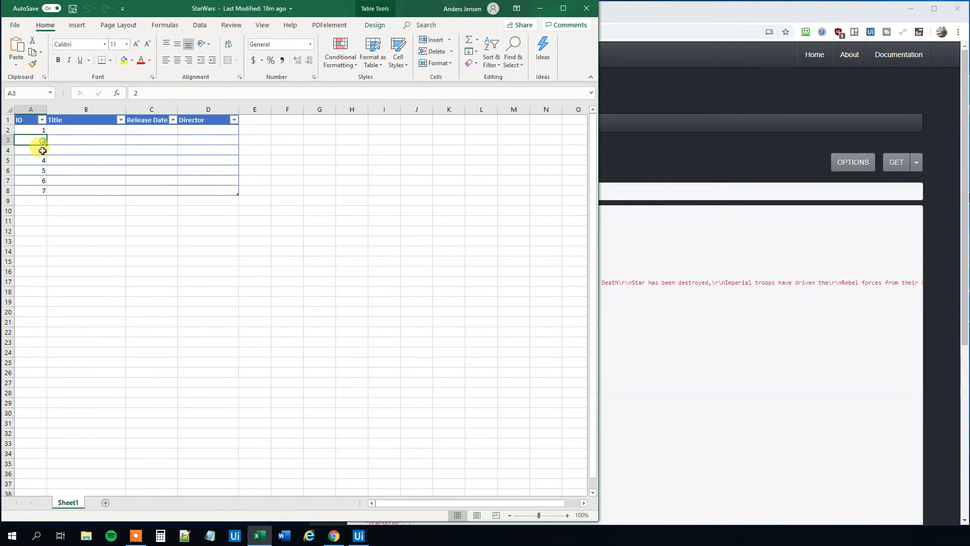
pyautogui.click(30, 130)
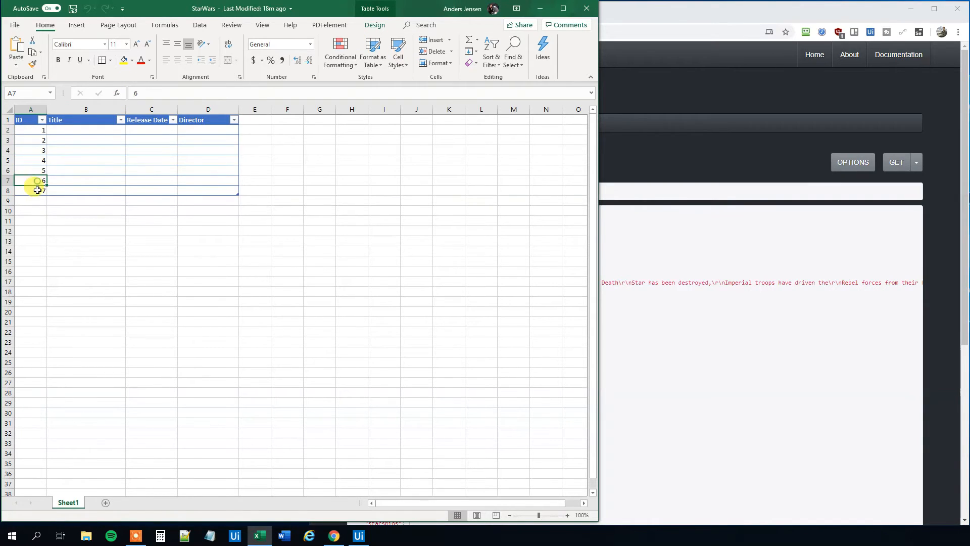
pyautogui.click(358, 535)
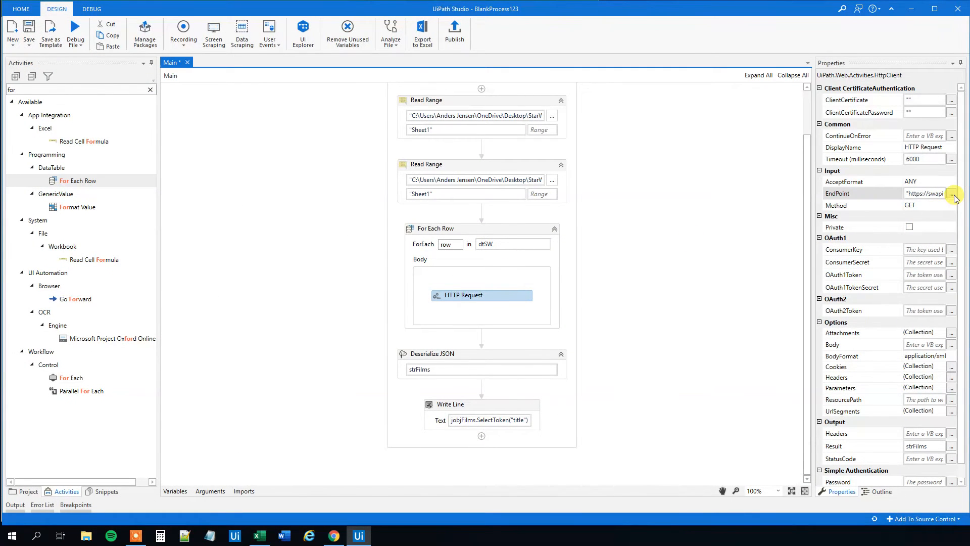
pyautogui.click(951, 193)
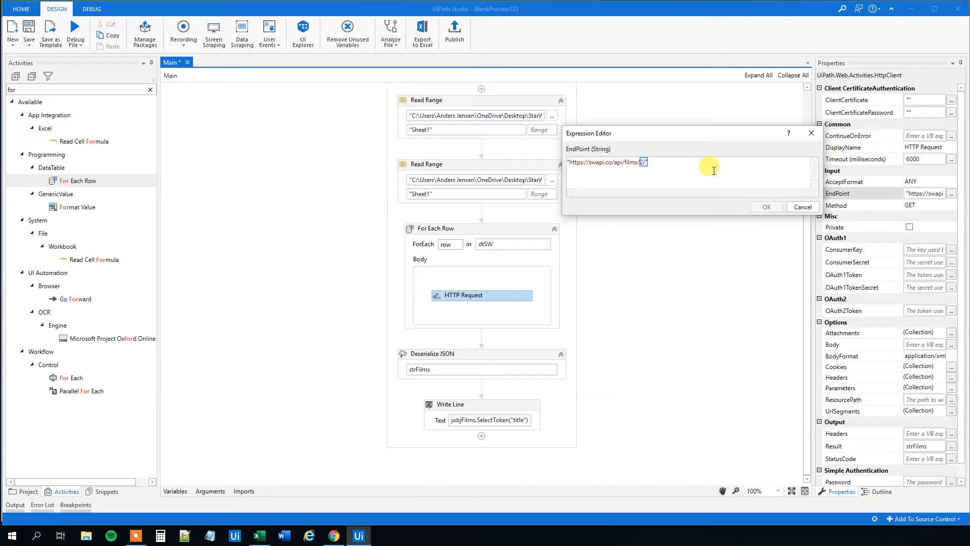
pyautogui.press('Backspace')
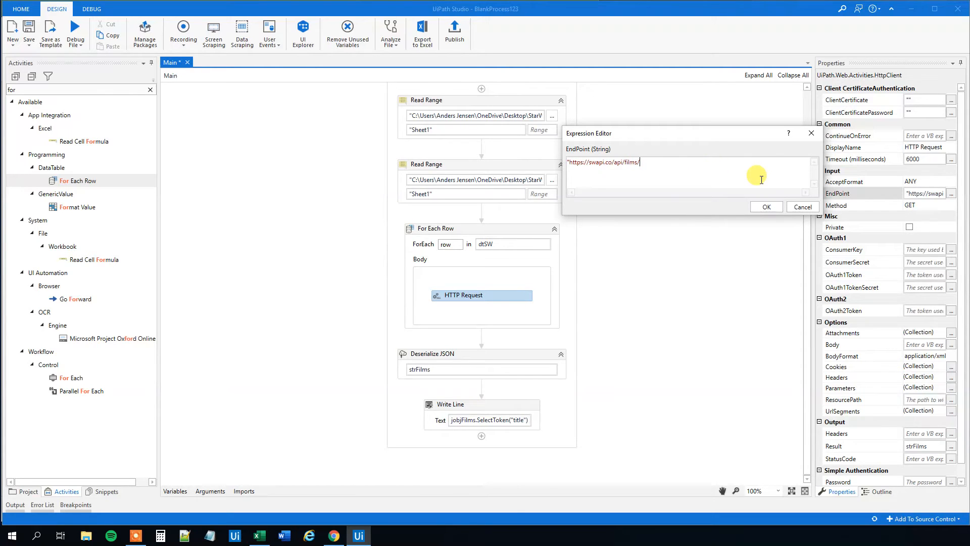
pyautogui.write('"')
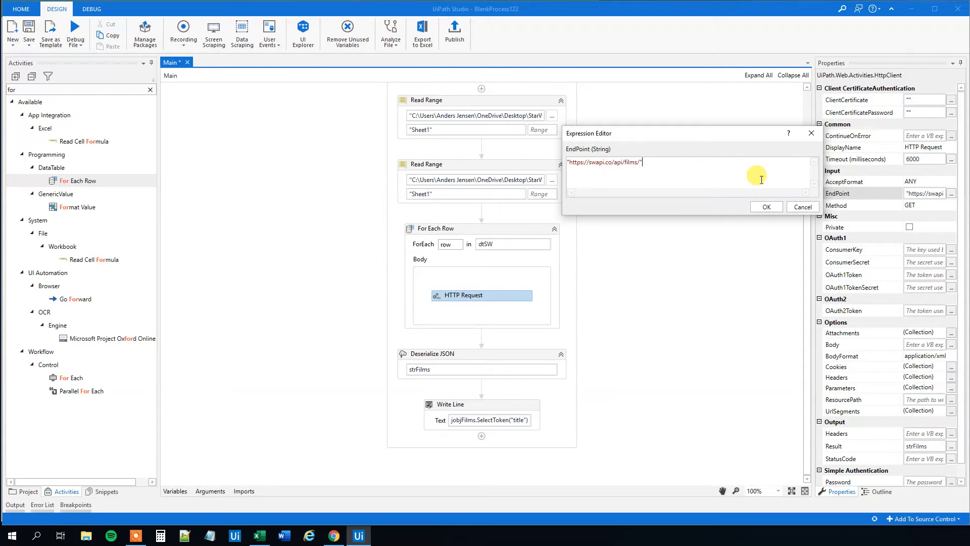
pyautogui.write('+')
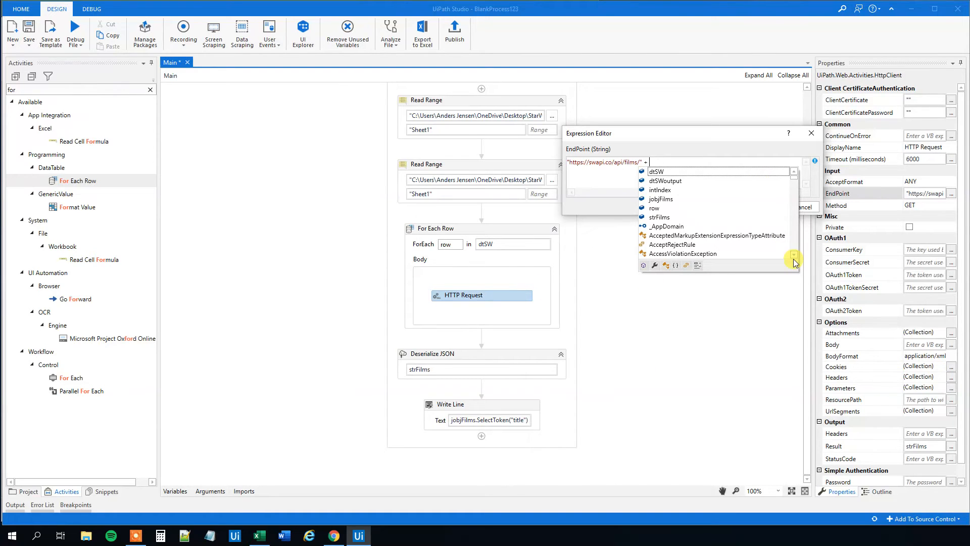
pyautogui.write('row.item("ID"')
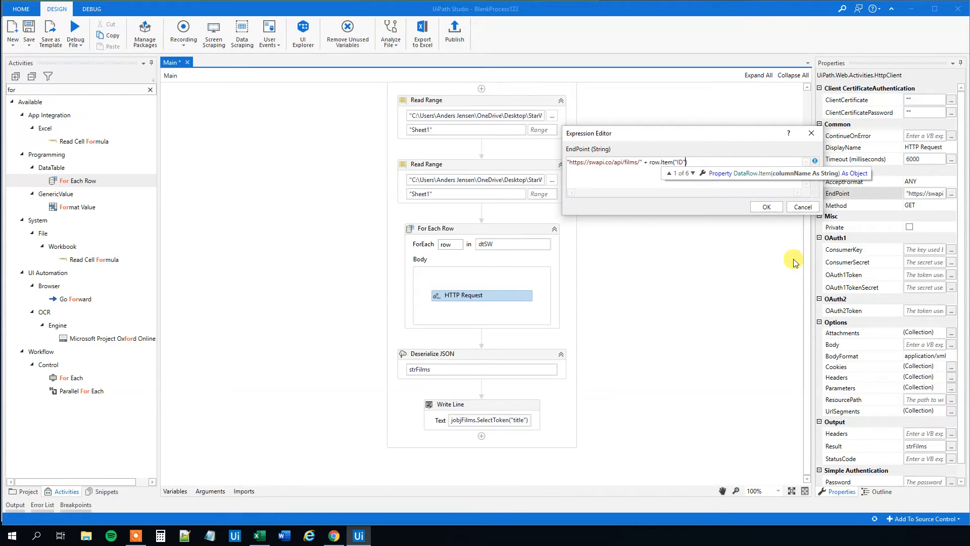
pyautogui.write('.ToString')
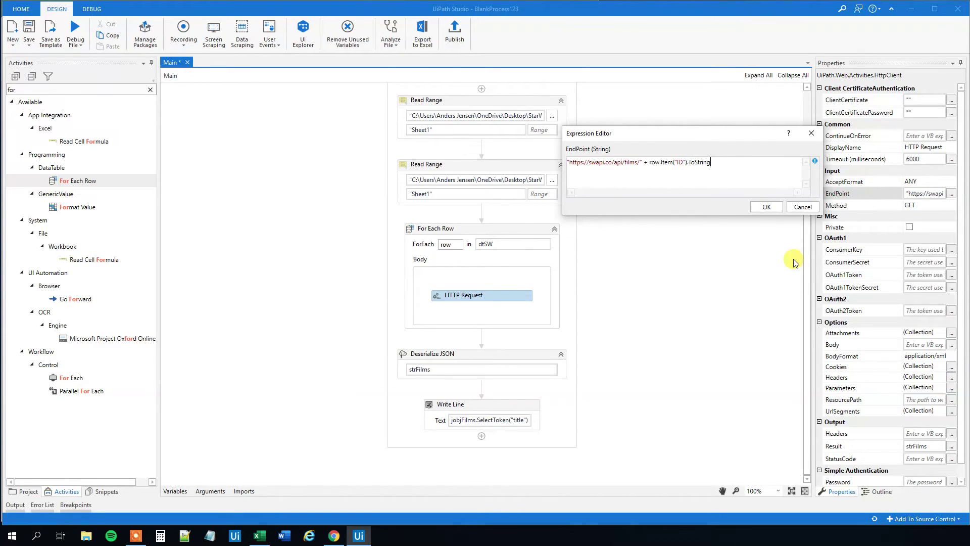
pyautogui.moveTo(655, 152)
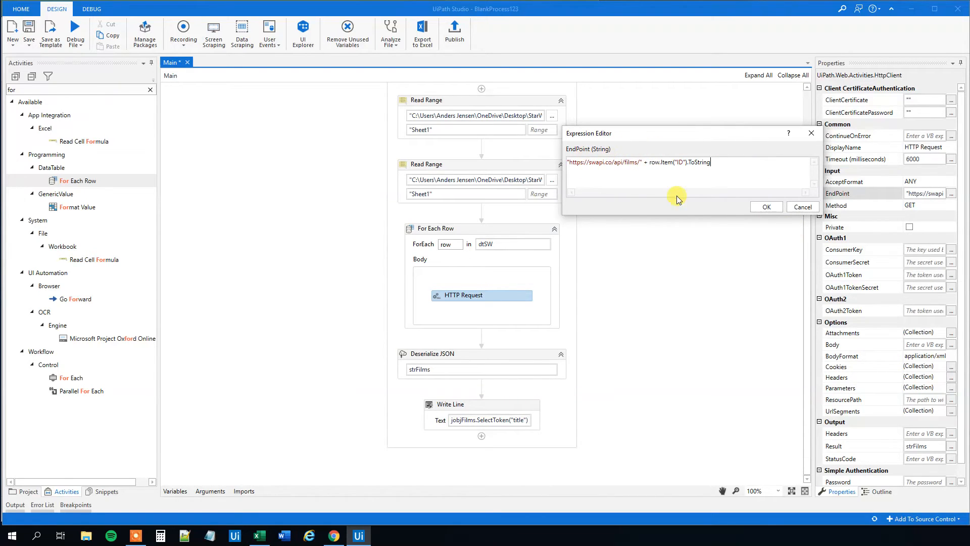
pyautogui.moveTo(735, 203)
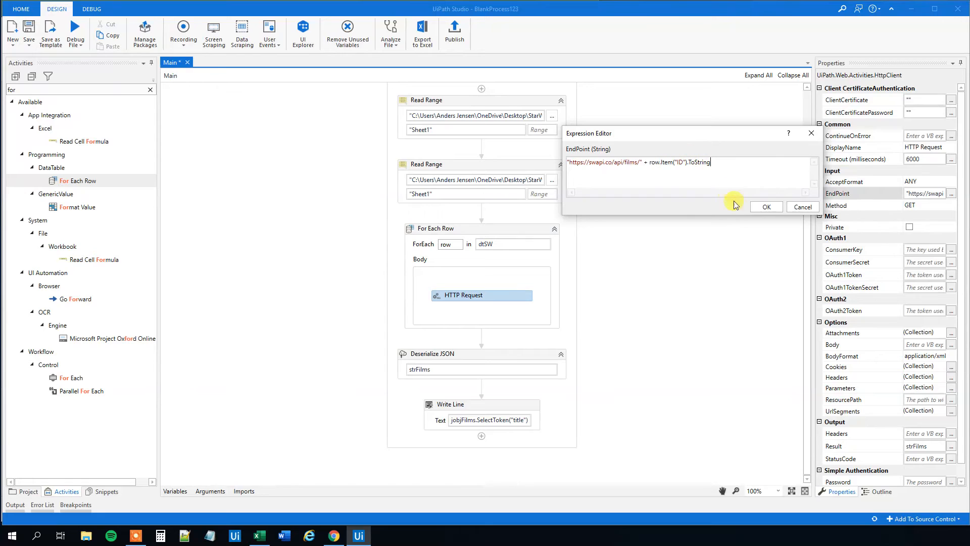
pyautogui.click(766, 206)
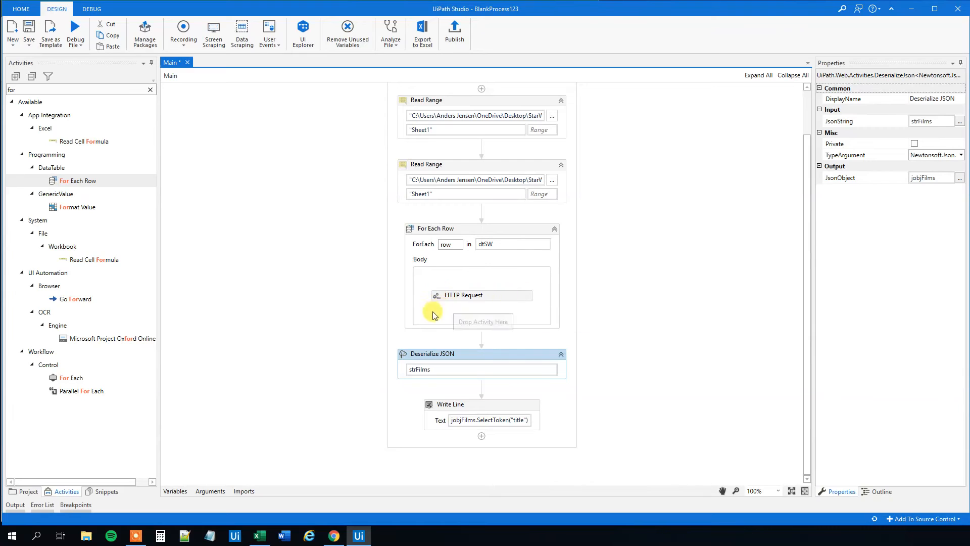
pyautogui.moveTo(466, 354)
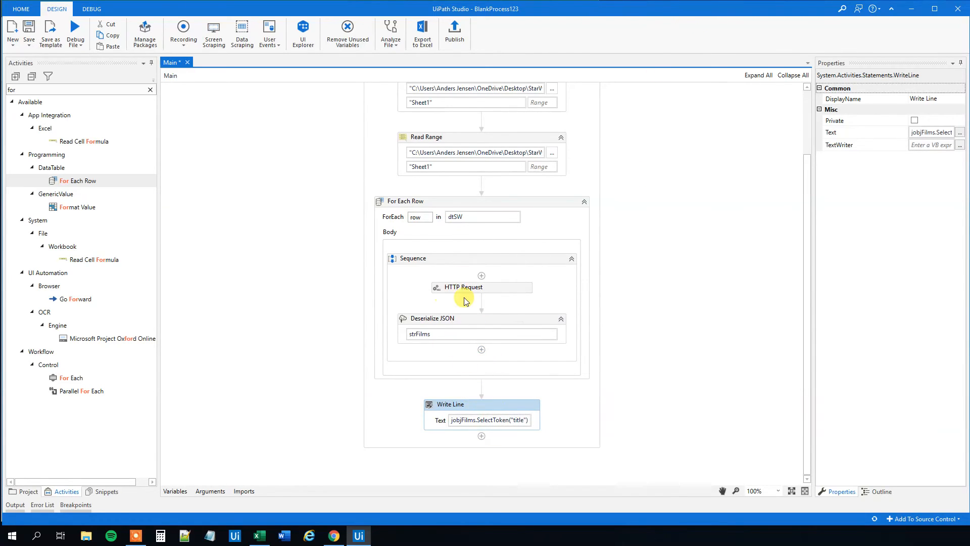
pyautogui.moveTo(218, 133)
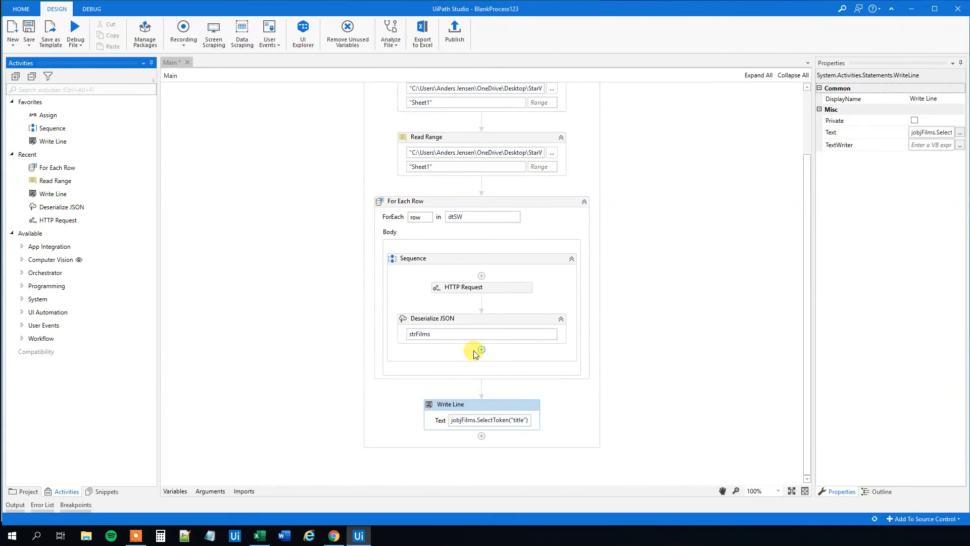
pyautogui.moveTo(472, 138)
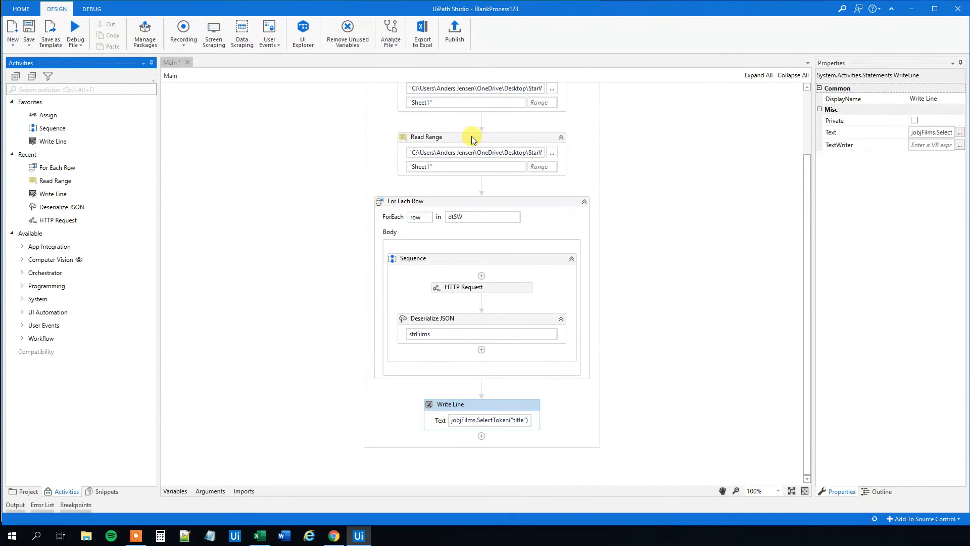
# Step: Add a Multiple Assign activity below Deserialize JSON inside the loop body
pyautogui.write('multi')
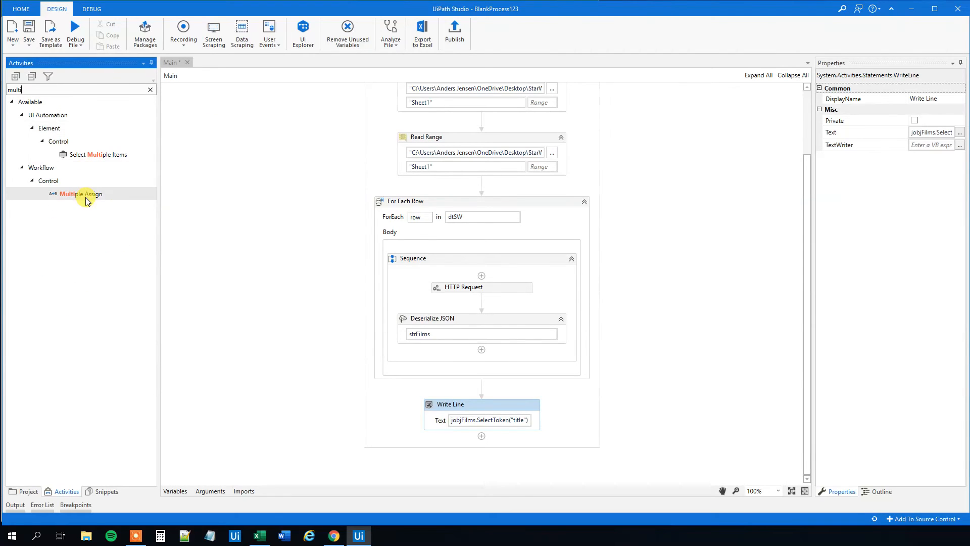
pyautogui.moveTo(79, 193); pyautogui.dragTo(481, 359)
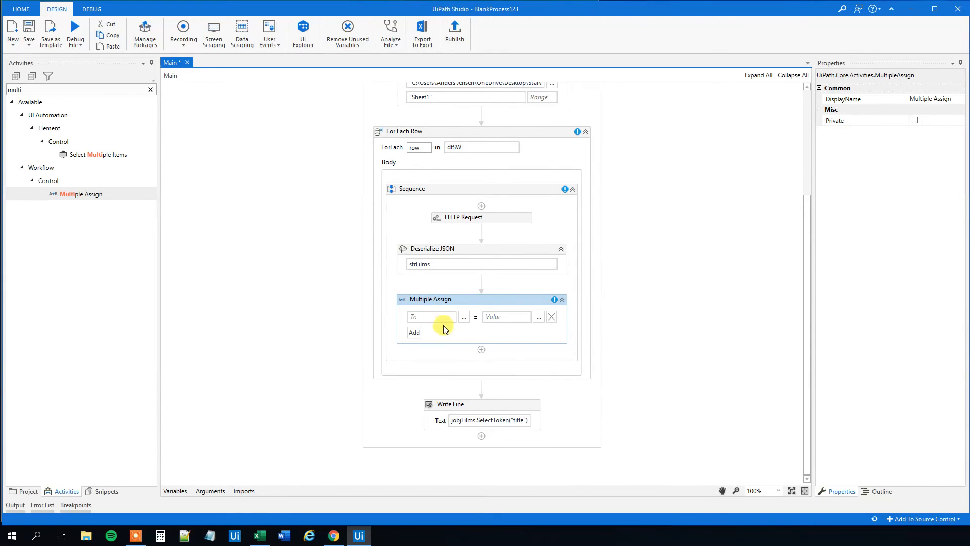
pyautogui.moveTo(462, 319)
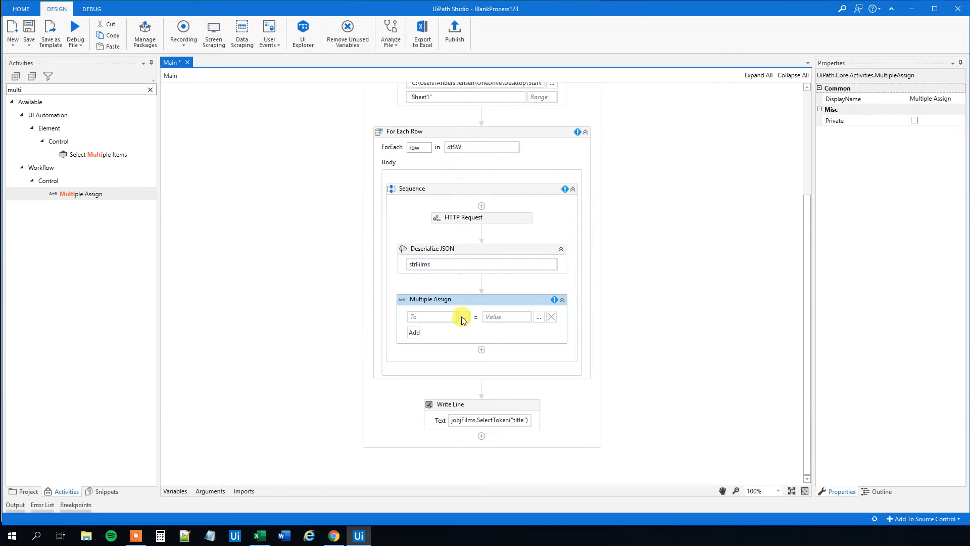
# Step: Set the first assignment's target to dtSWoutput.Rows(intIndex).Item("Title")
pyautogui.click(463, 316)
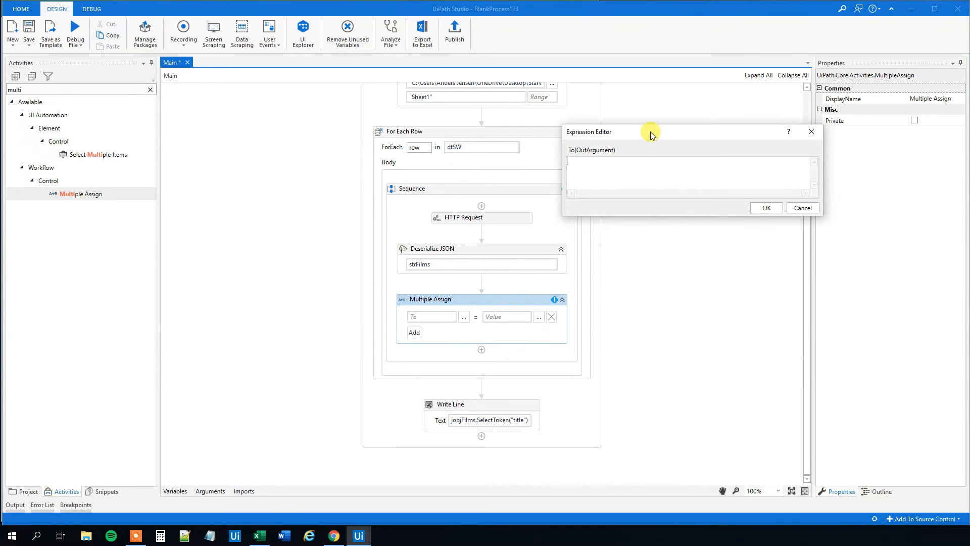
pyautogui.moveTo(650, 132); pyautogui.dragTo(637, 212)
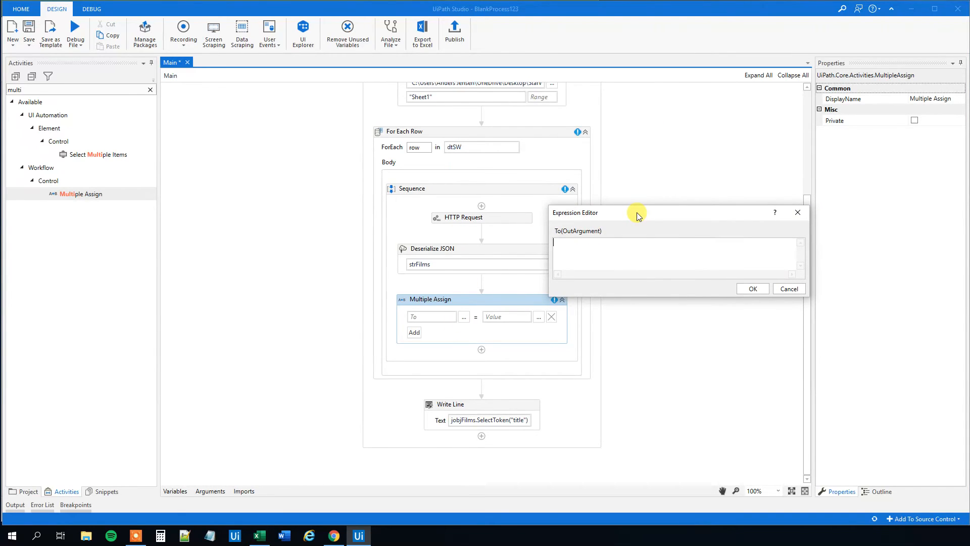
pyautogui.write('dtSWoutput')
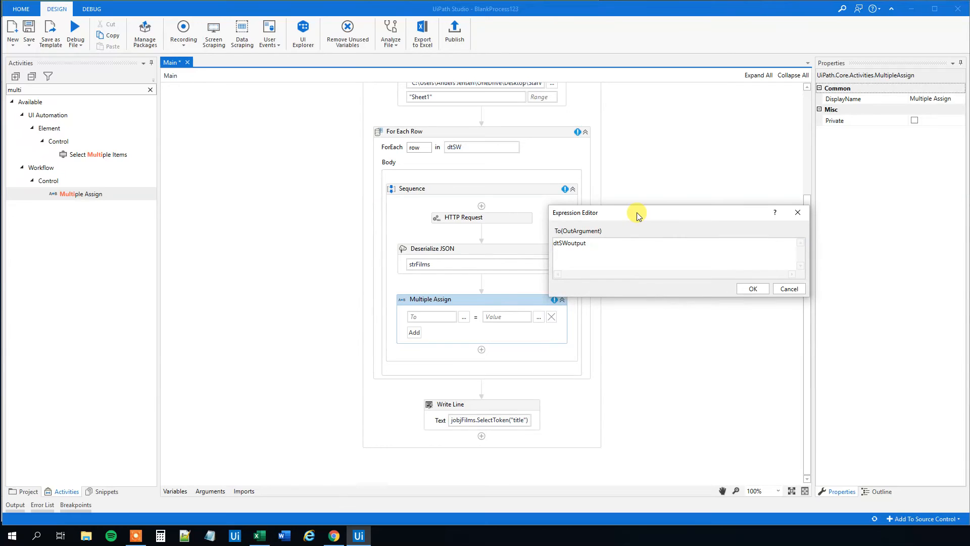
pyautogui.click(585, 243)
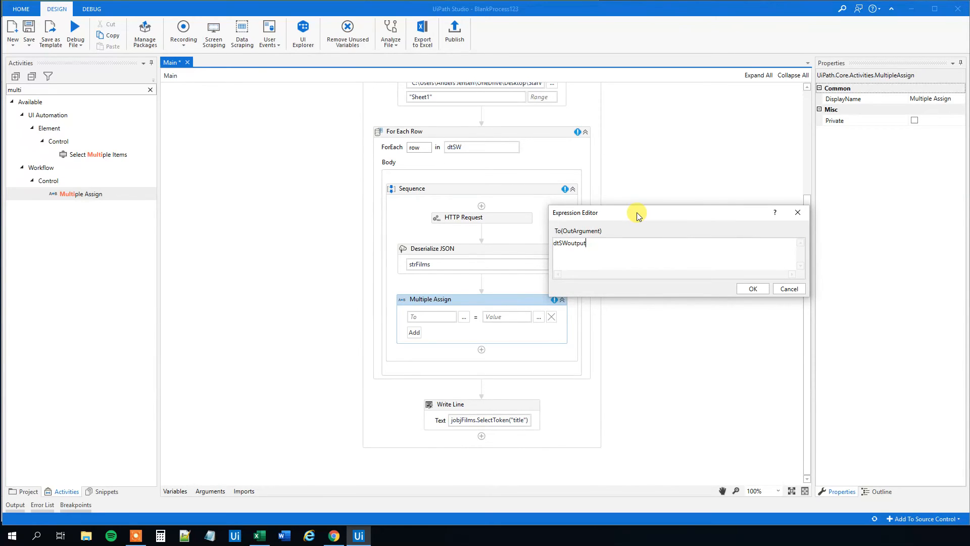
pyautogui.write('.rows')
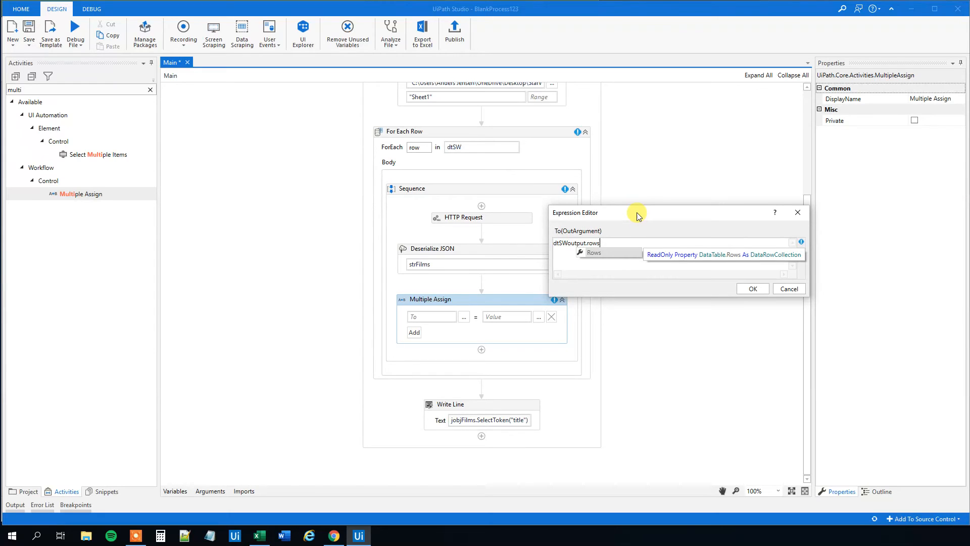
pyautogui.write('Rows()')
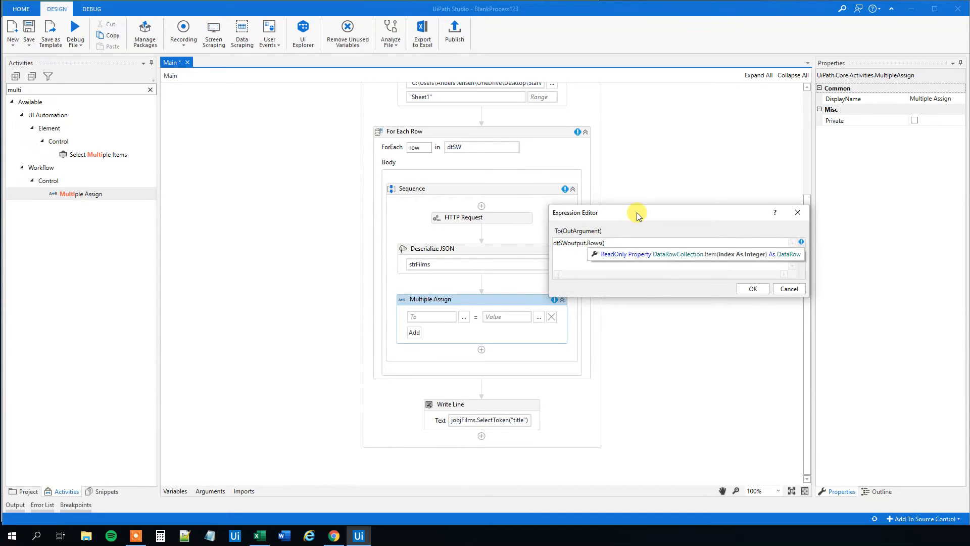
pyautogui.moveTo(444, 125)
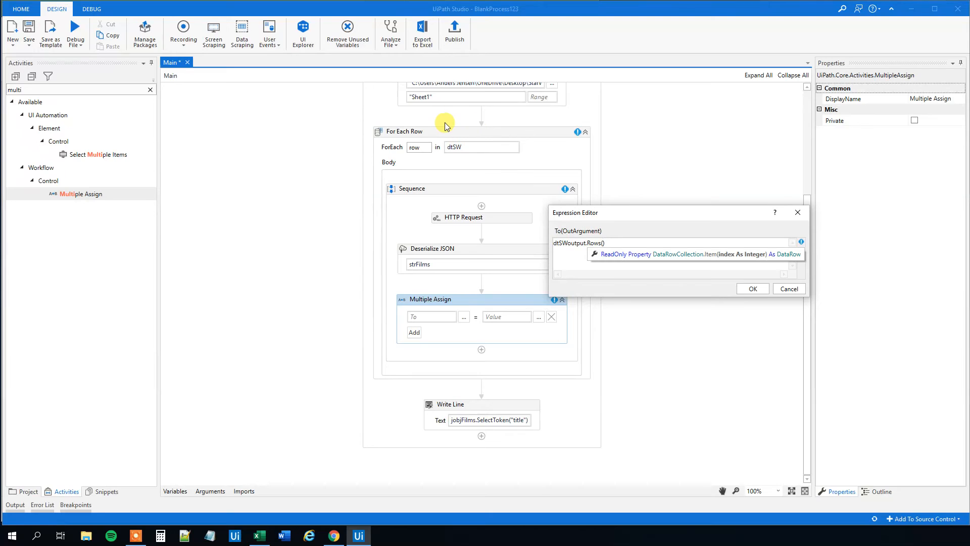
pyautogui.write('intIndex')
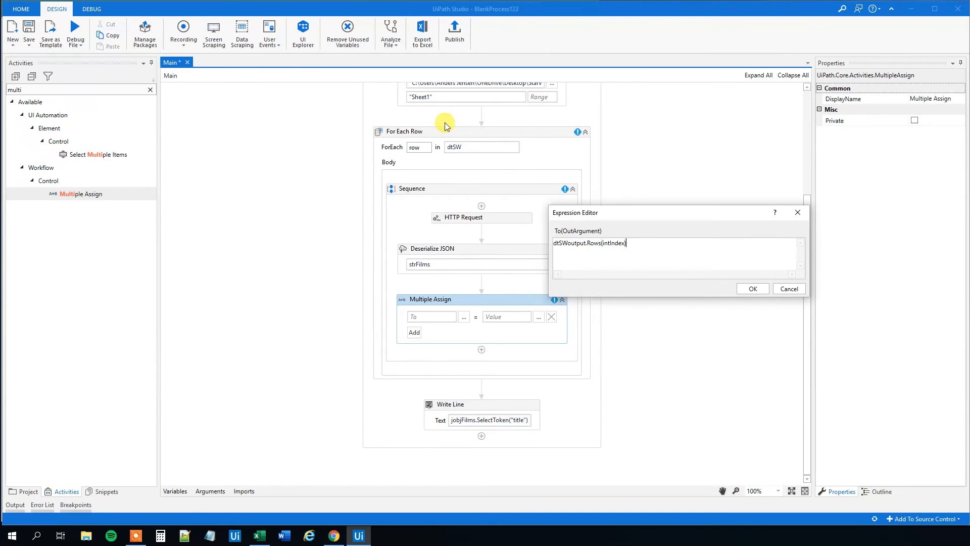
pyautogui.write('.')
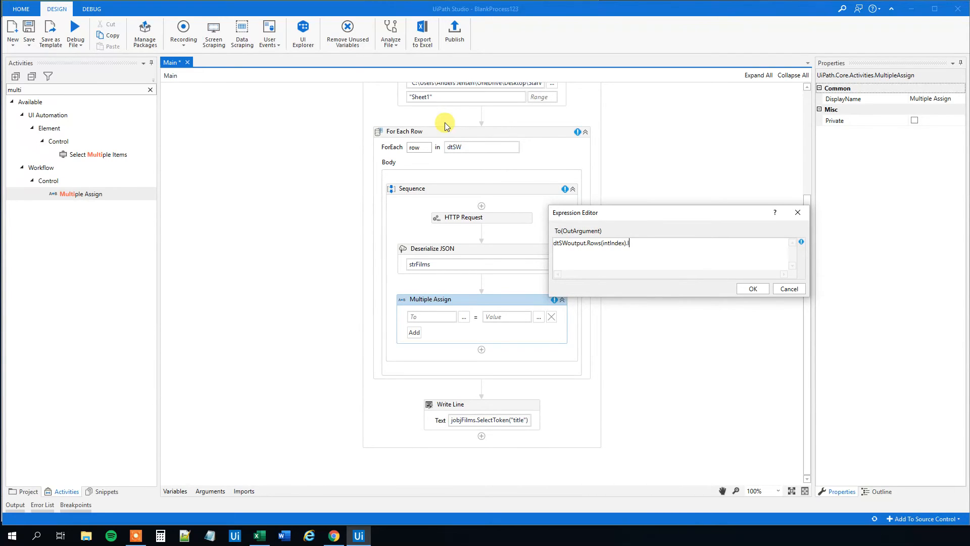
pyautogui.write('Item("Tit')
pyautogui.click(508, 316)
pyautogui.write('jobjFilms.Select')
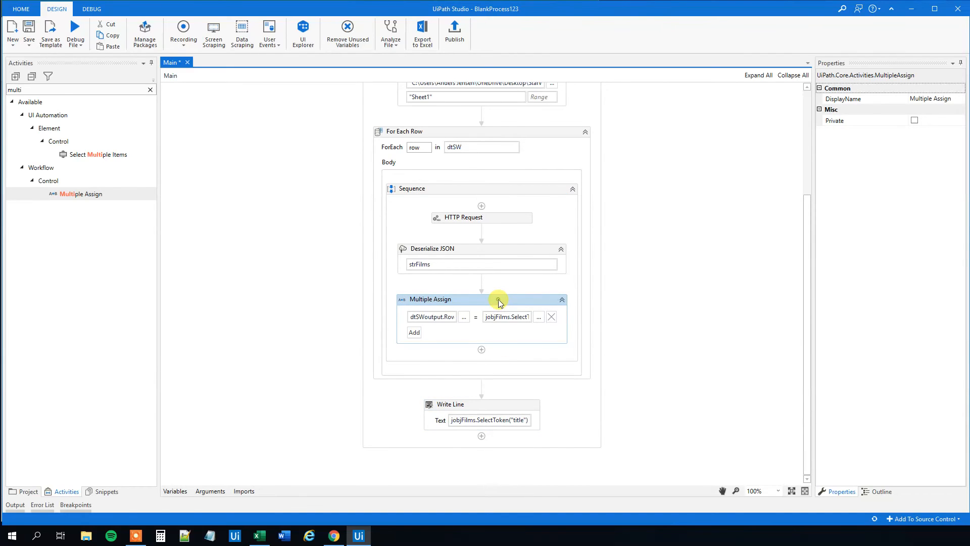
pyautogui.moveTo(524, 282)
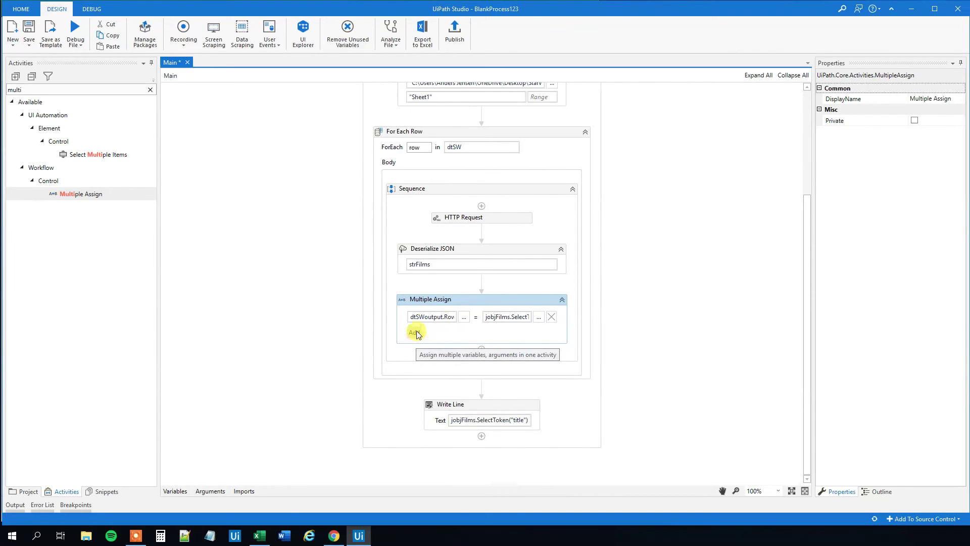
# Step: Add a second assignment with value jobjFilms.SelectToken("title").ToString and view the swapi film record
pyautogui.click(431, 316)
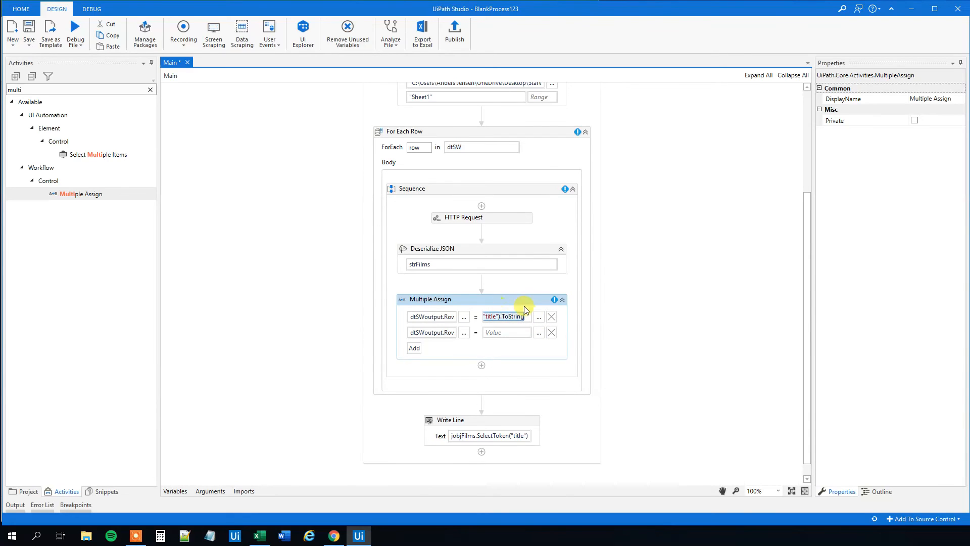
pyautogui.click(538, 317)
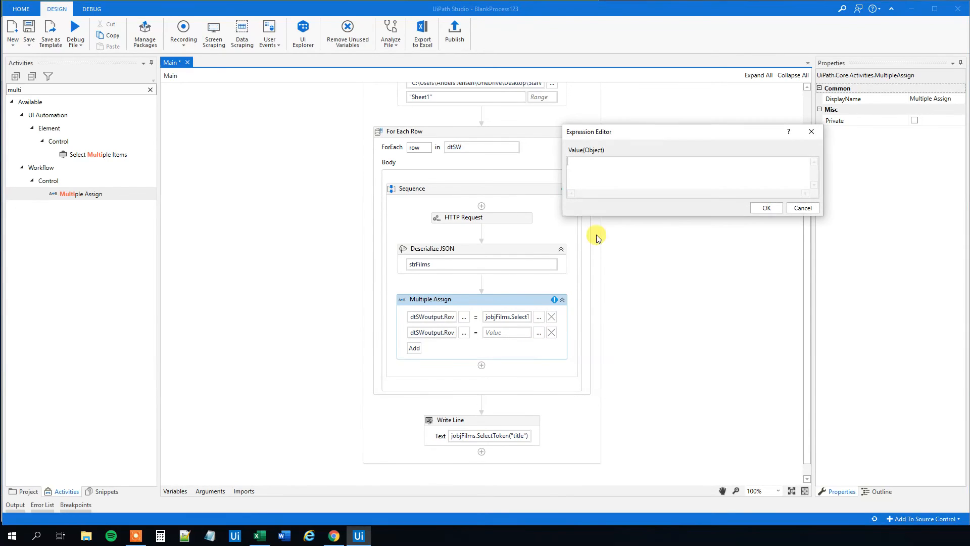
pyautogui.write('jobjFilms.SelectToken("title").ToString')
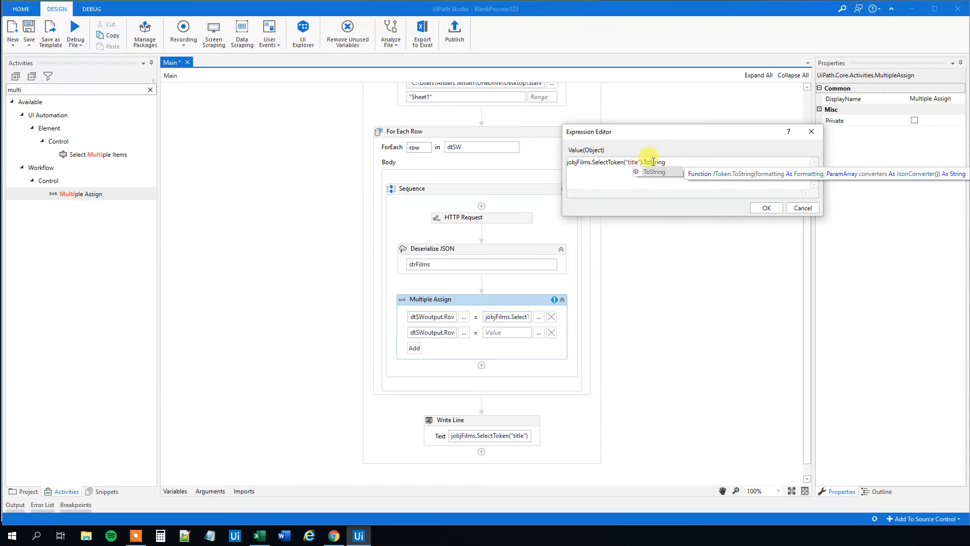
pyautogui.click(334, 536)
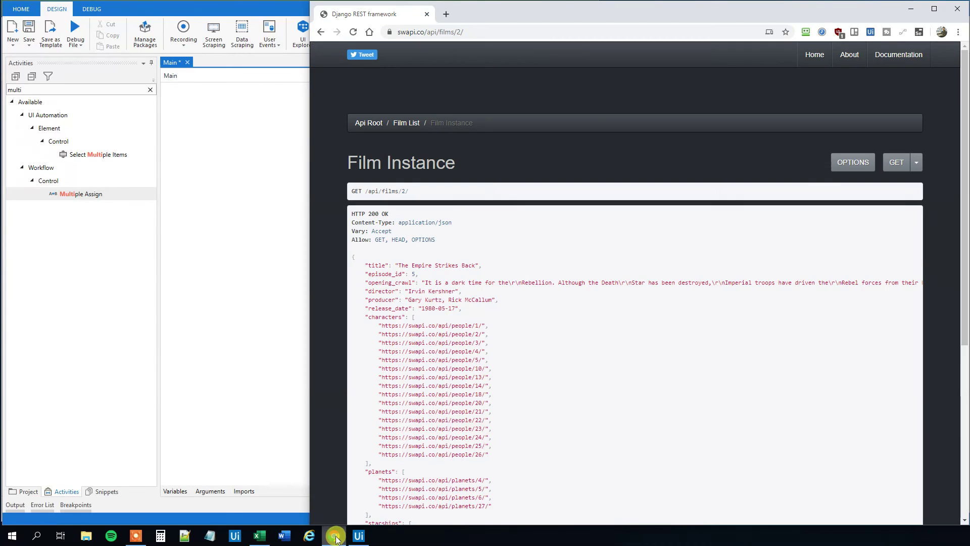
# Step: Replace 'title' with 'release_date' in the second value expression and confirm it
pyautogui.doubleClick(376, 308)
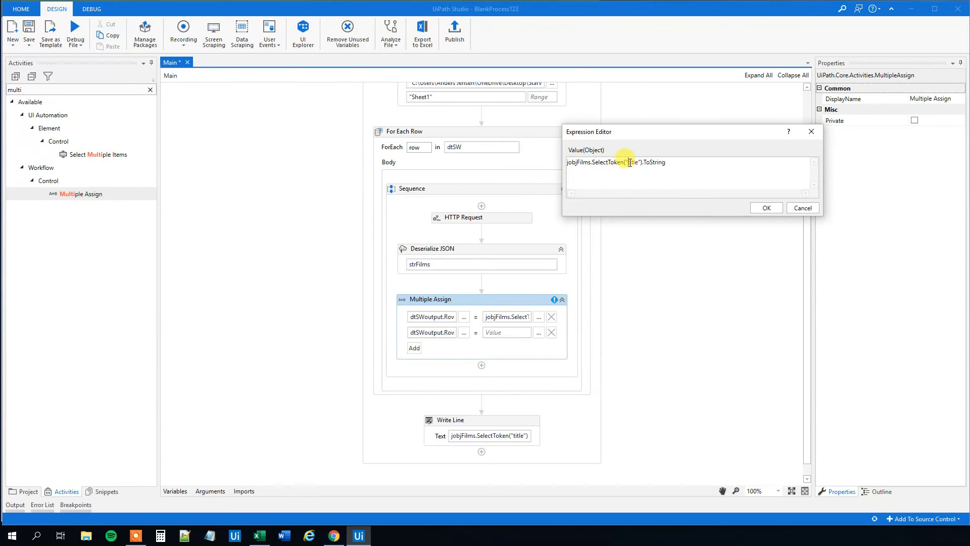
pyautogui.write('release_date')
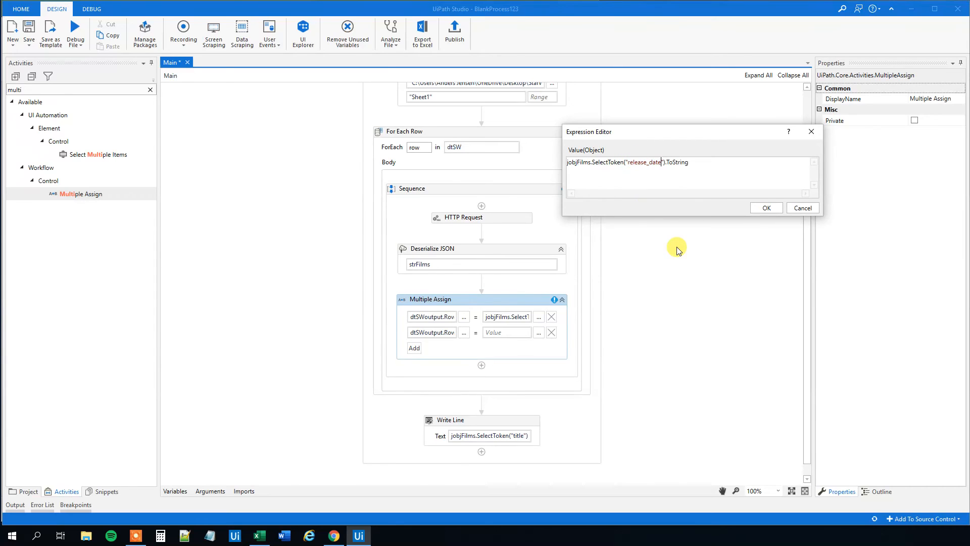
pyautogui.moveTo(722, 193)
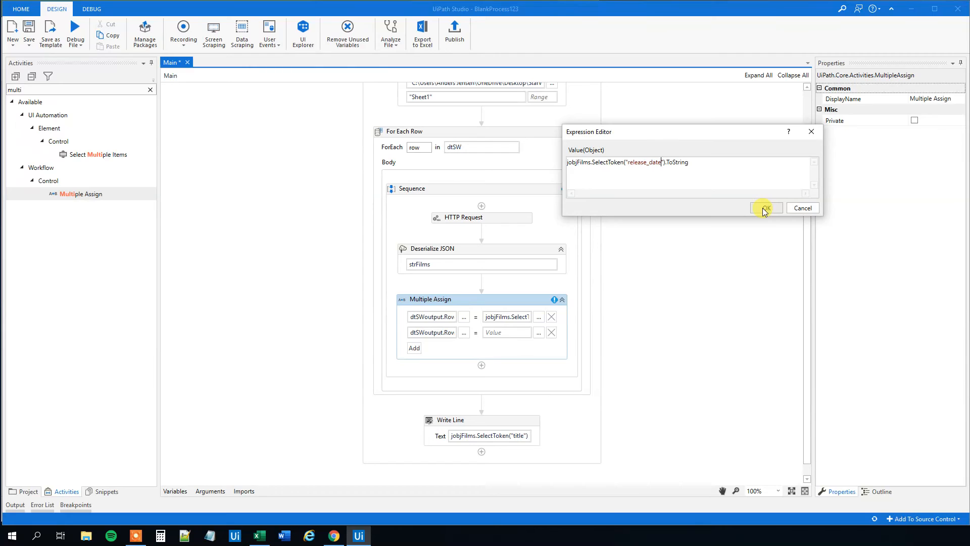
pyautogui.click(766, 207)
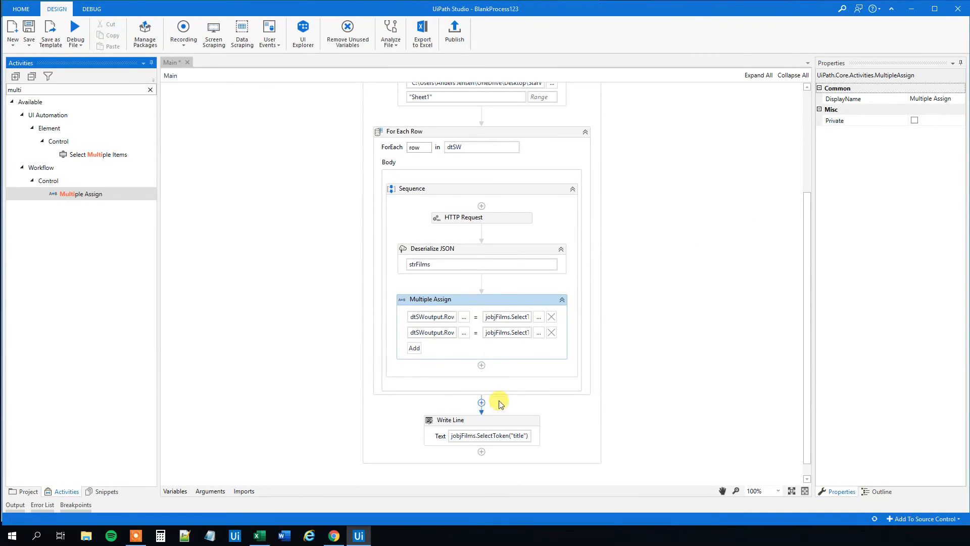
# Step: Add a third assignment whose value is jobjFilms.SelectToken("director").ToString
pyautogui.click(414, 348)
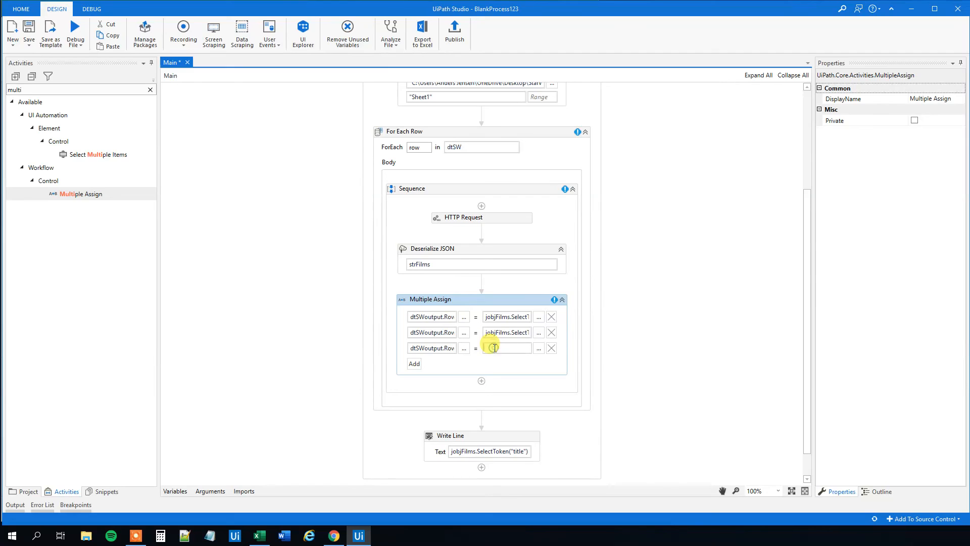
pyautogui.write('date").ToString')
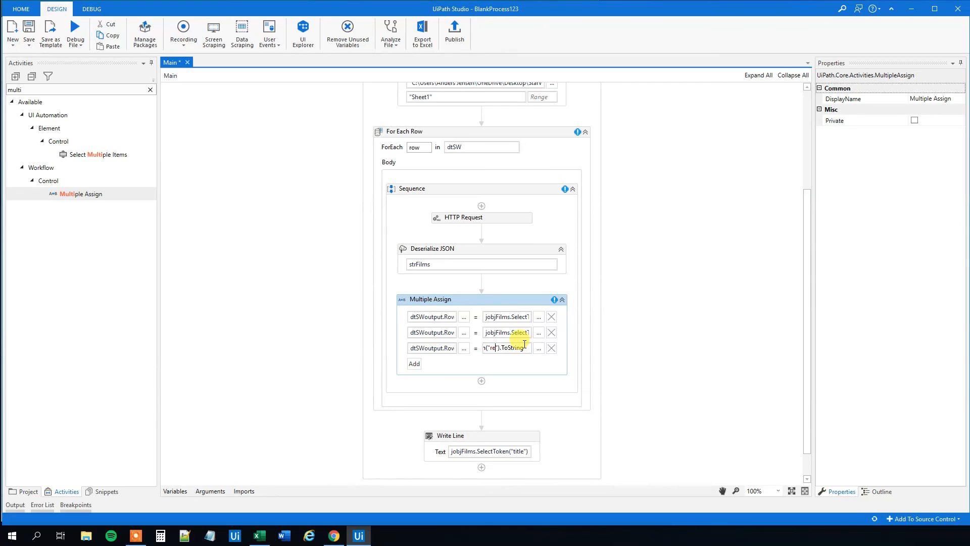
pyautogui.write('director')
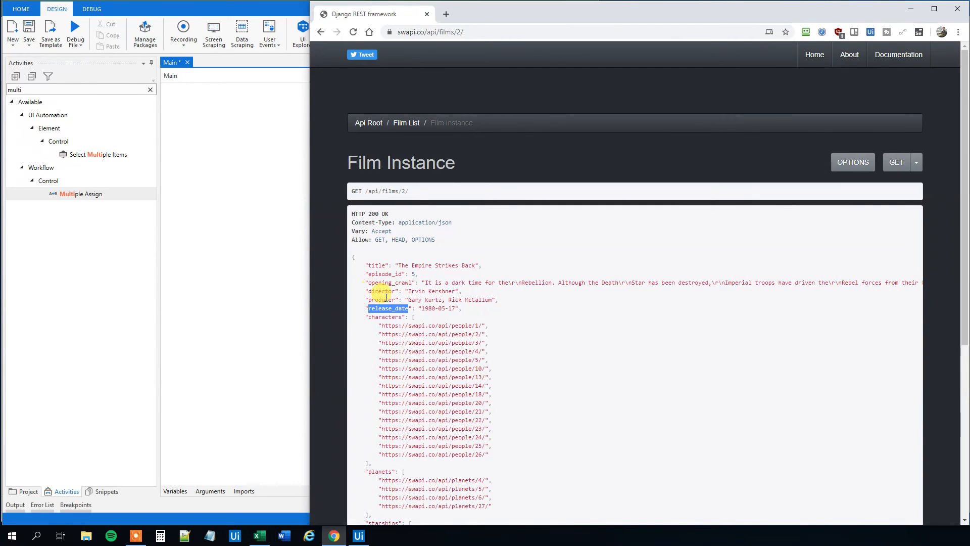
pyautogui.click(358, 535)
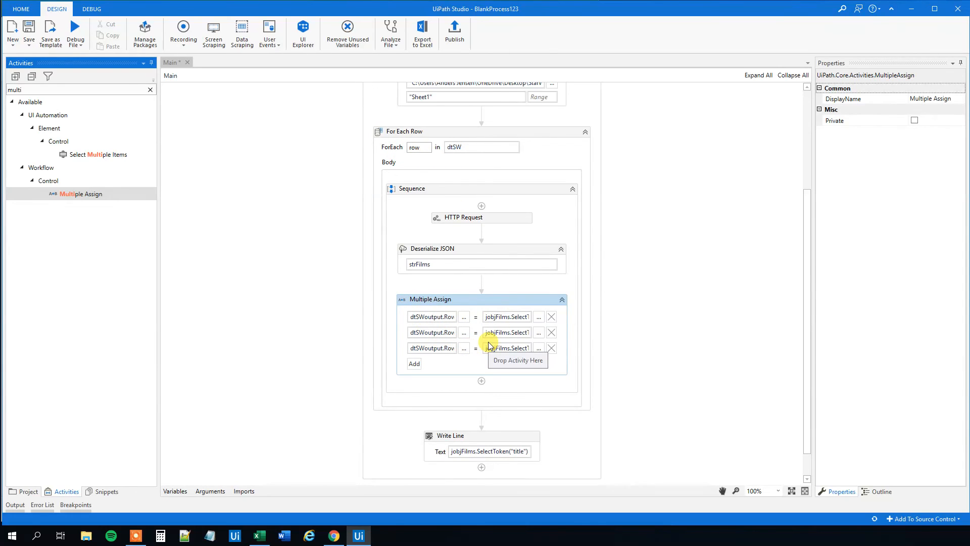
pyautogui.moveTo(490, 347)
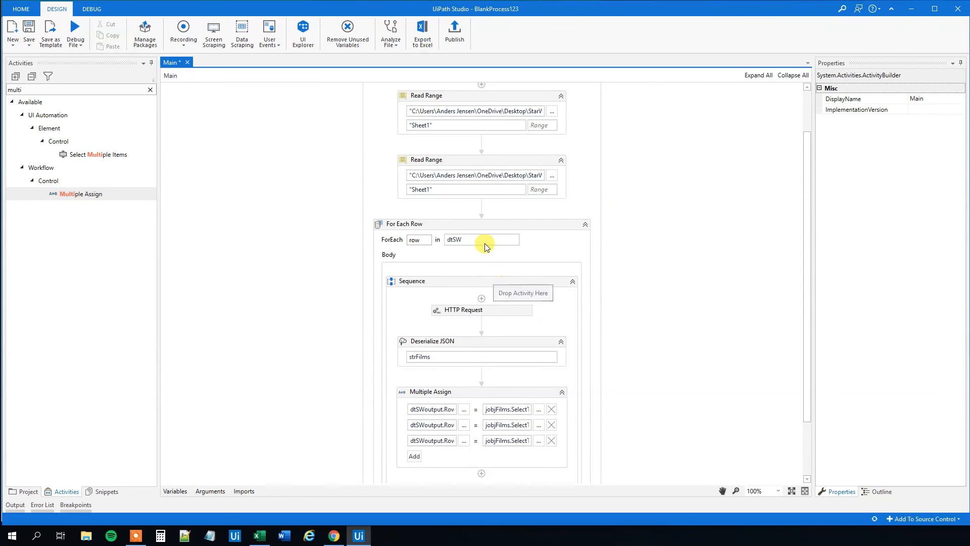
pyautogui.moveTo(468, 186)
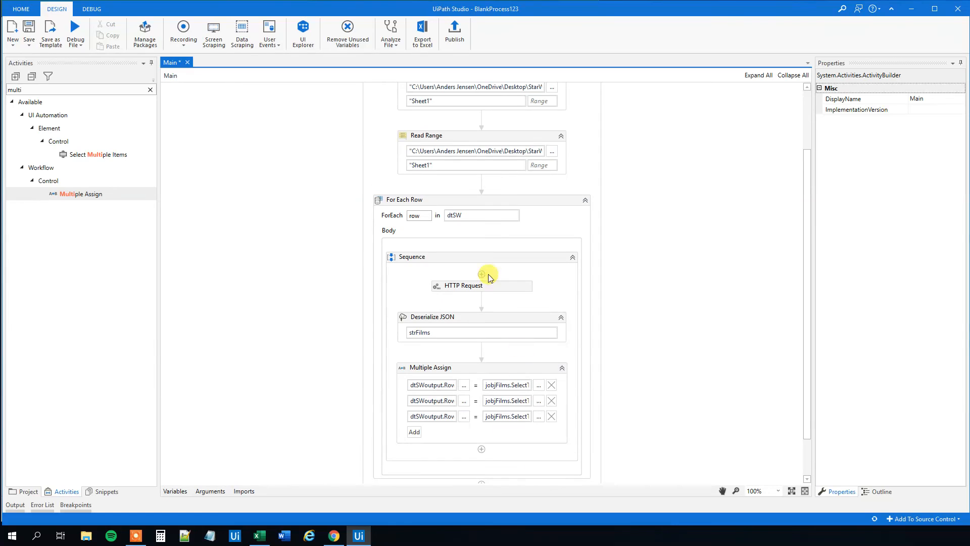
# Step: Search Activities for 'write' and place Write Range after the For Each Row loop
pyautogui.click(150, 89)
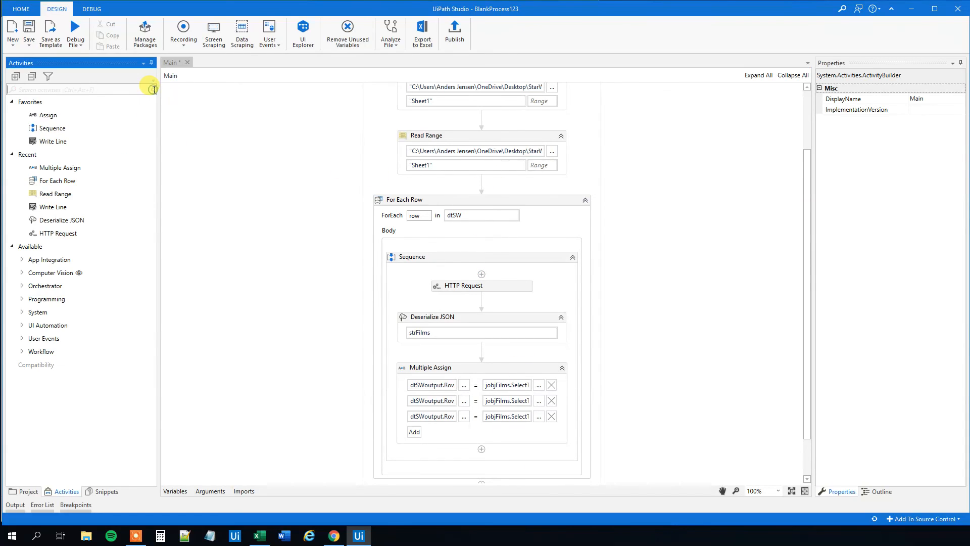
pyautogui.write('wr')
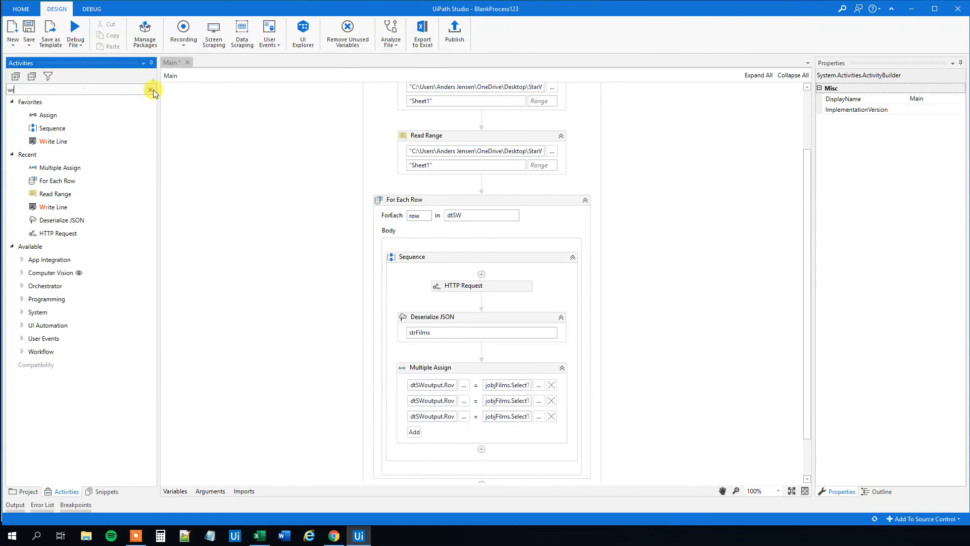
pyautogui.write('rite')
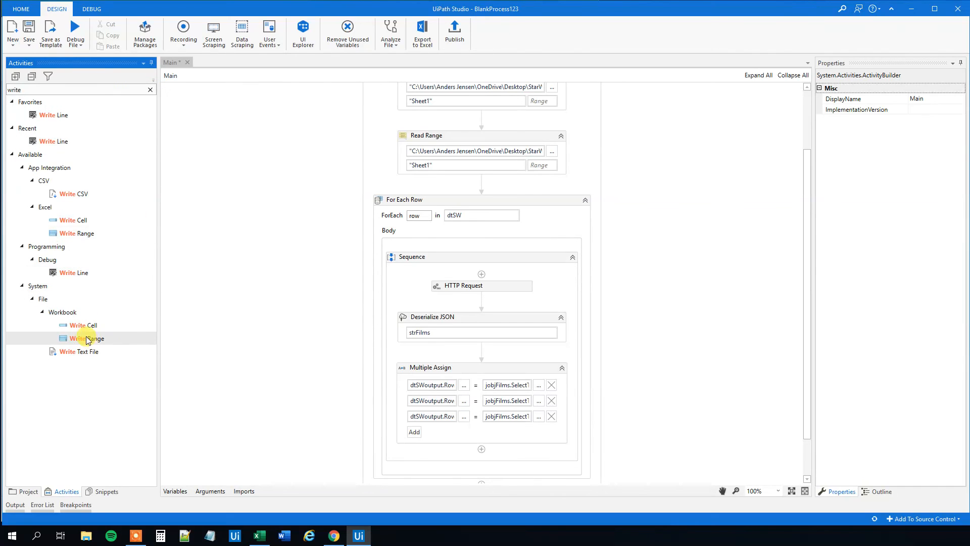
pyautogui.scroll(-3)
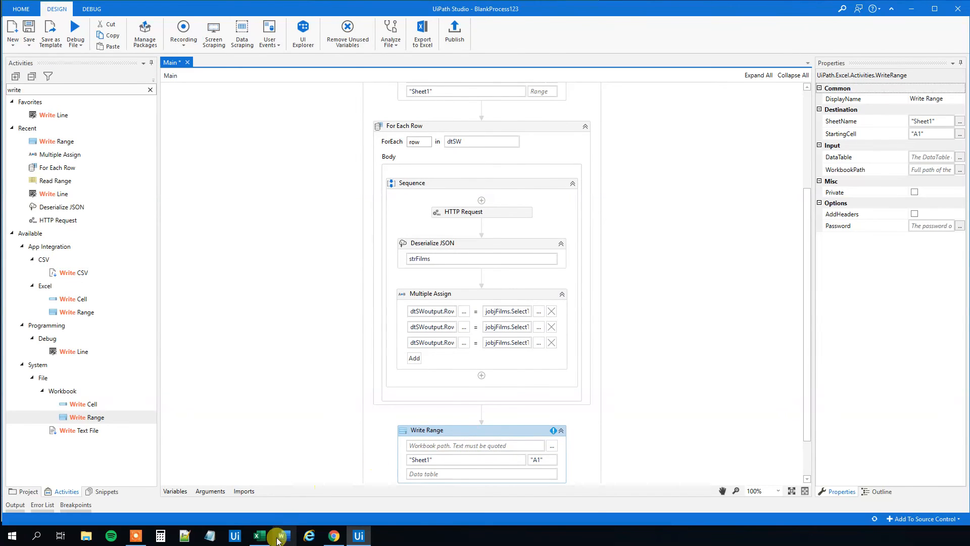
pyautogui.click(259, 535)
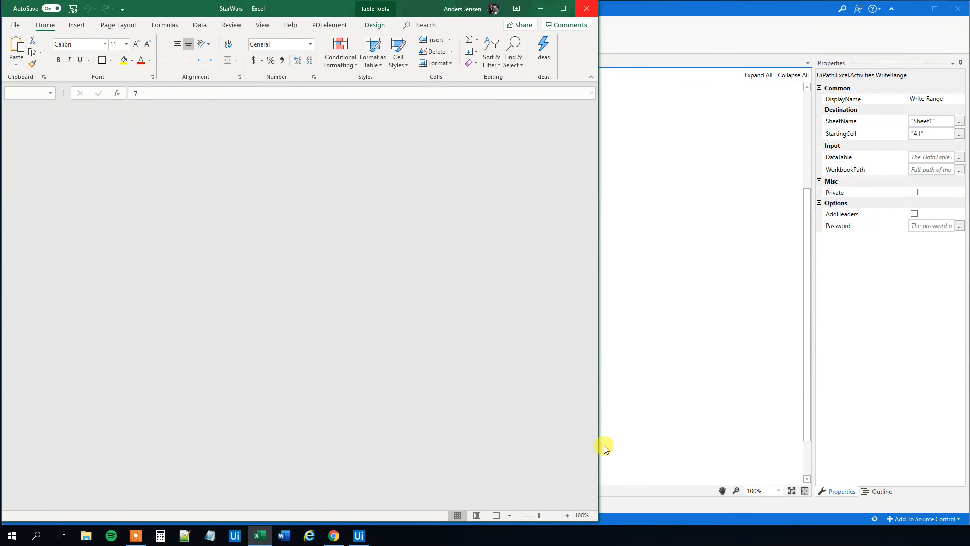
# Step: Set the Write Range DataTable to dtSWoutput in the StarWars workbook
pyautogui.click(554, 446)
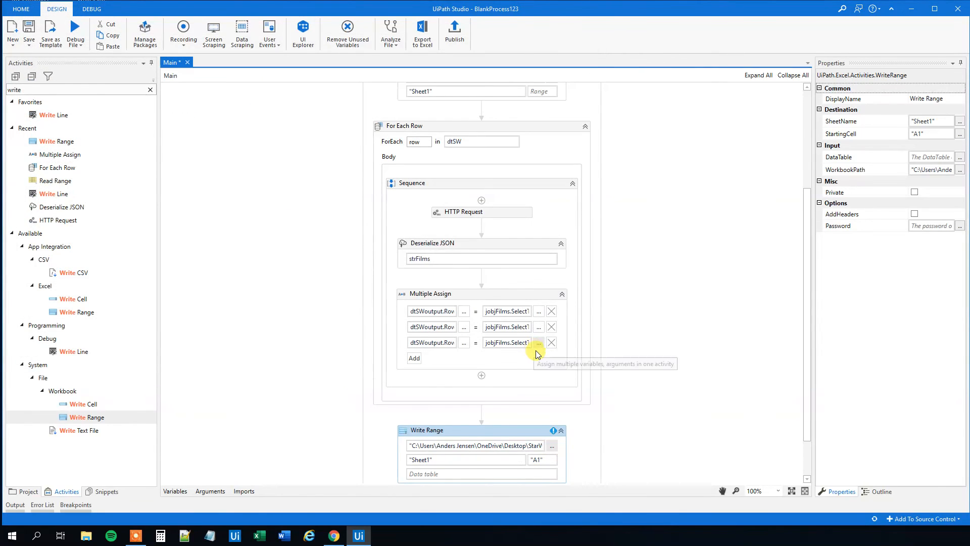
pyautogui.scroll(-3)
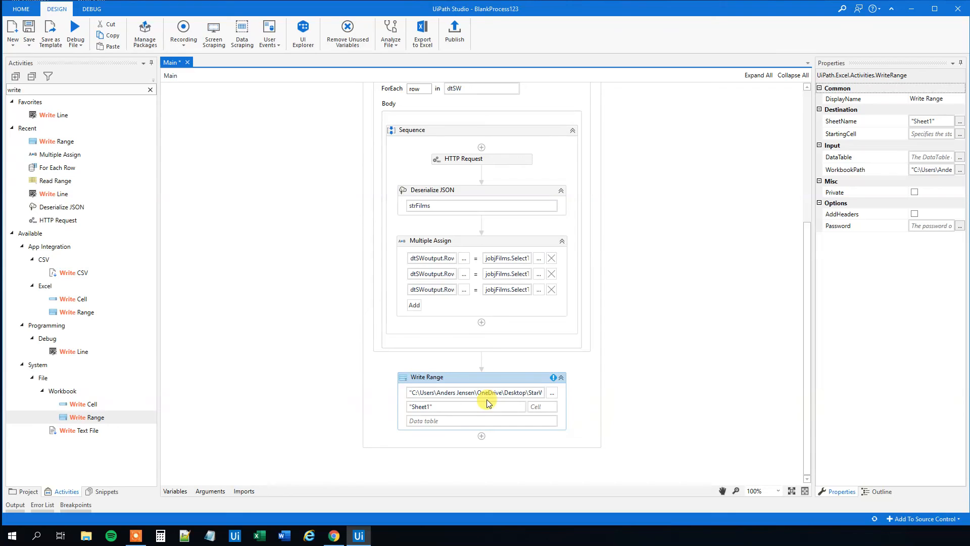
pyautogui.write('dt')
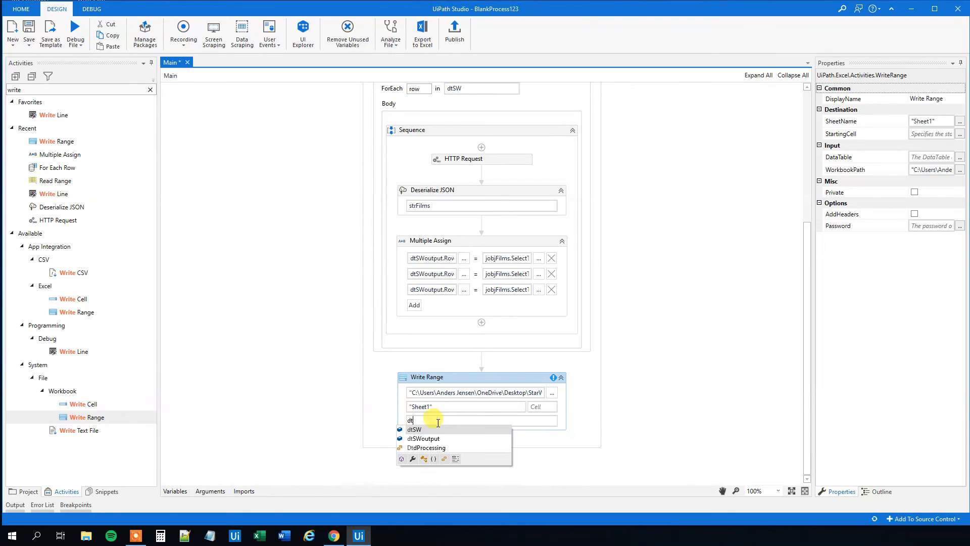
pyautogui.click(423, 438)
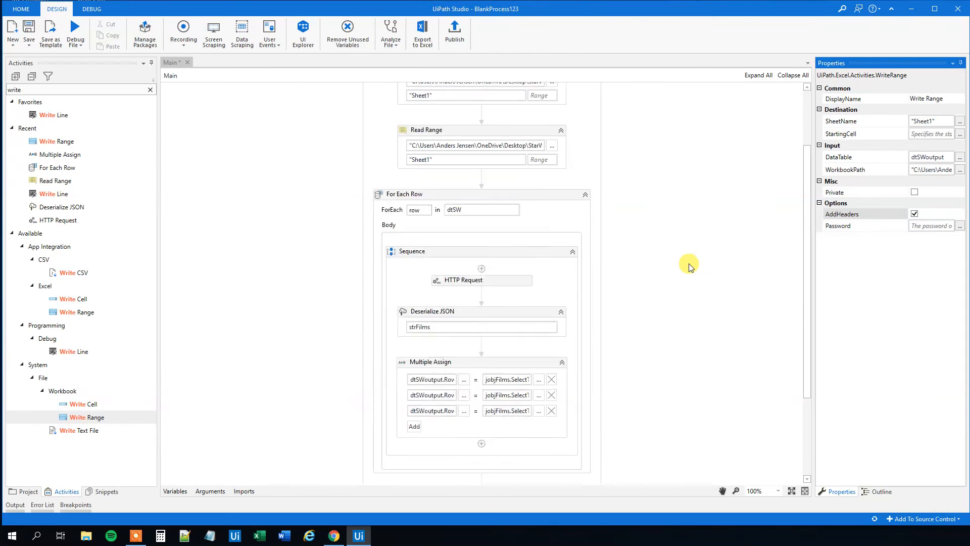
pyautogui.scroll(-3)
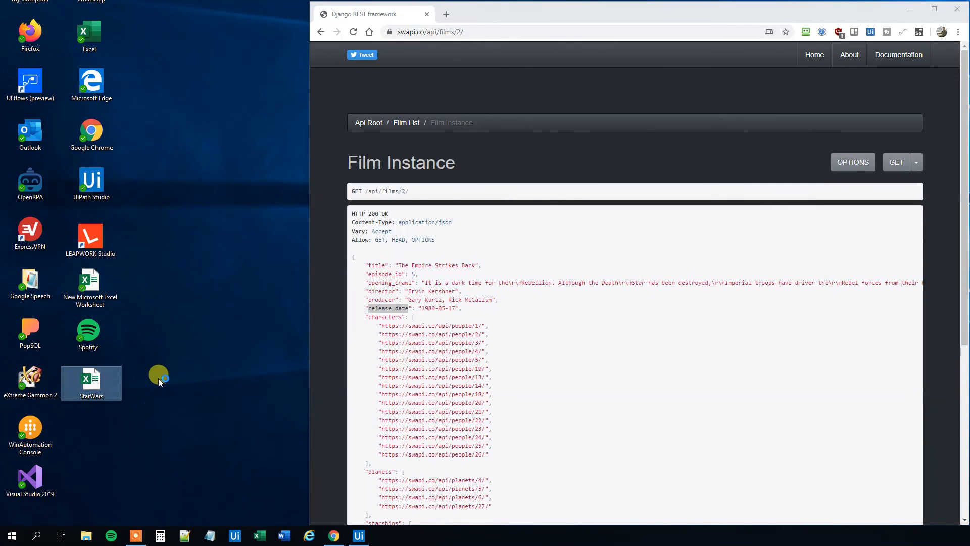
# Step: Open StarWars.xlsx from the desktop and inspect the seven films' titles, dates and directors
pyautogui.doubleClick(90, 378)
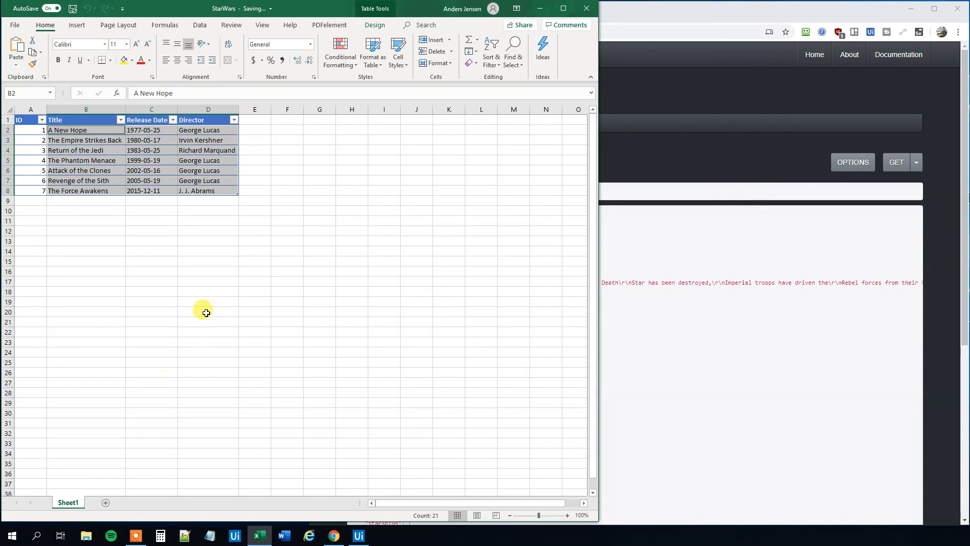
pyautogui.click(145, 130)
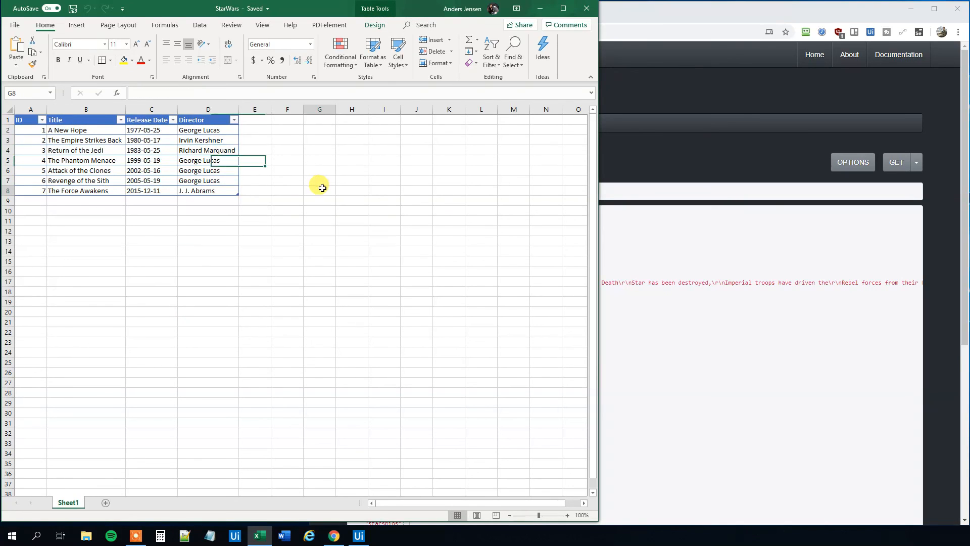
pyautogui.click(319, 190)
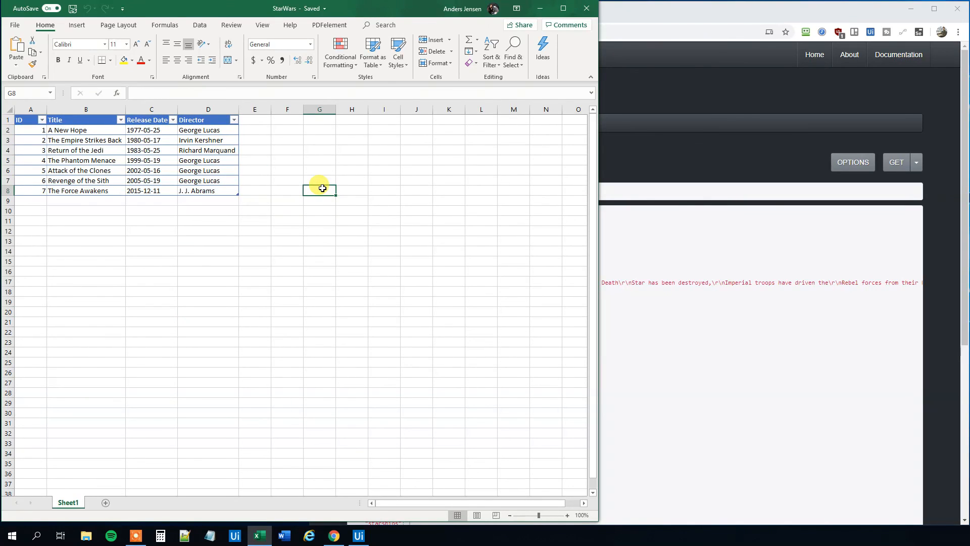